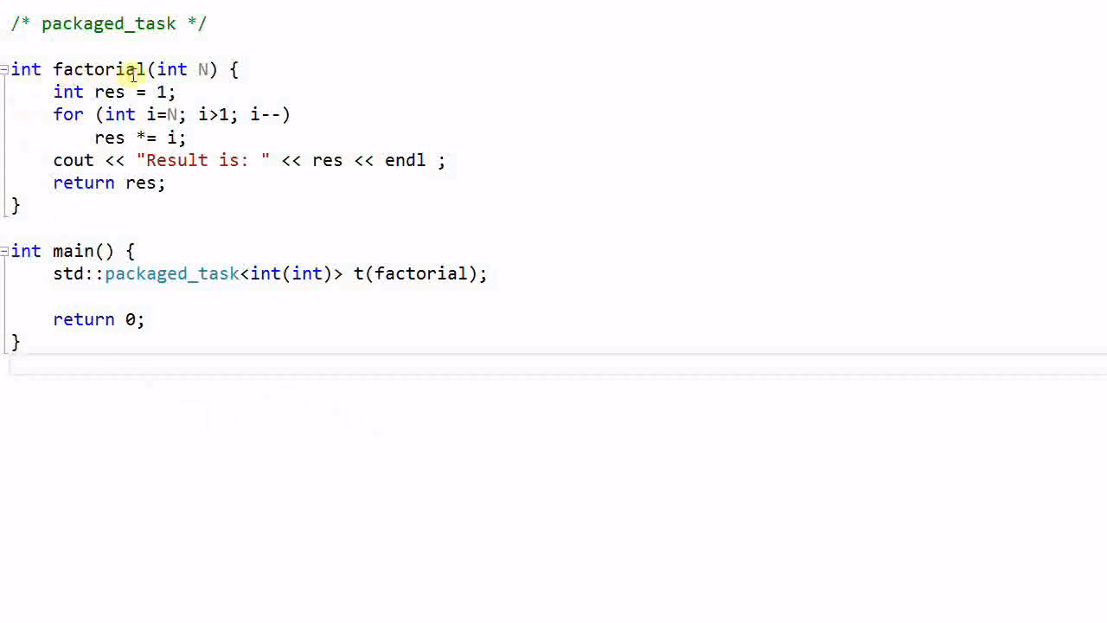
{"action": "mouse_move", "coordinate": [209, 86]}
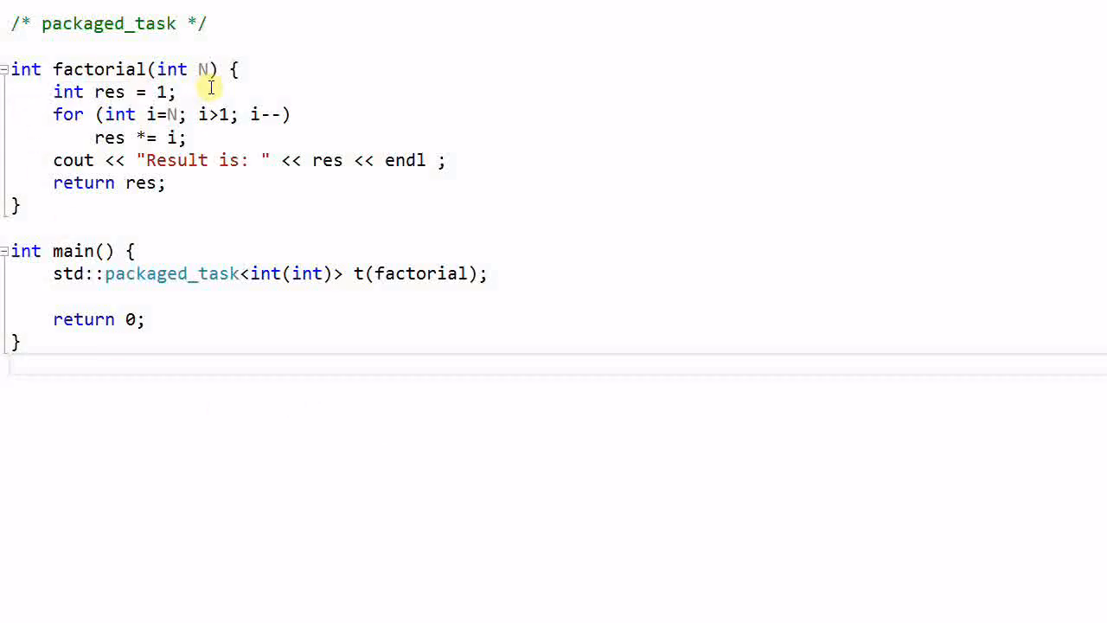
{"action": "mouse_move", "coordinate": [211, 73]}
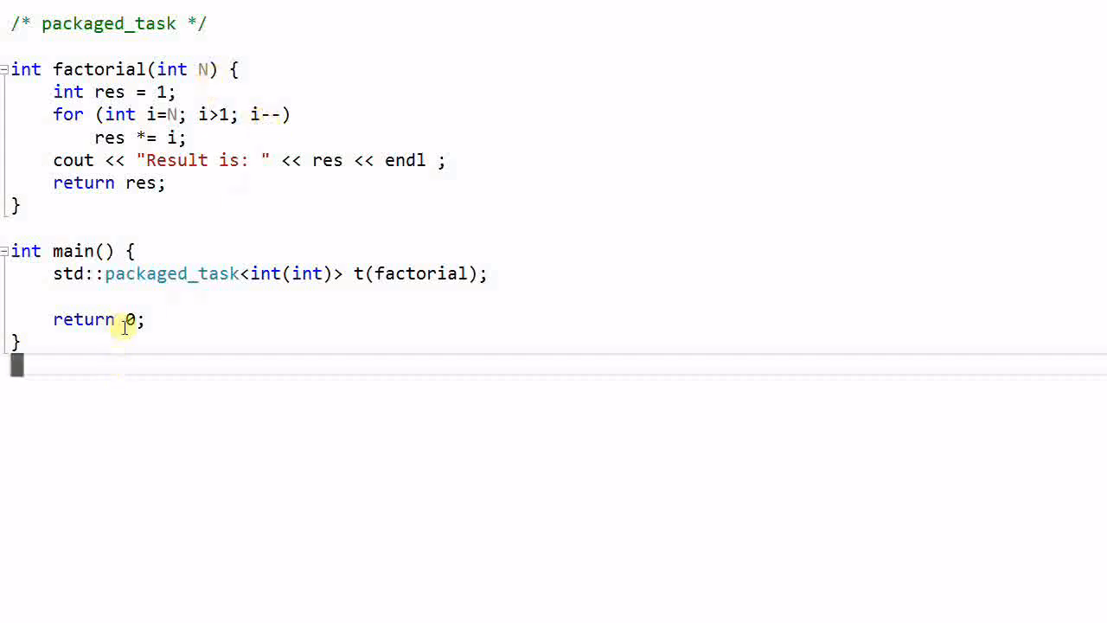
{"action": "mouse_move", "coordinate": [197, 292]}
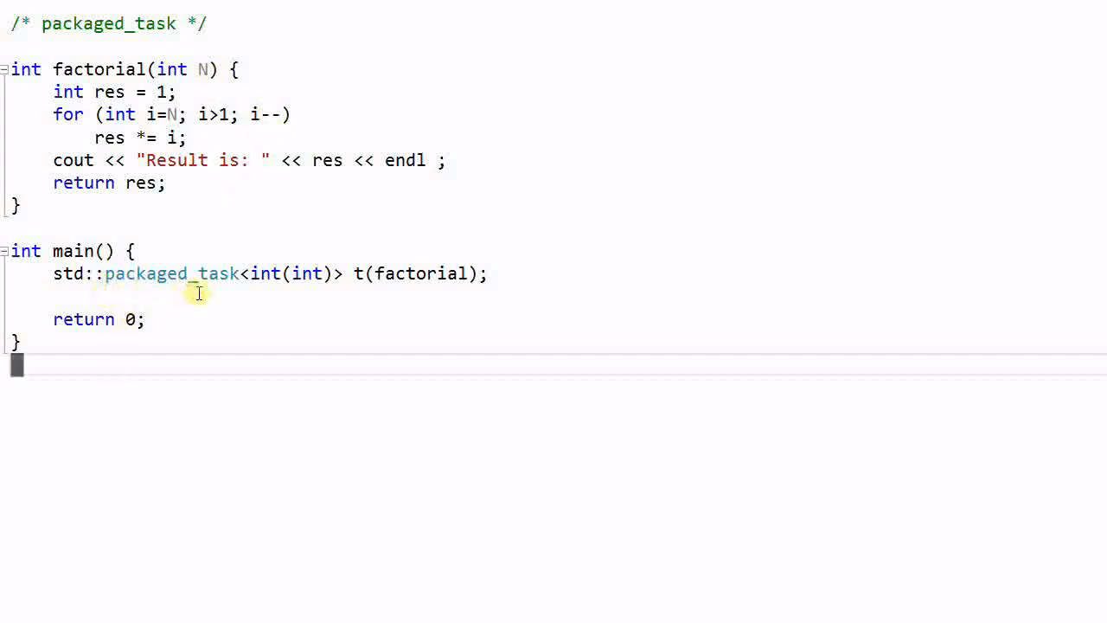
{"action": "mouse_move", "coordinate": [356, 291]}
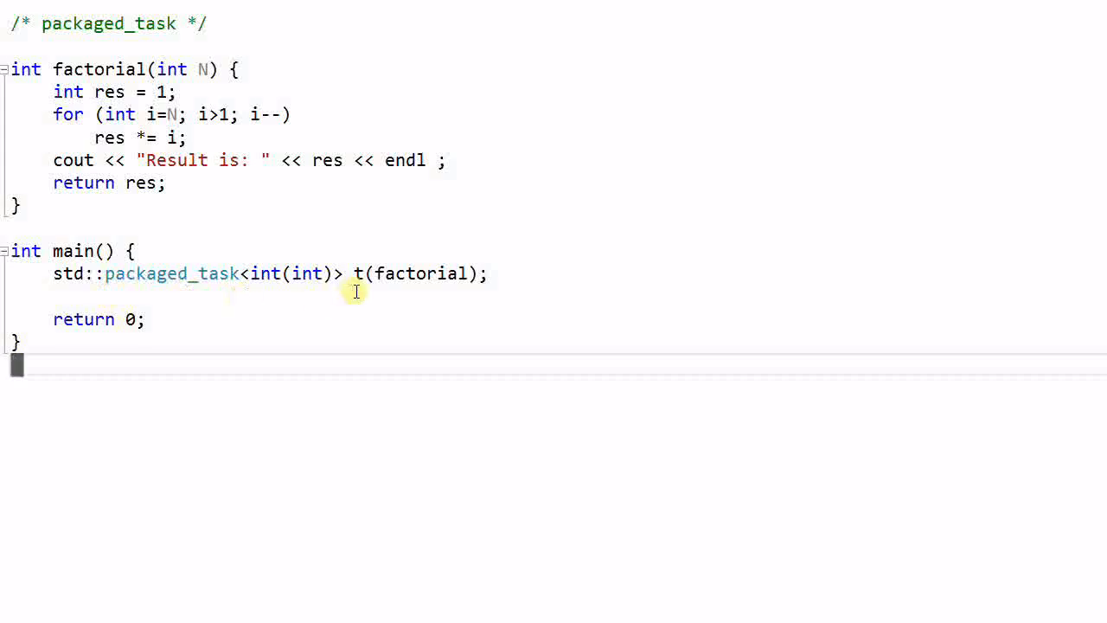
{"action": "mouse_move", "coordinate": [481, 283]}
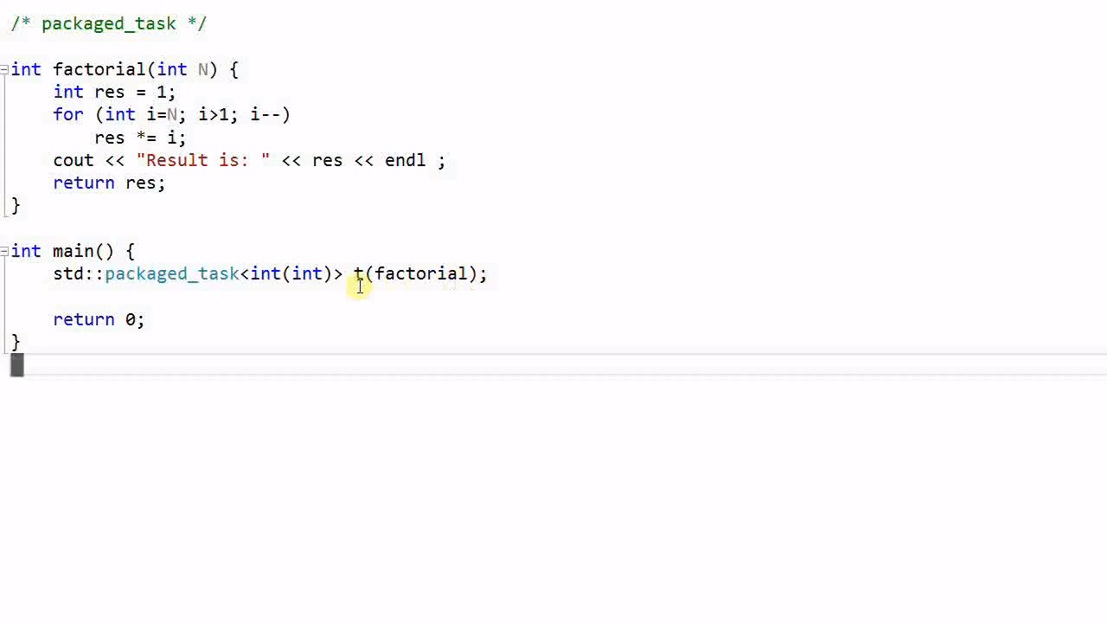
{"action": "mouse_move", "coordinate": [416, 292]}
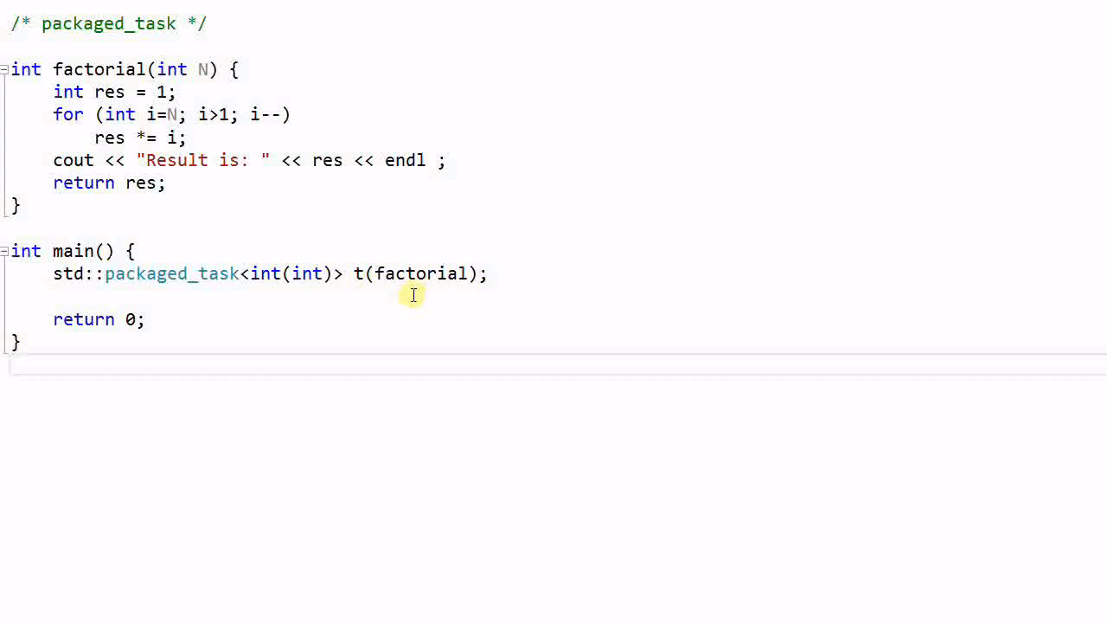
{"action": "mouse_move", "coordinate": [526, 284]}
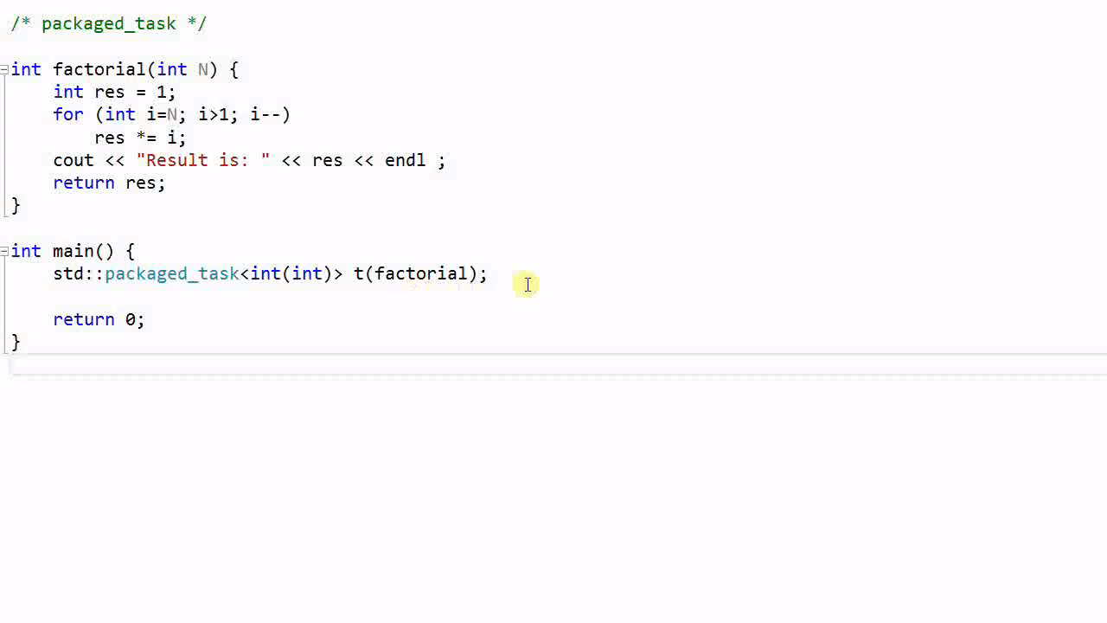
Step: Add a '/// ...' placeholder line below the packaged_task declaration in main
{"action": "left_click", "coordinate": [17, 364]}
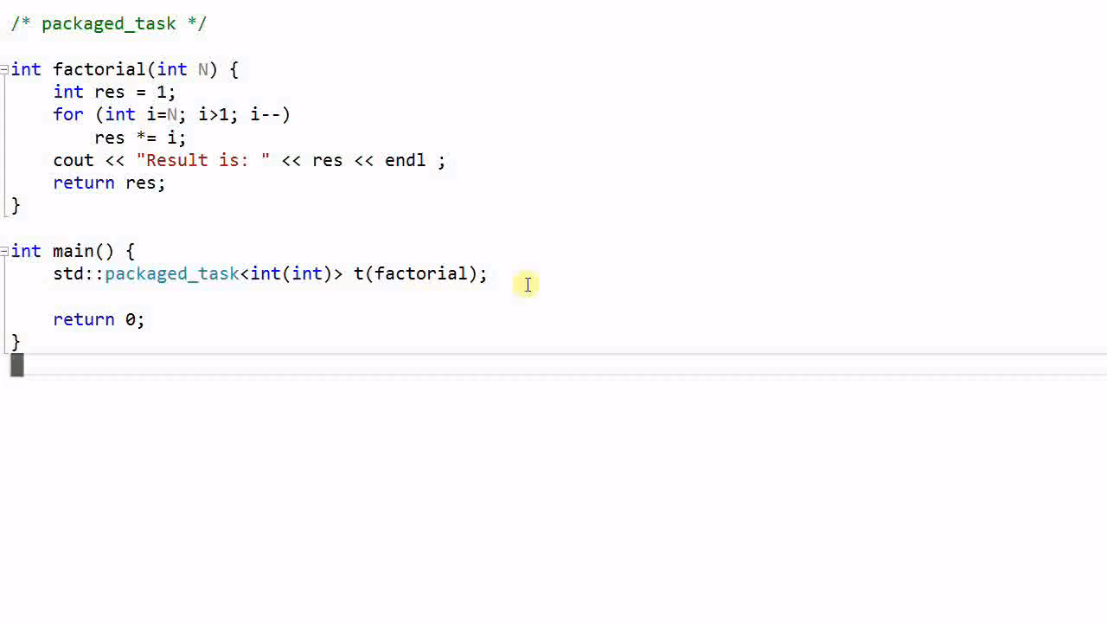
{"action": "mouse_move", "coordinate": [526, 273]}
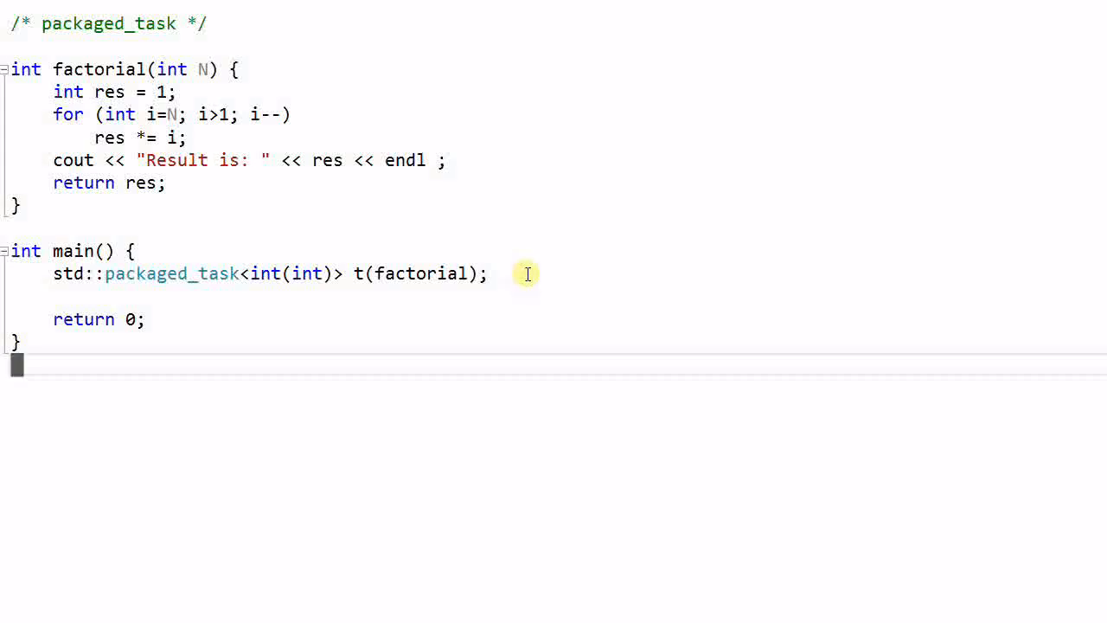
{"action": "left_click", "coordinate": [491, 274]}
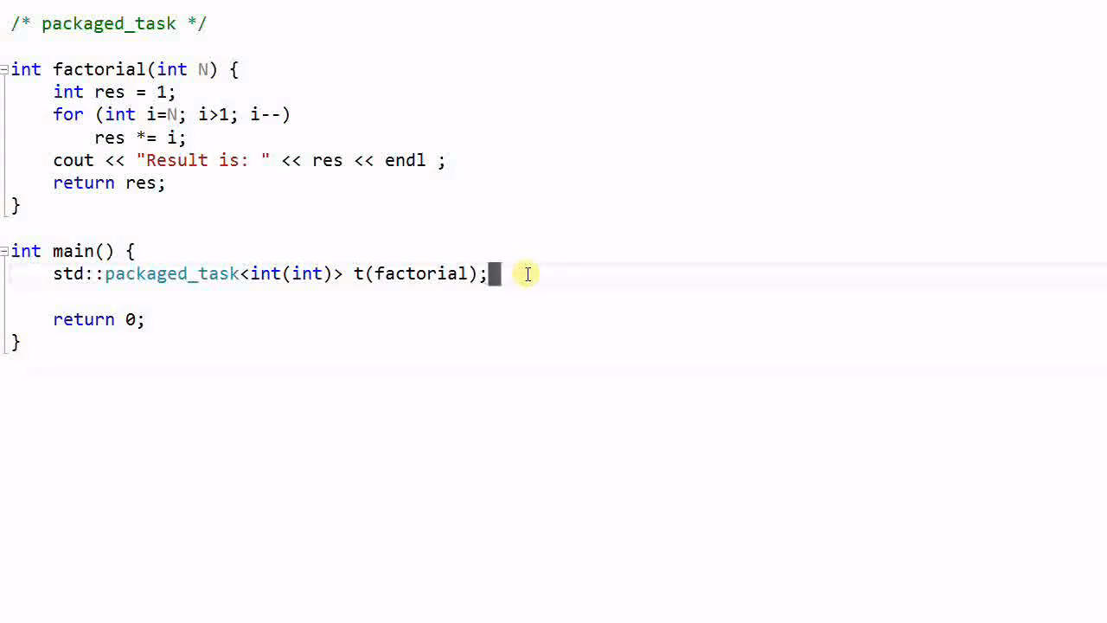
{"action": "key", "text": "Return"}
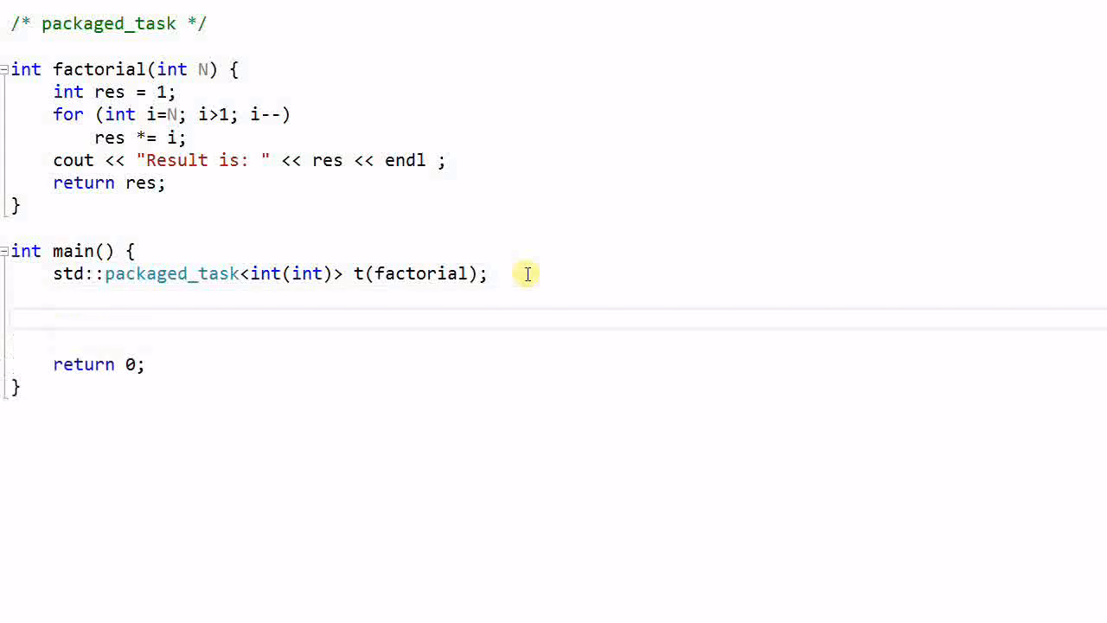
{"action": "type", "text": "/// ..."}
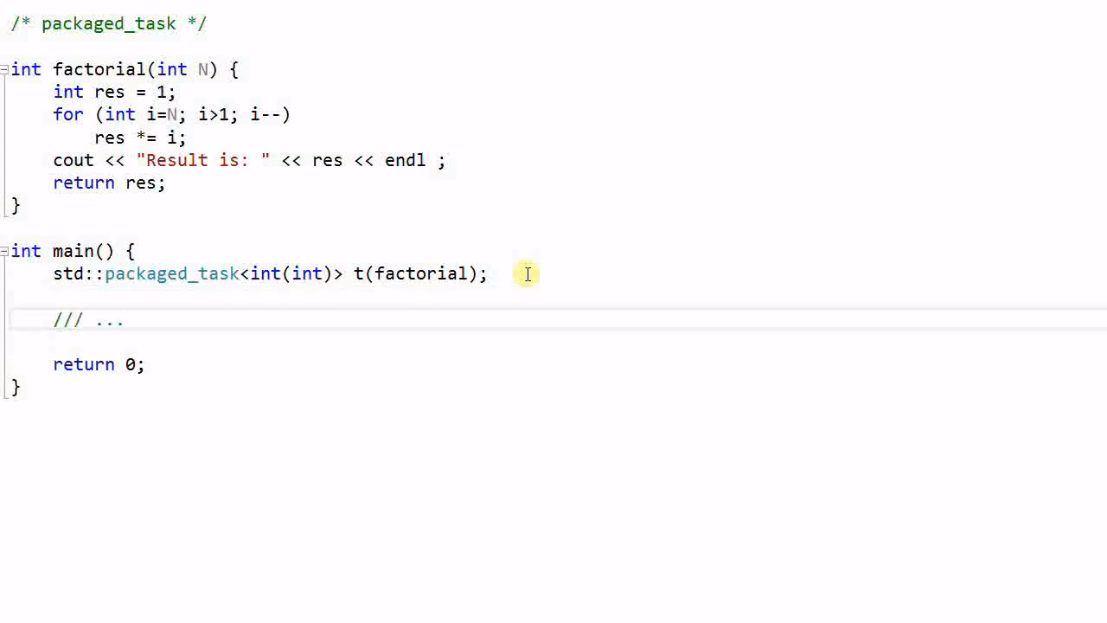
{"action": "key", "text": "Enter"}
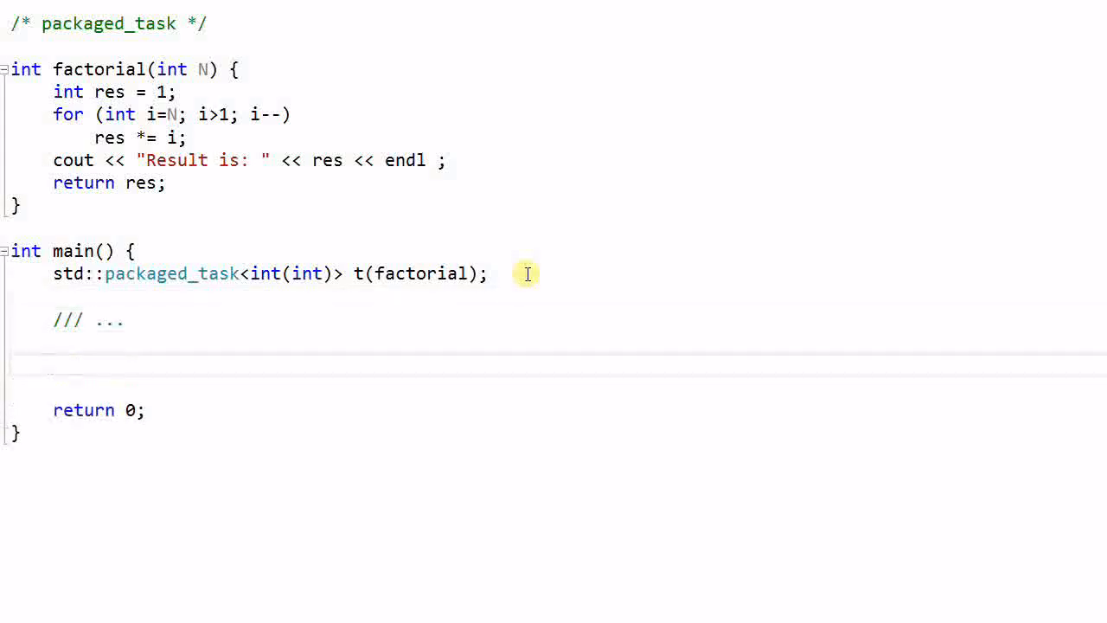
Step: Call the task as 't(6);' with the comment '// In a different context'
{"action": "type", "text": "t("}
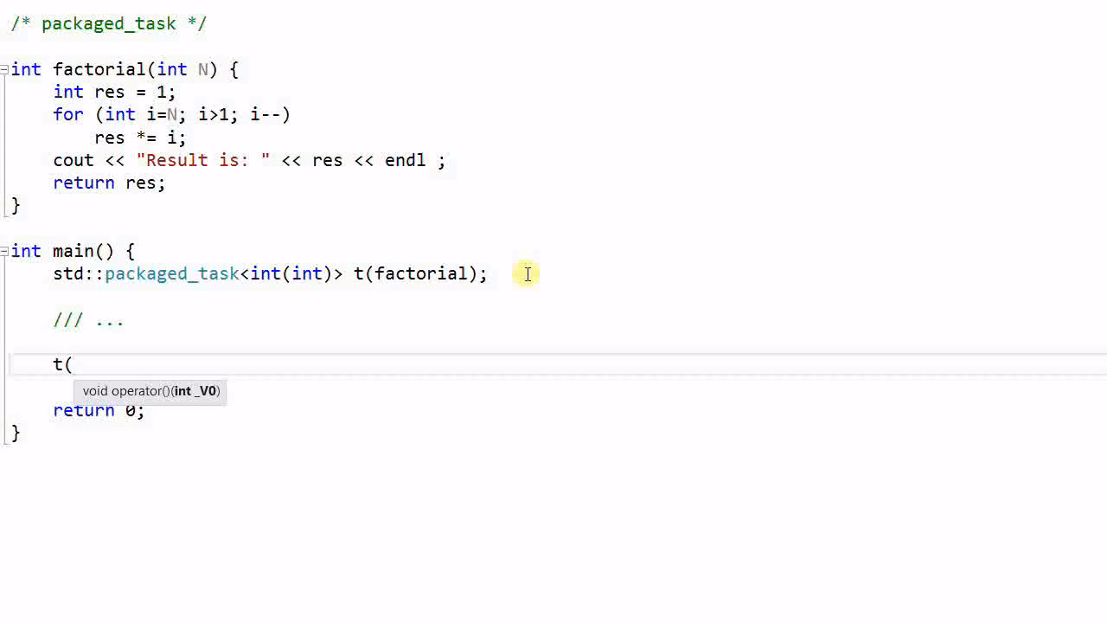
{"action": "type", "text": "6);"}
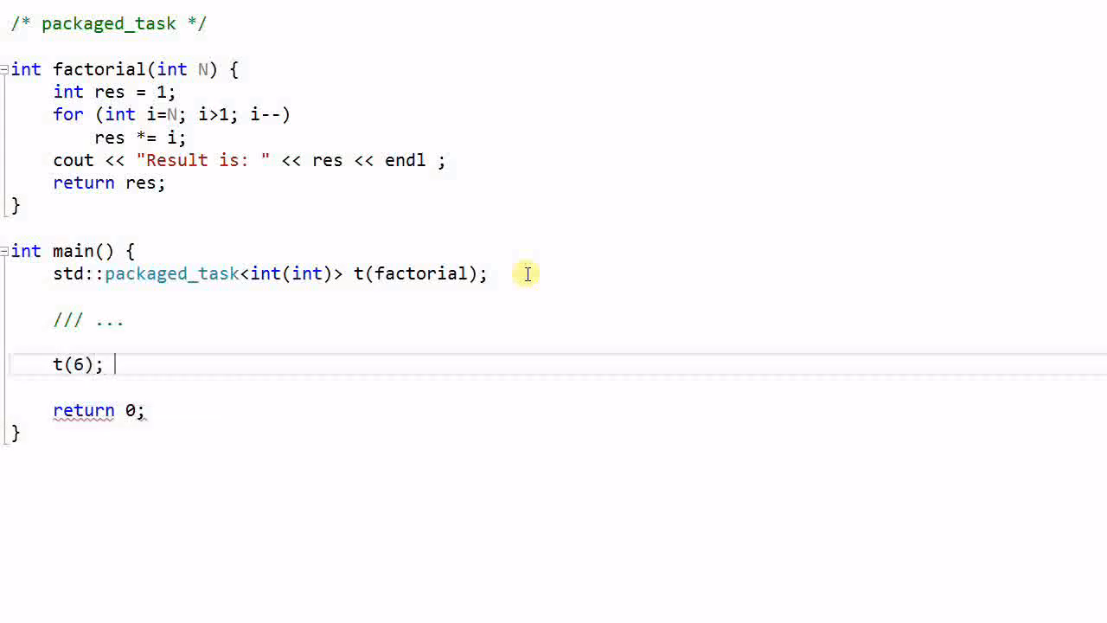
{"action": "type", "text": "//"}
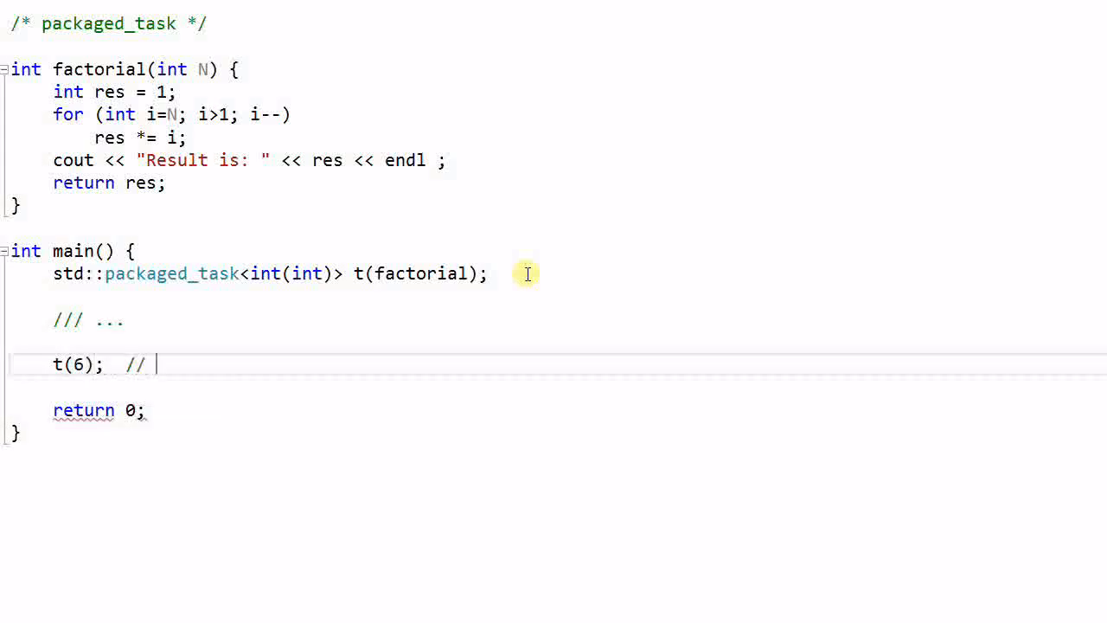
{"action": "type", "text": "In a"}
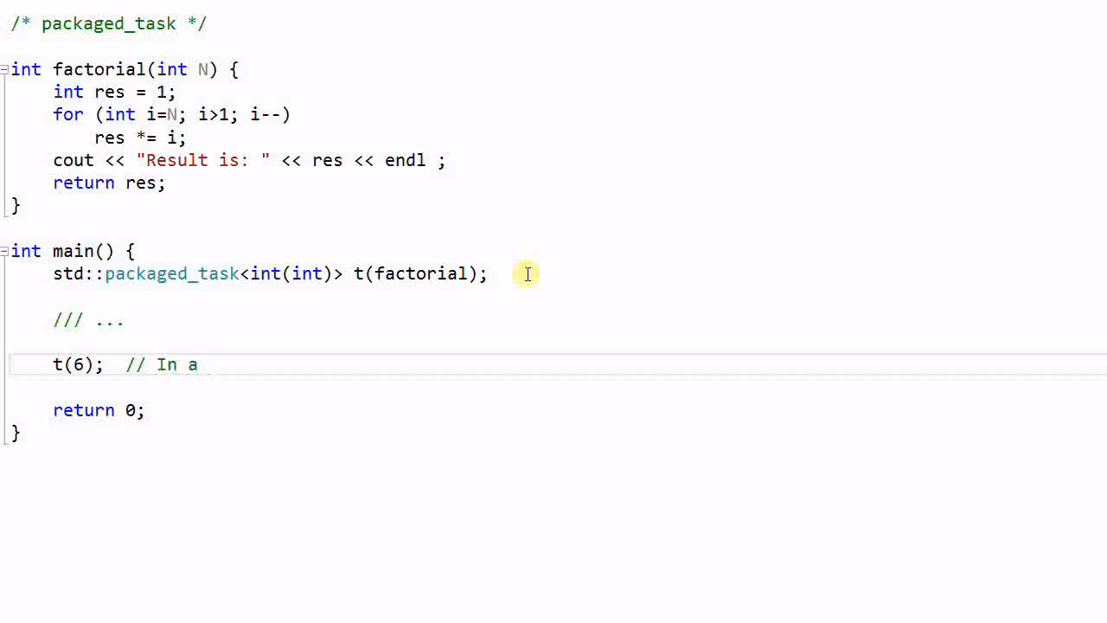
{"action": "type", "text": "different c"}
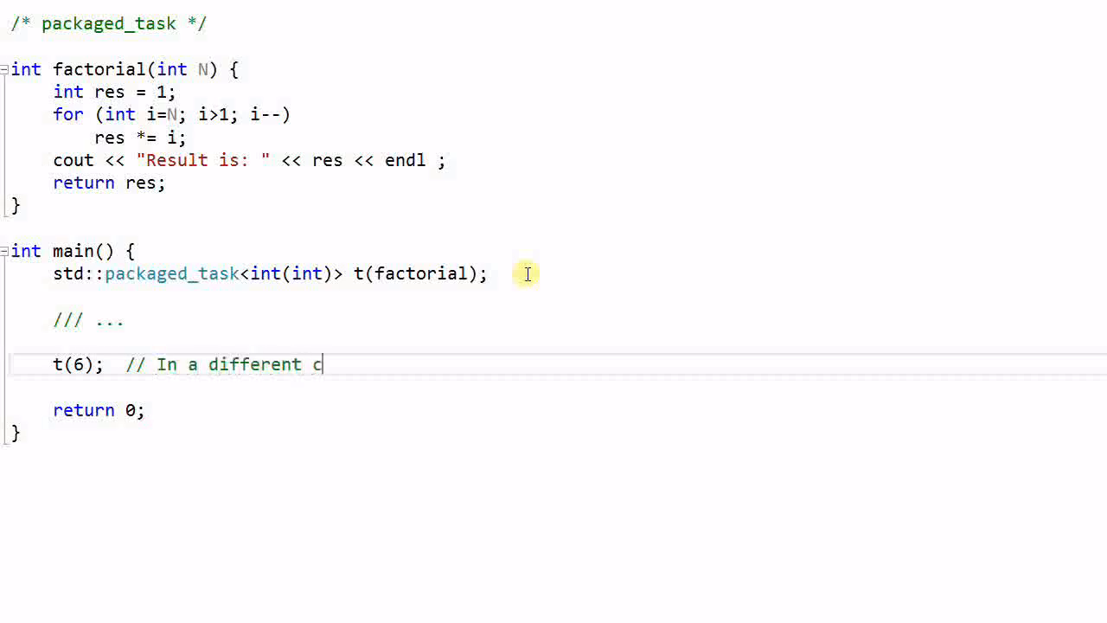
{"action": "type", "text": "ontext"}
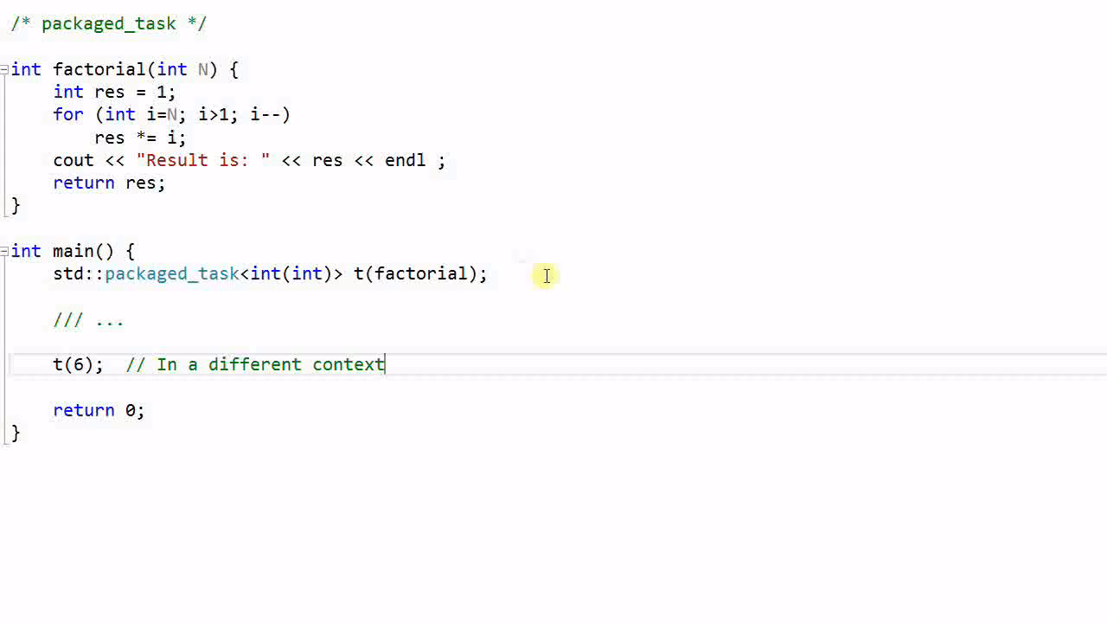
{"action": "mouse_move", "coordinate": [523, 318]}
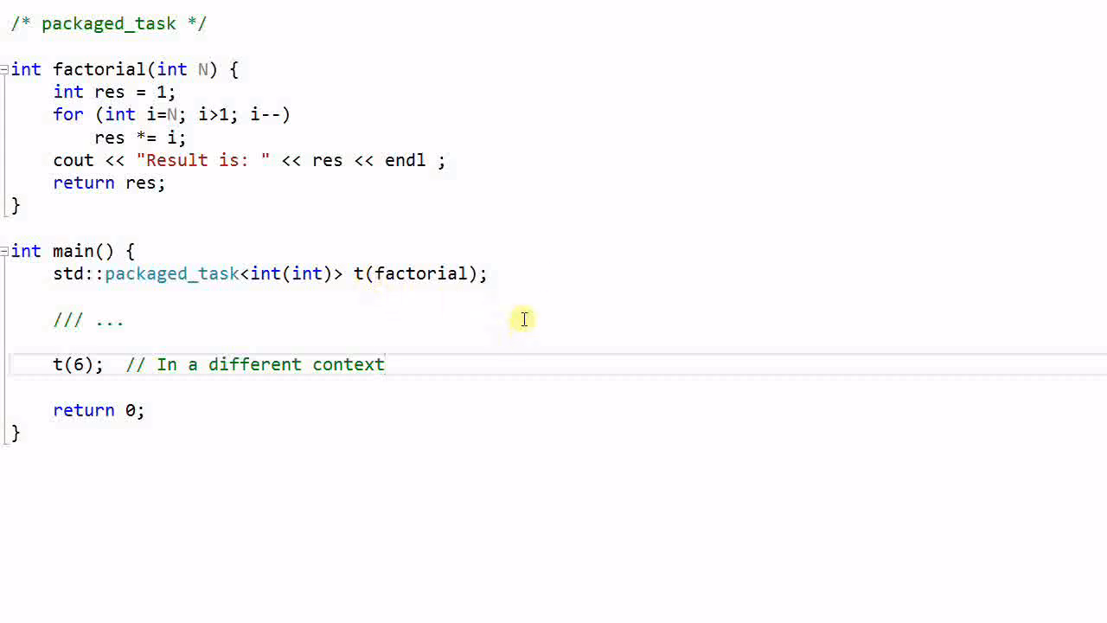
{"action": "mouse_move", "coordinate": [478, 363]}
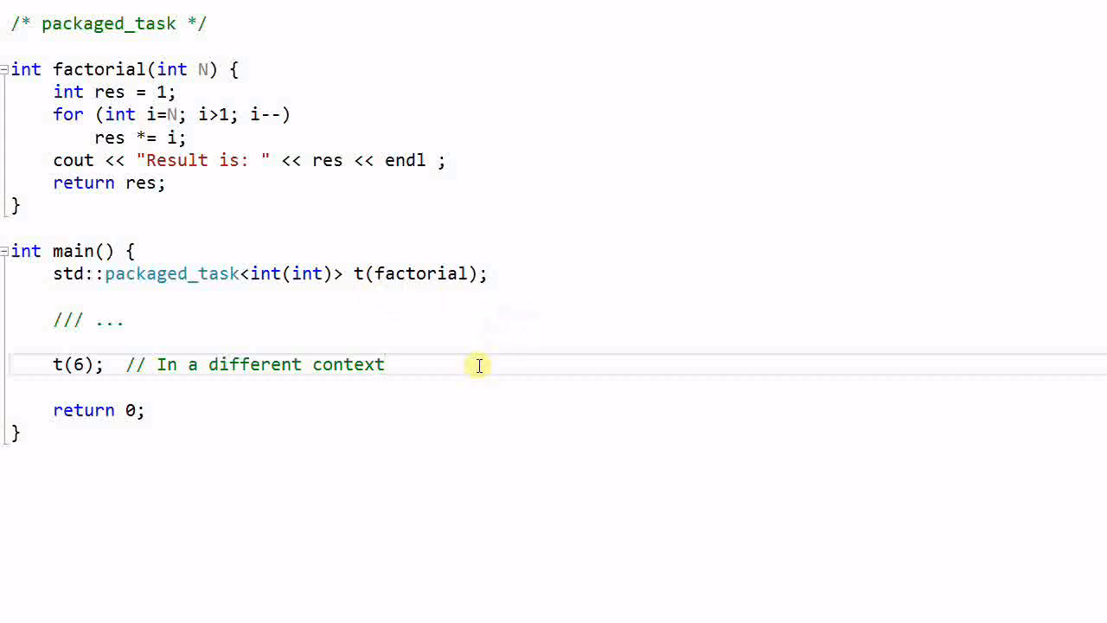
{"action": "left_click", "coordinate": [384, 363]}
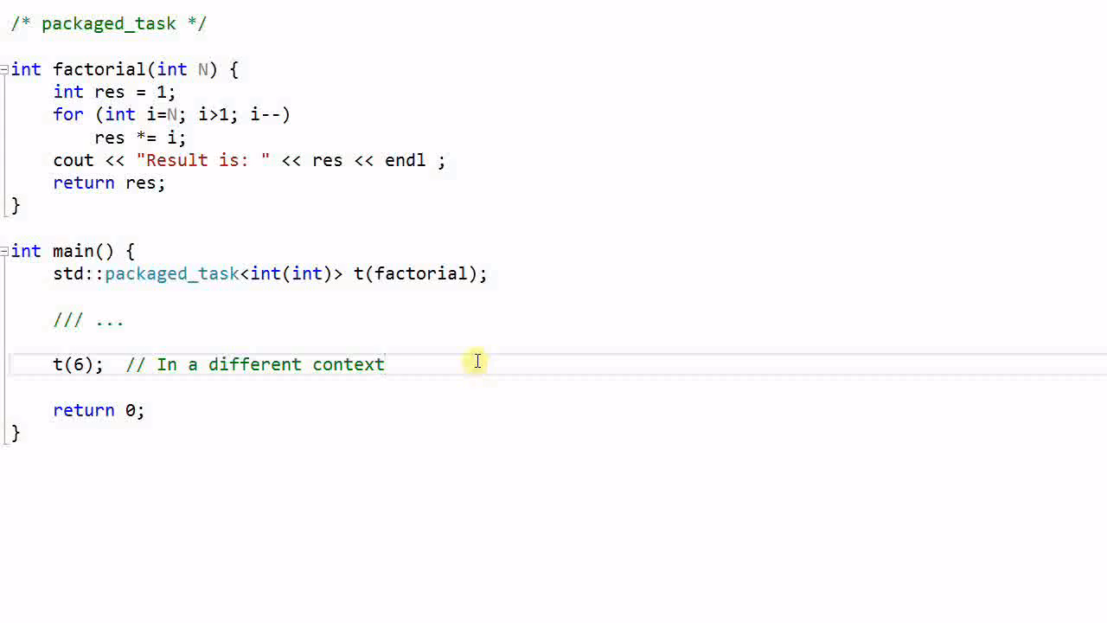
{"action": "mouse_move", "coordinate": [598, 297]}
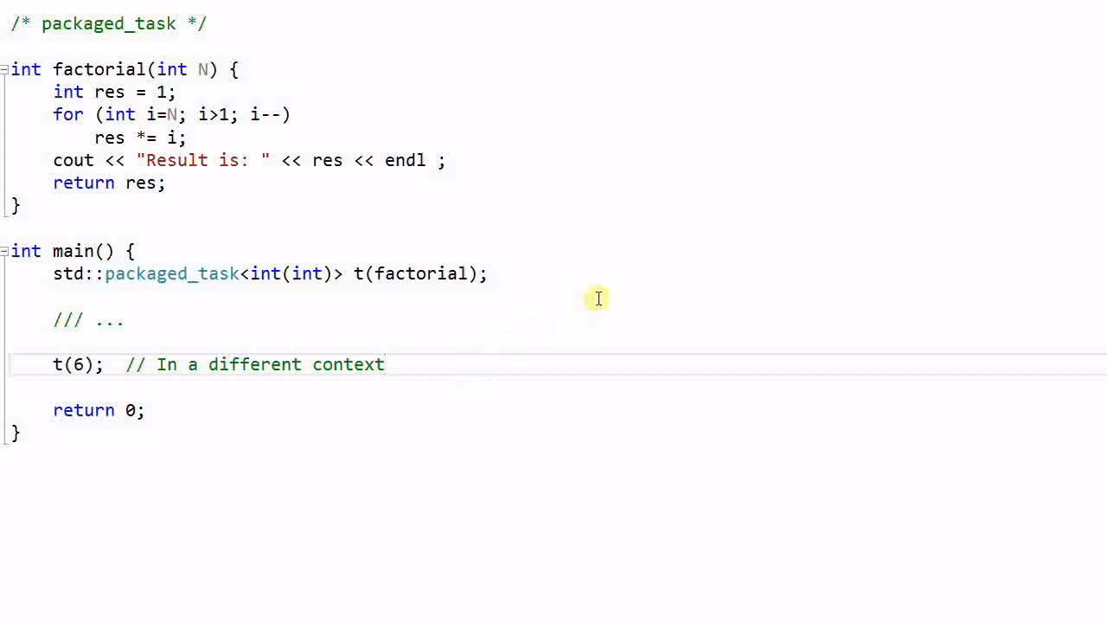
{"action": "mouse_move", "coordinate": [599, 287]}
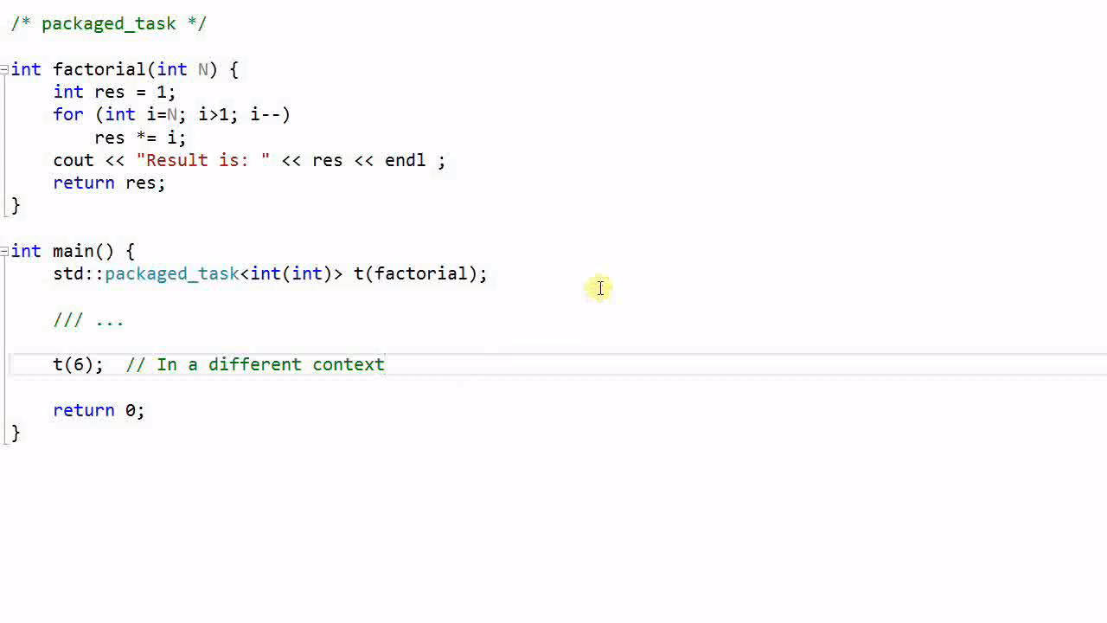
{"action": "left_click", "coordinate": [384, 363]}
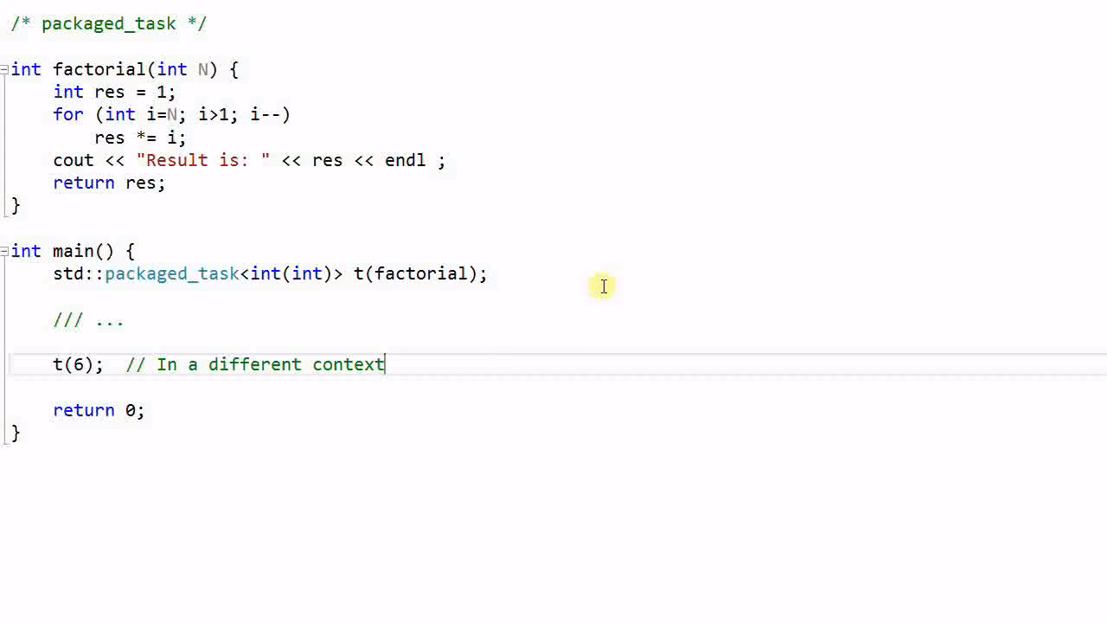
{"action": "mouse_move", "coordinate": [544, 303]}
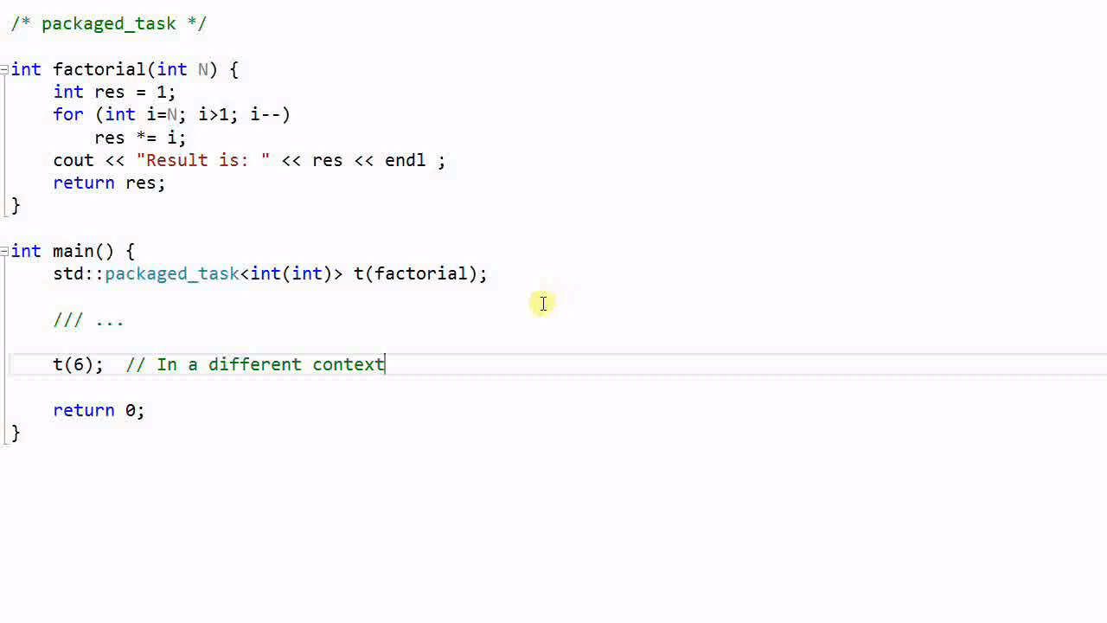
{"action": "mouse_move", "coordinate": [211, 284]}
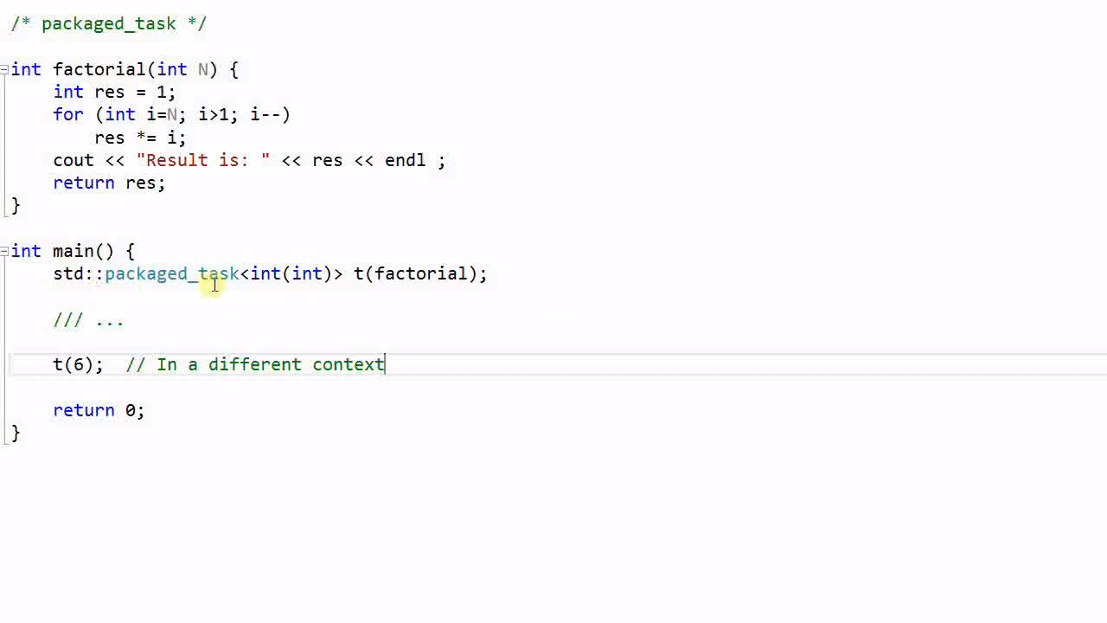
{"action": "mouse_move", "coordinate": [245, 294]}
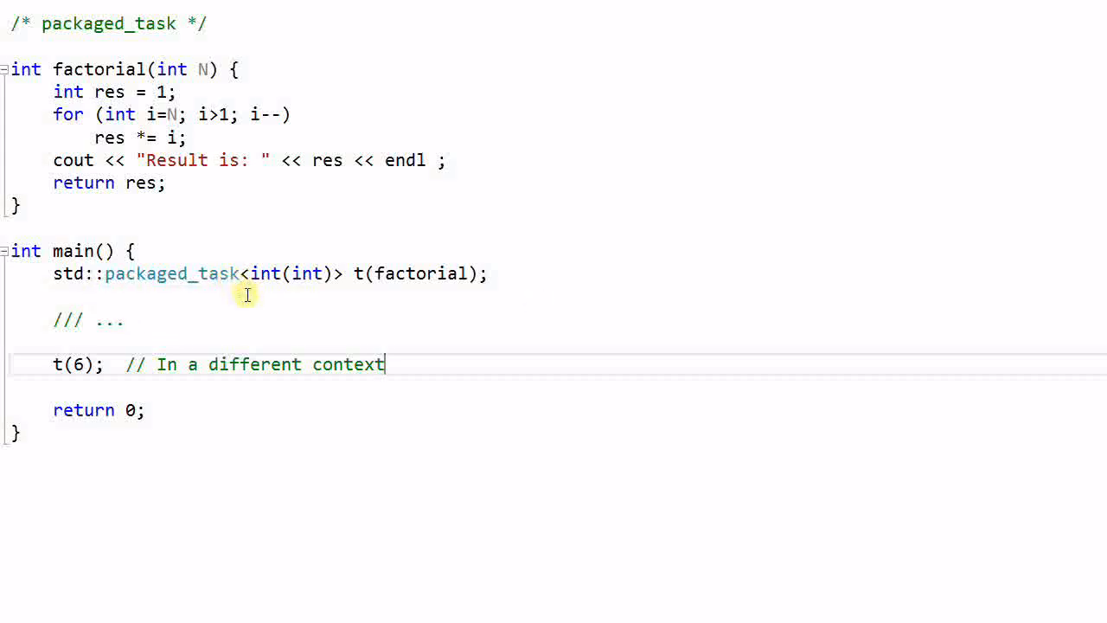
{"action": "mouse_move", "coordinate": [354, 287]}
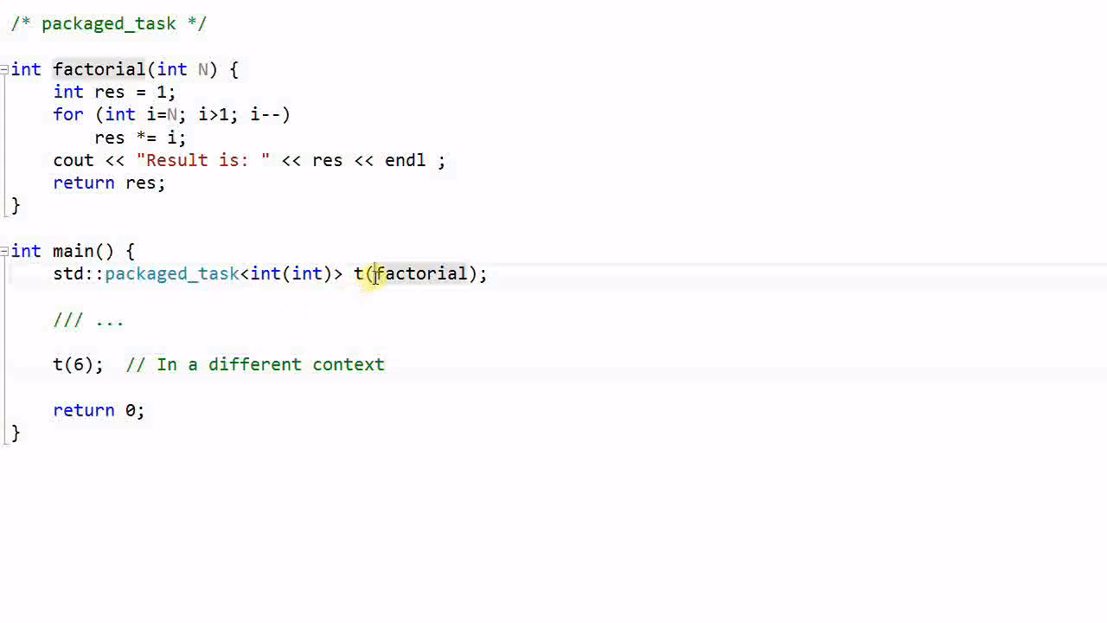
{"action": "double_click", "coordinate": [422, 274]}
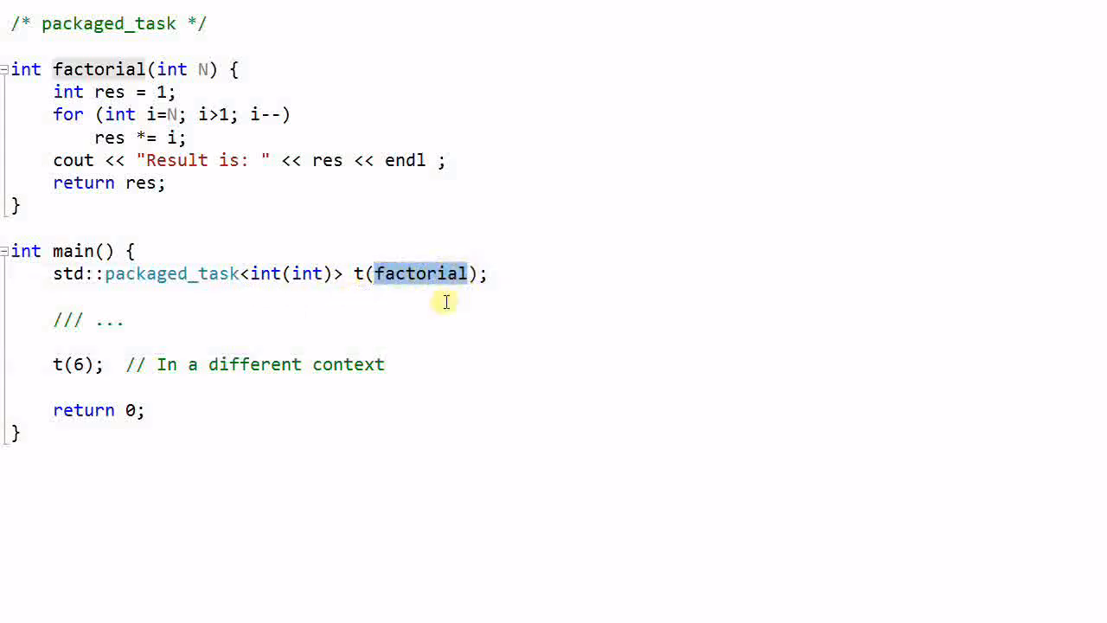
{"action": "mouse_move", "coordinate": [138, 94]}
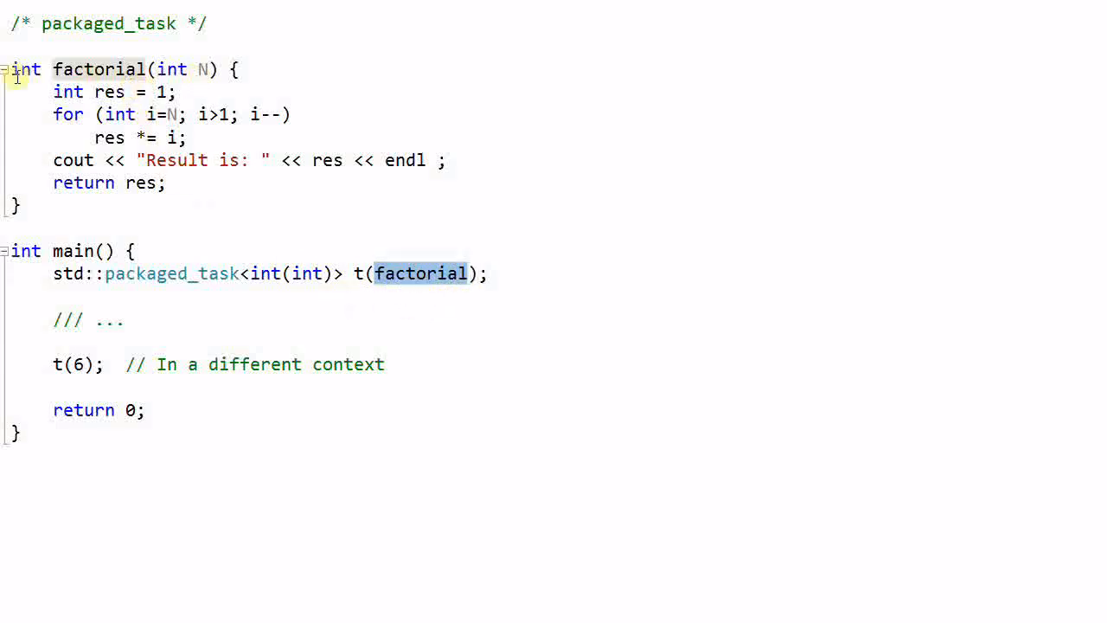
{"action": "mouse_move", "coordinate": [294, 273]}
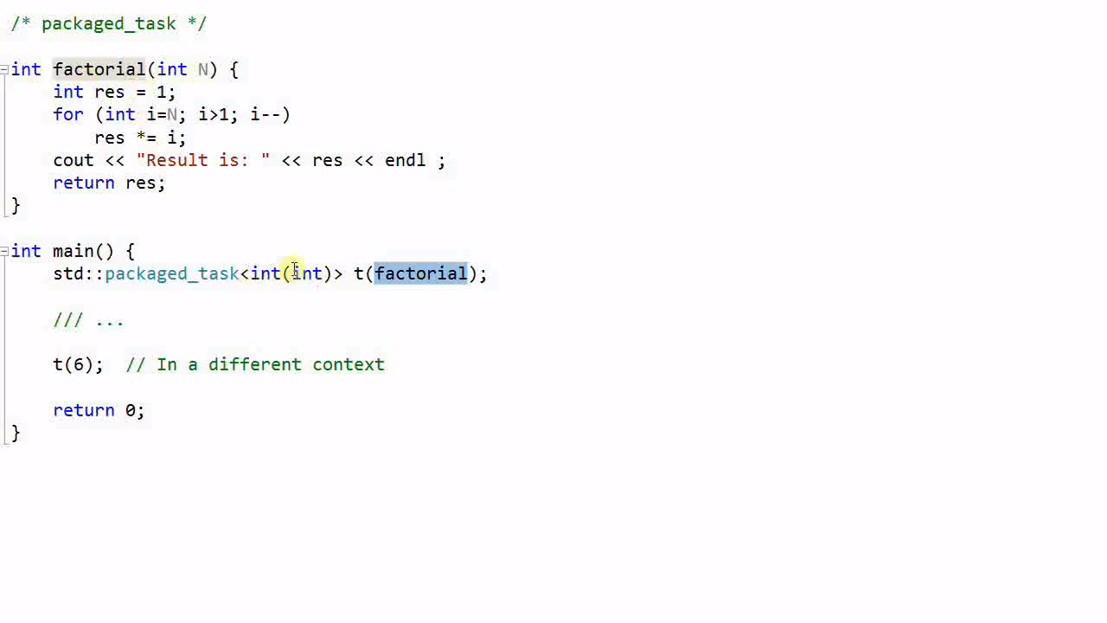
{"action": "mouse_move", "coordinate": [274, 286]}
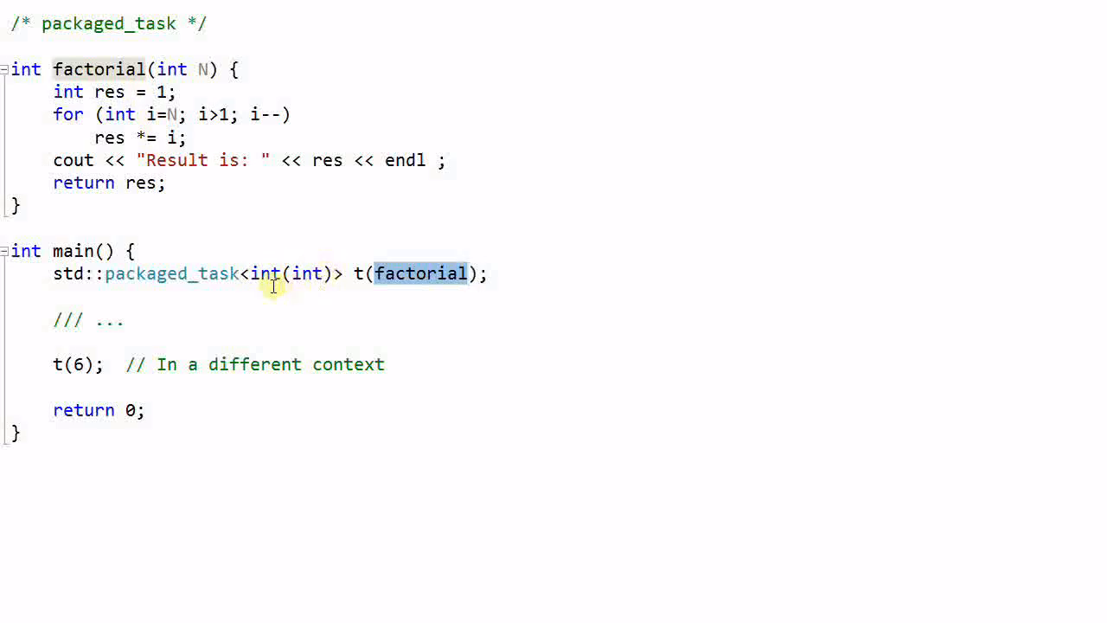
{"action": "left_click", "coordinate": [498, 273]}
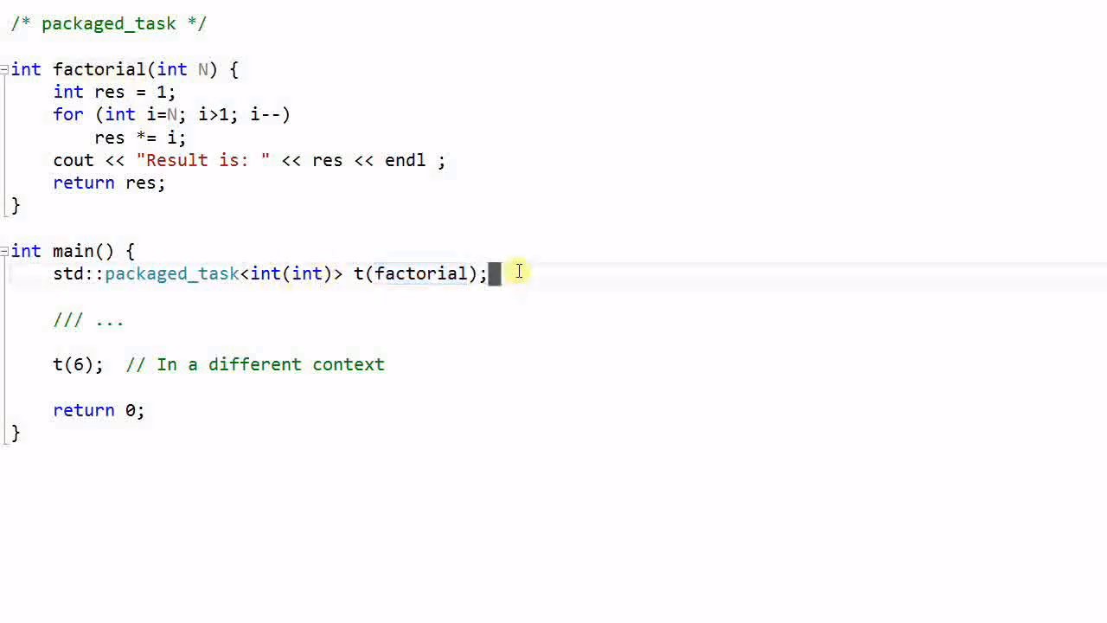
{"action": "mouse_move", "coordinate": [494, 332]}
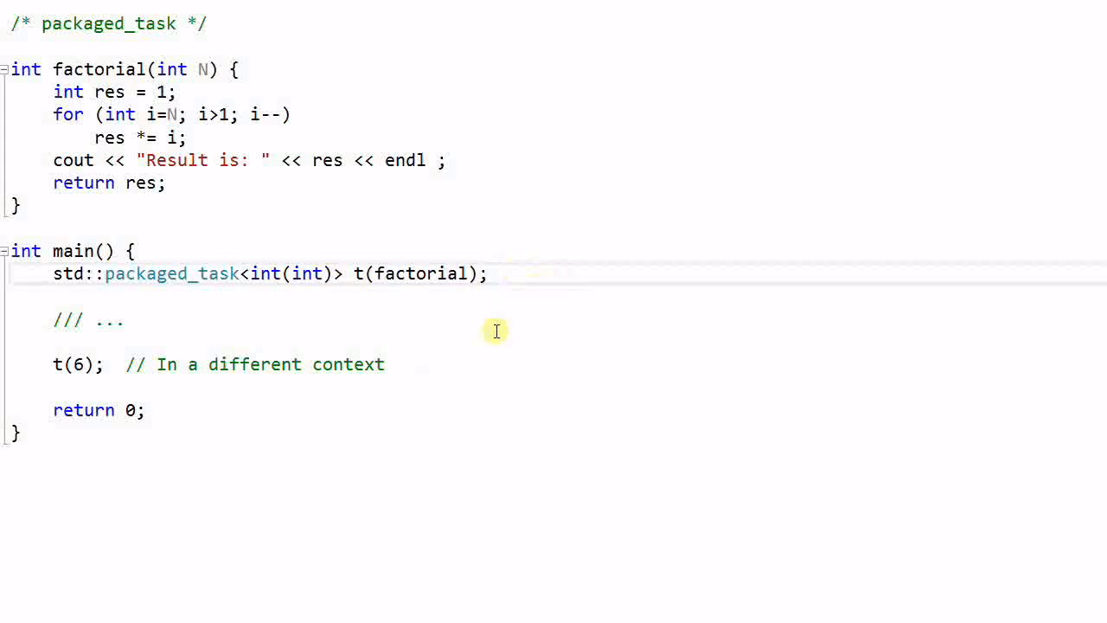
{"action": "mouse_move", "coordinate": [93, 379]}
{"action": "type", "text": "int x = "}
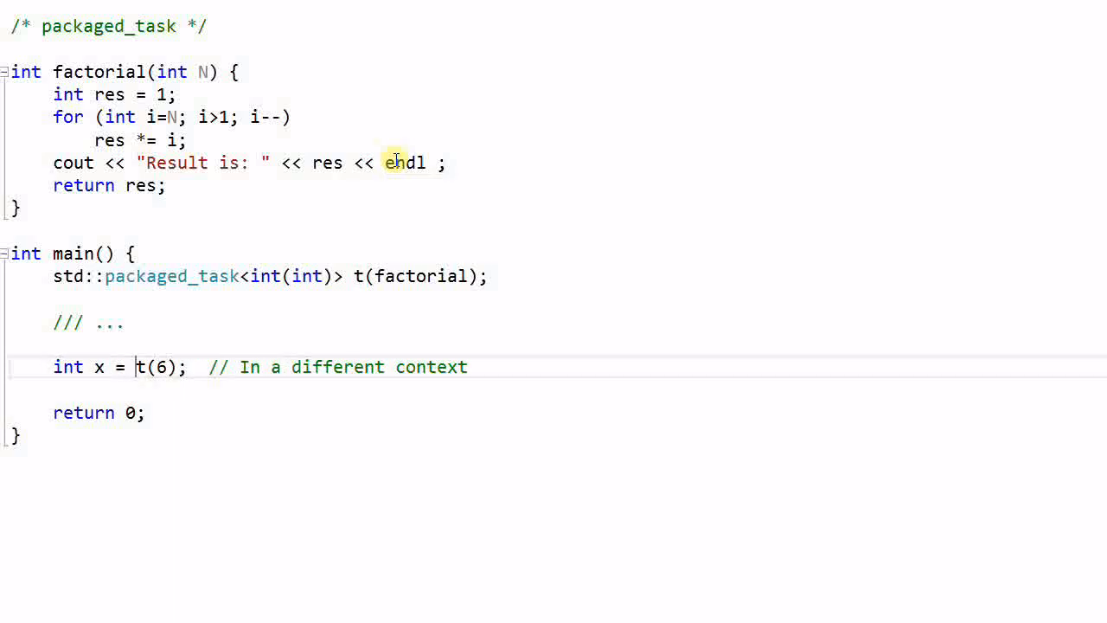
{"action": "mouse_move", "coordinate": [124, 392]}
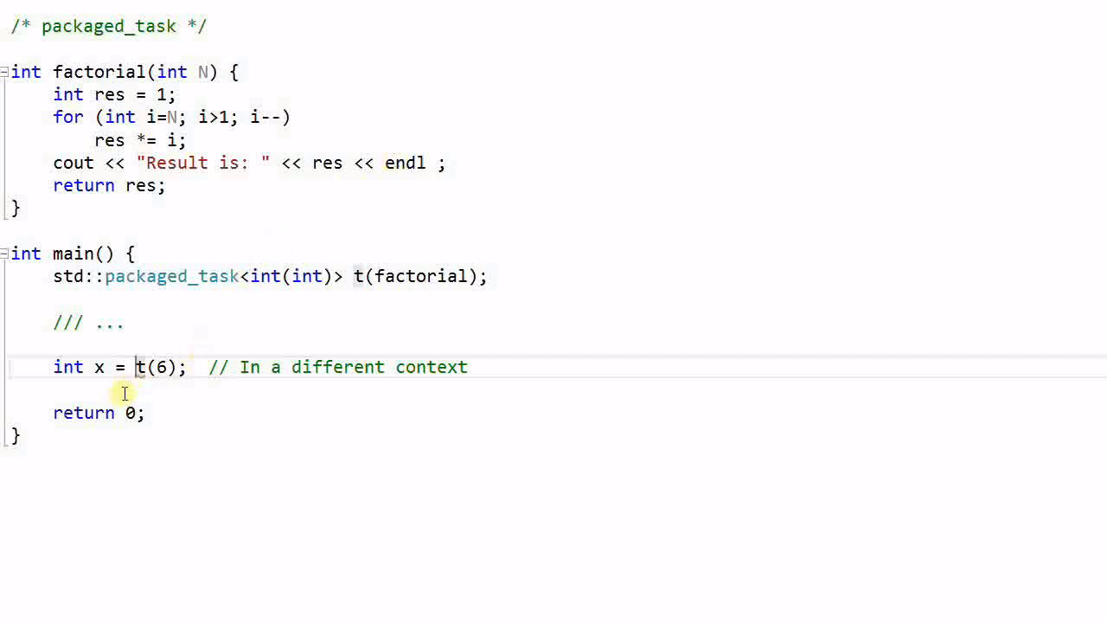
{"action": "mouse_move", "coordinate": [381, 277]}
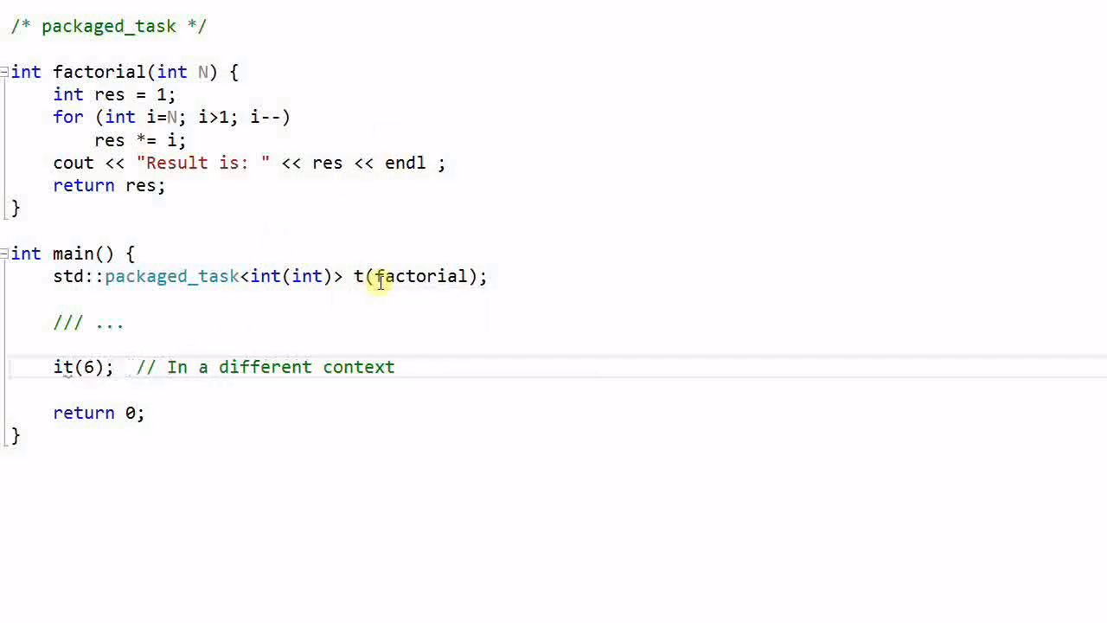
{"action": "key", "text": "Backspace"}
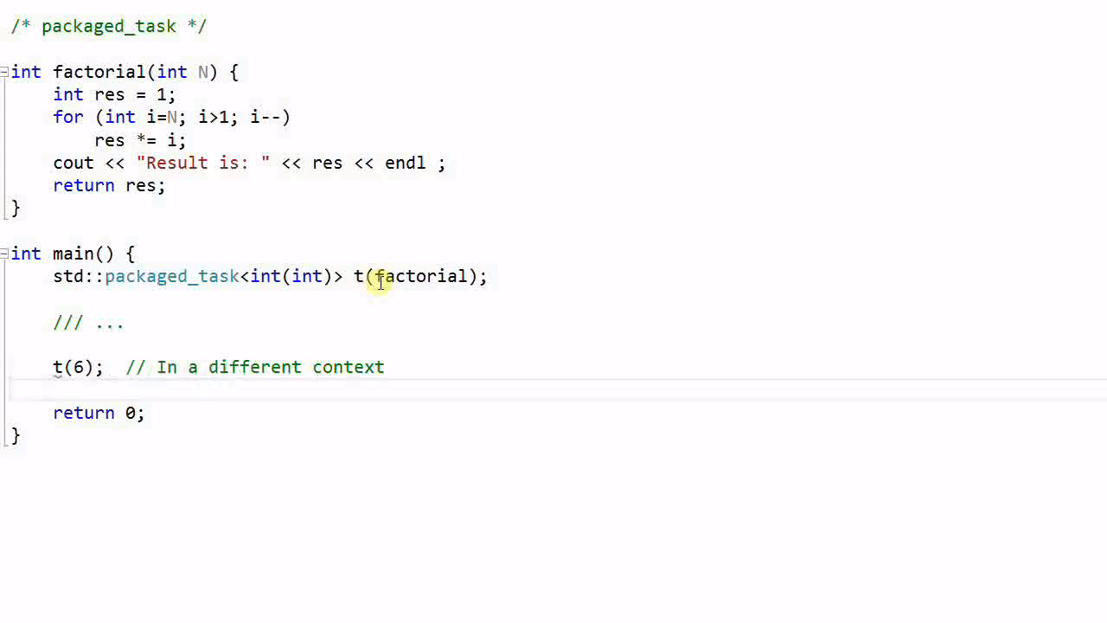
{"action": "type", "text": "int x"}
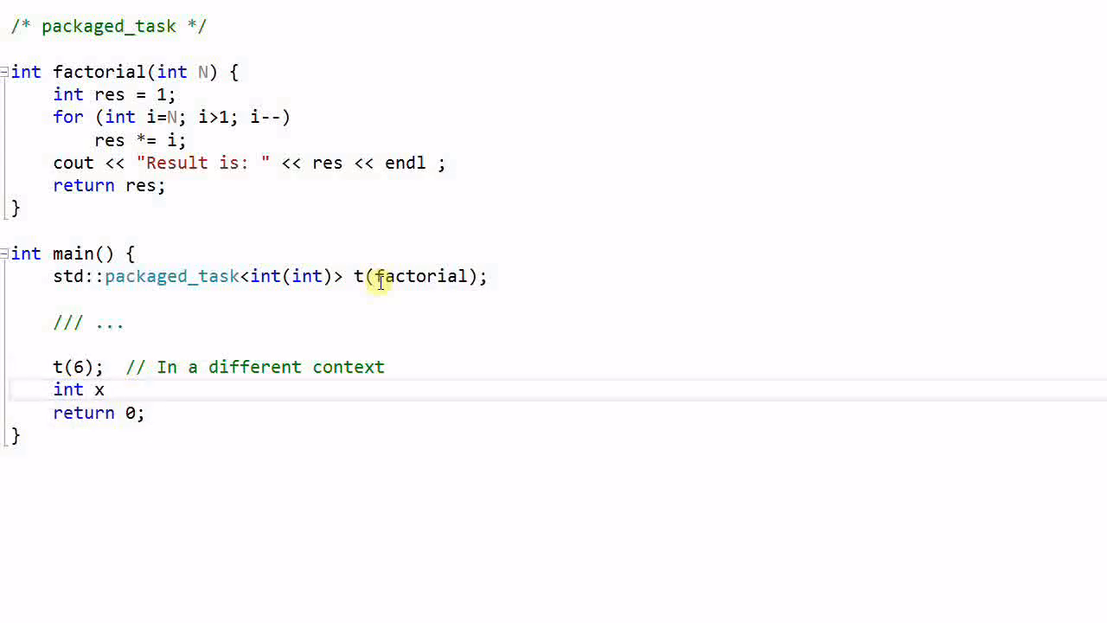
{"action": "type", "text": "= t.get_future"}
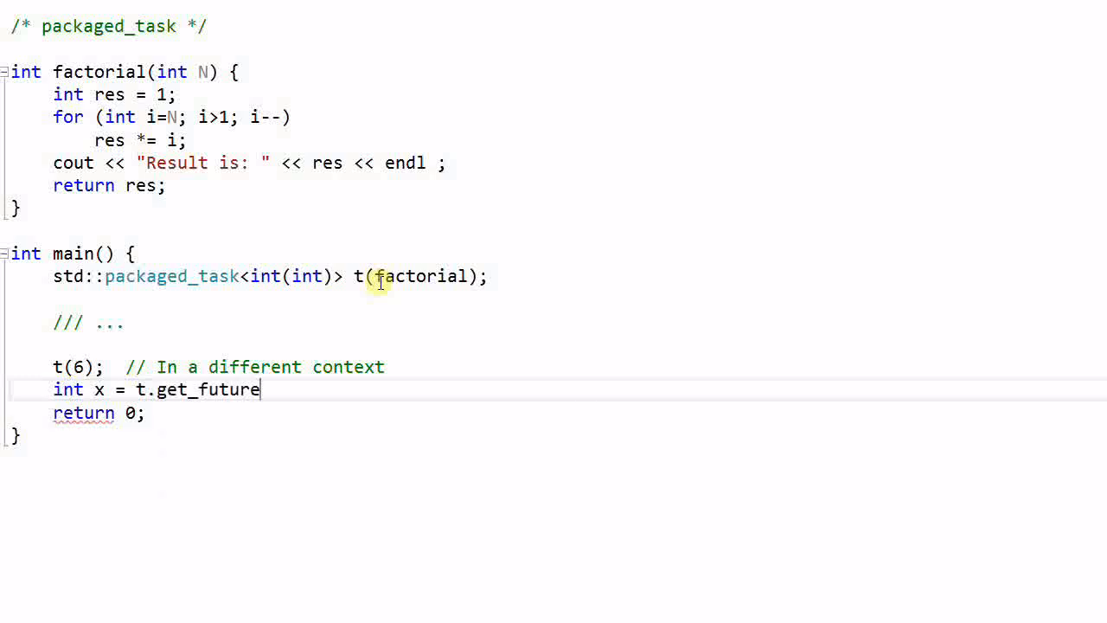
{"action": "type", "text": "().ge"}
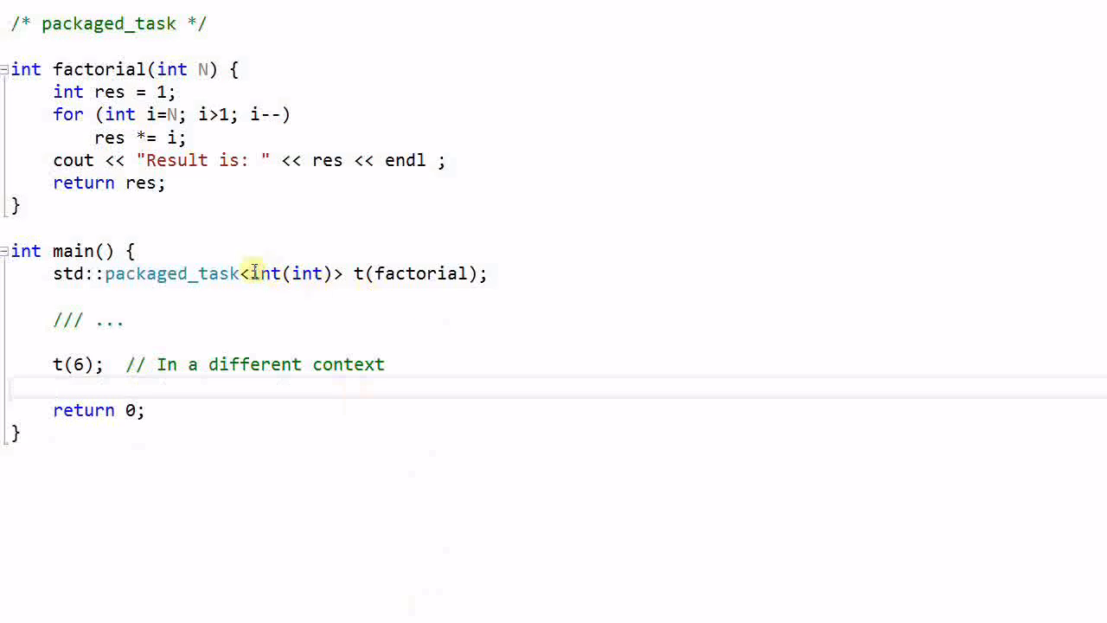
Step: Insert 'std::thread t1(factorial, 6);' above the packaged_task declaration in main
{"action": "left_click", "coordinate": [564, 273]}
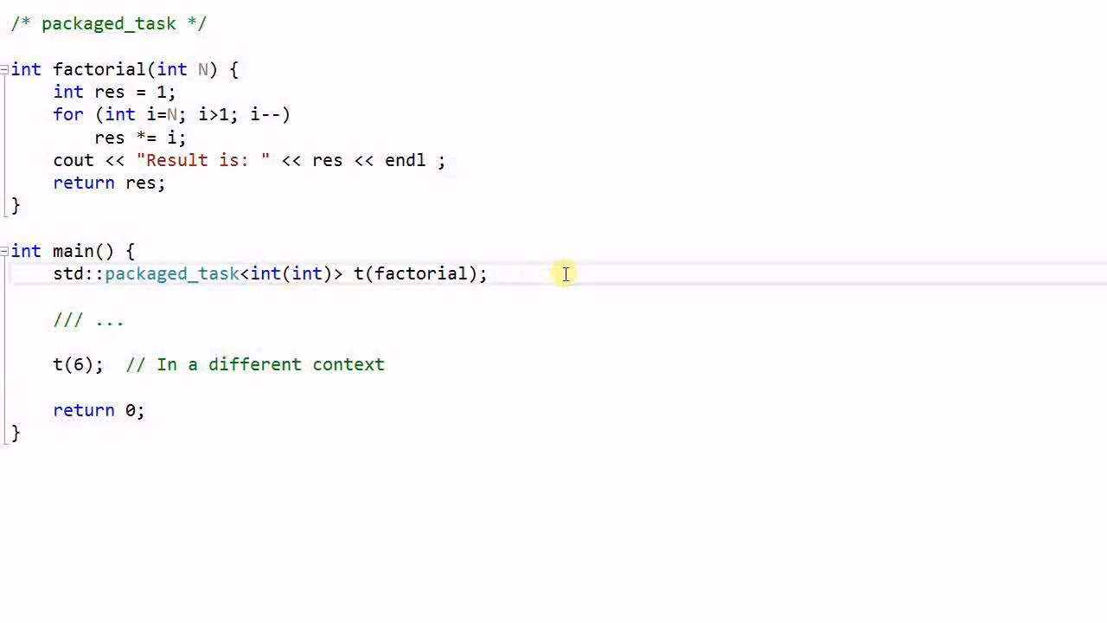
{"action": "left_click", "coordinate": [246, 273]}
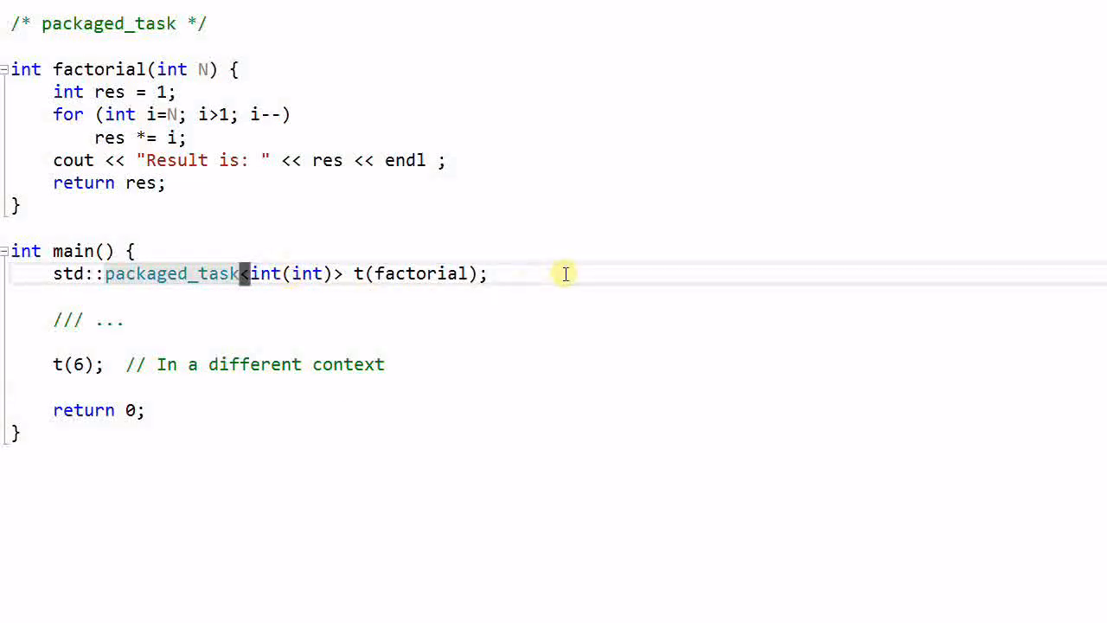
{"action": "type", "text": "s"}
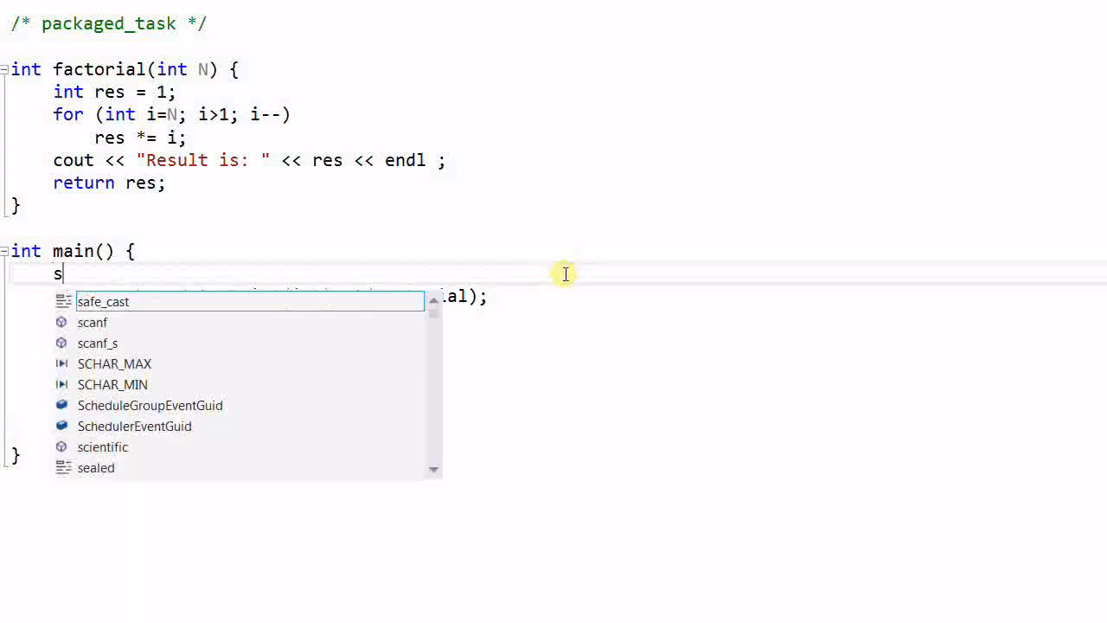
{"action": "type", "text": "td::thread"}
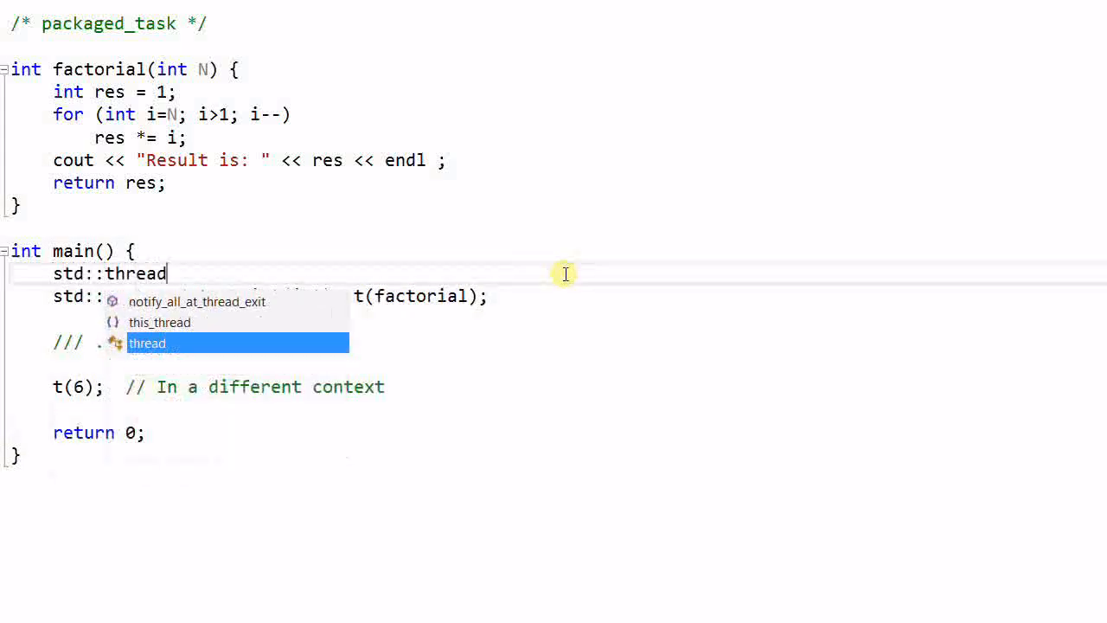
{"action": "type", "text": "t1(factorial);"}
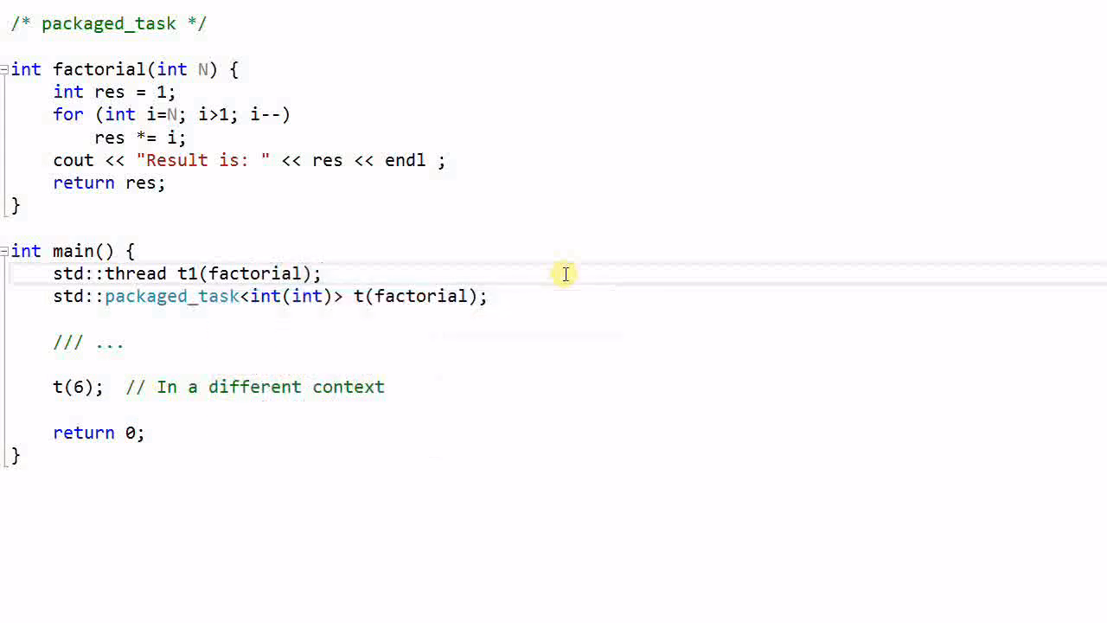
{"action": "type", "text": ", 6"}
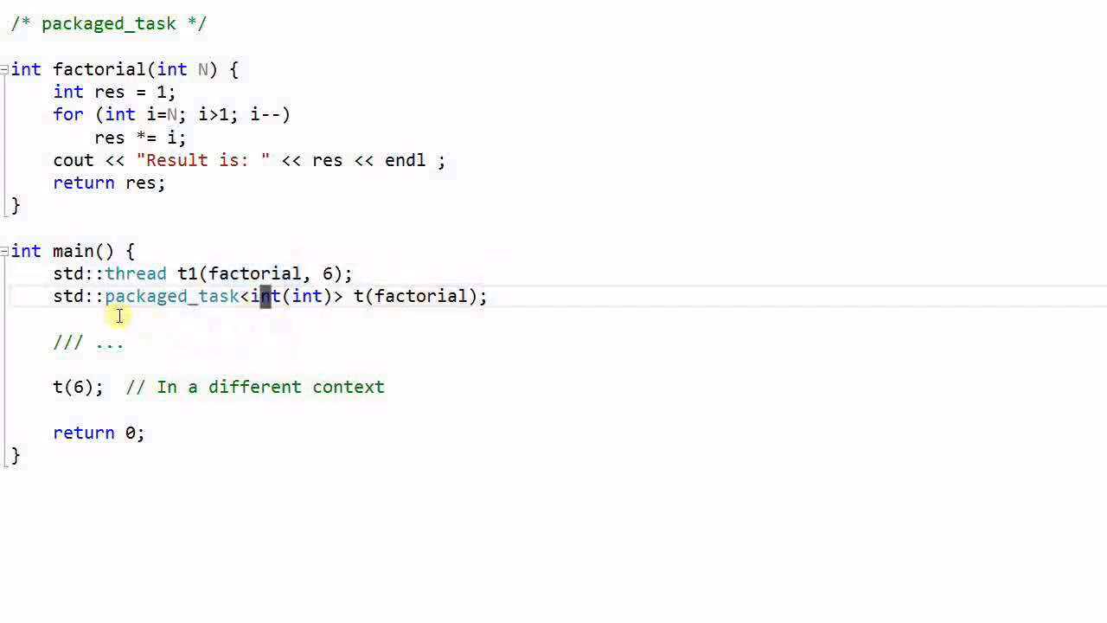
{"action": "mouse_move", "coordinate": [377, 320]}
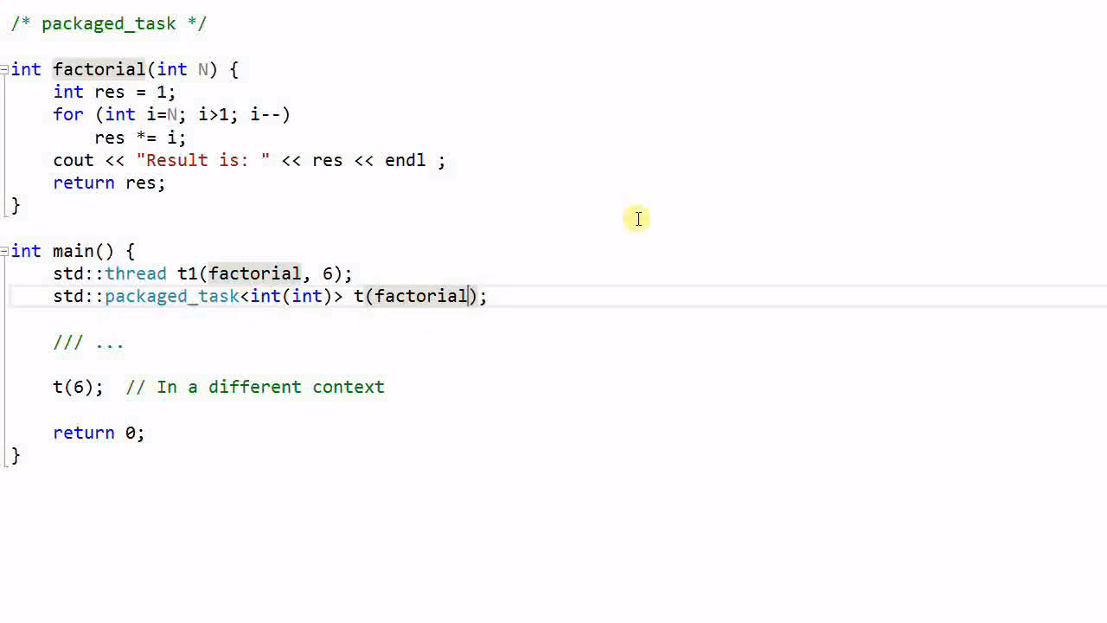
Step: Wrap std::bind(factorial, 6) in the packaged_task as int() and call it as 't();'
{"action": "type", "text": ", 6"}
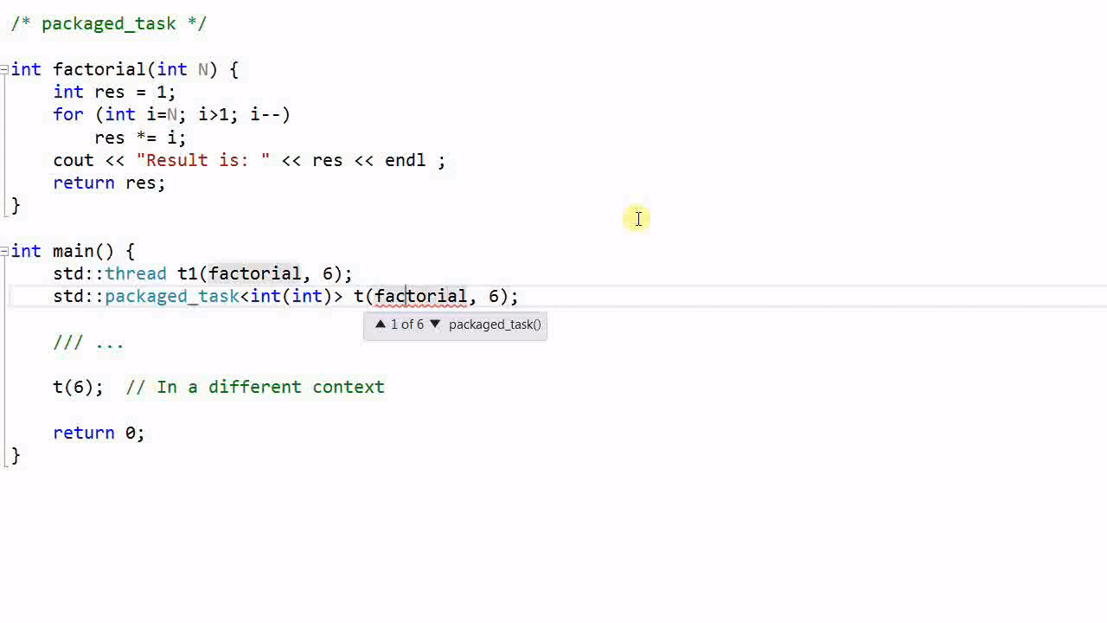
{"action": "type", "text": "std::bind("}
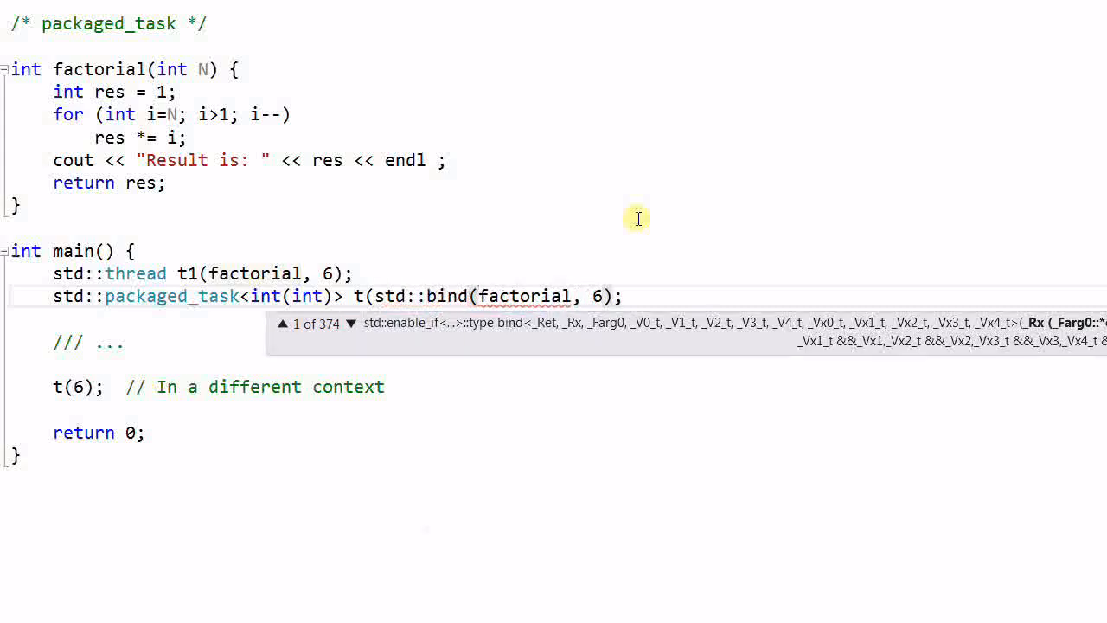
{"action": "type", "text": ")"}
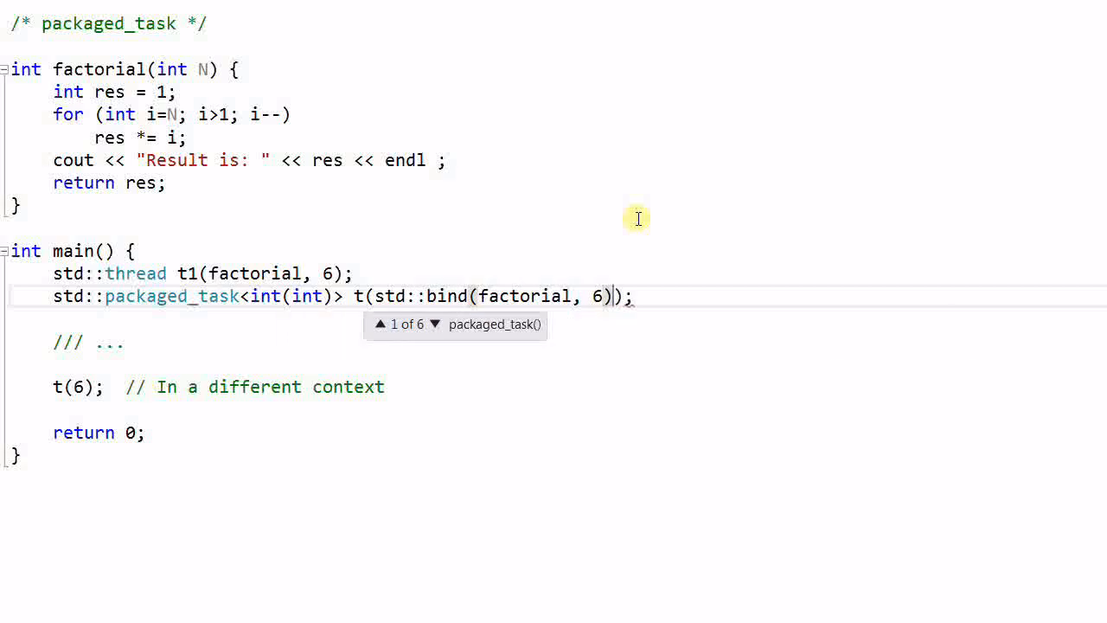
{"action": "mouse_move", "coordinate": [613, 312]}
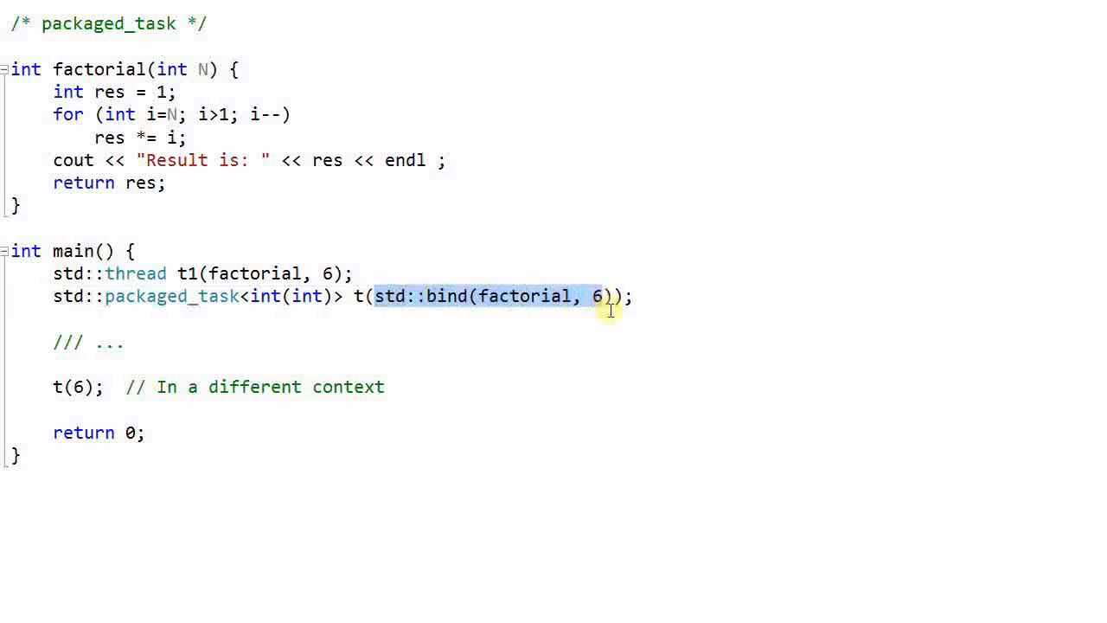
{"action": "mouse_move", "coordinate": [401, 347]}
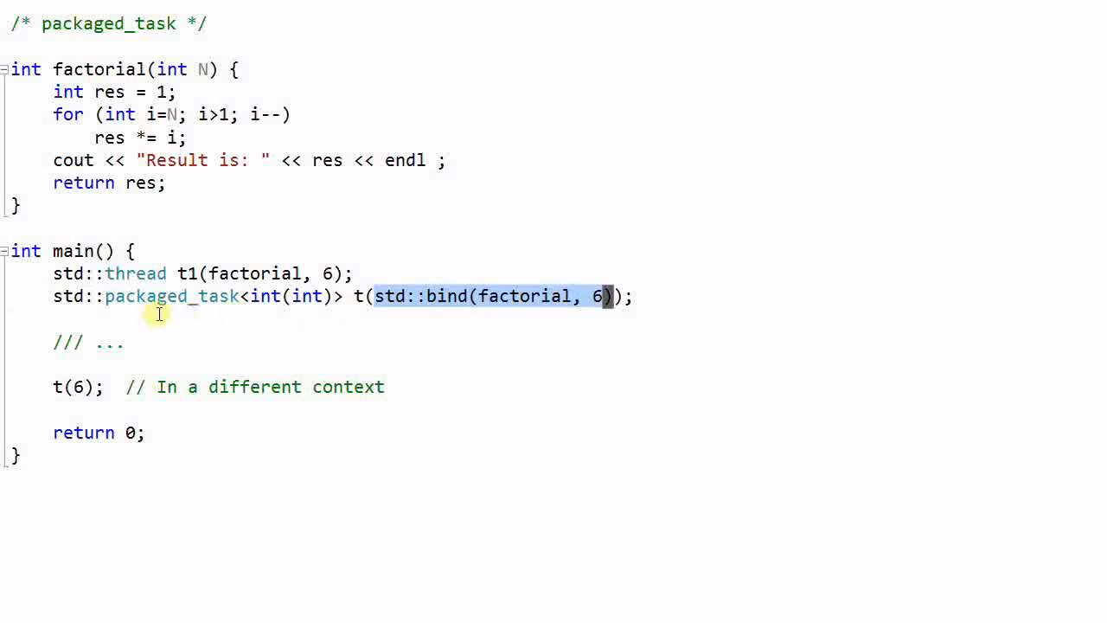
{"action": "mouse_move", "coordinate": [360, 303]}
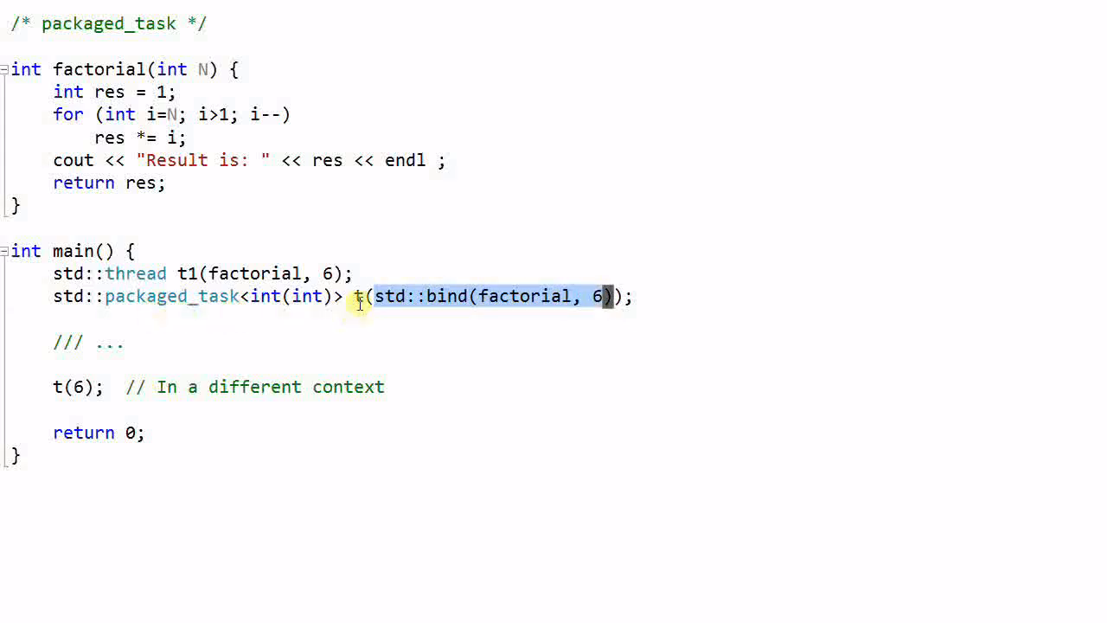
{"action": "mouse_move", "coordinate": [367, 328]}
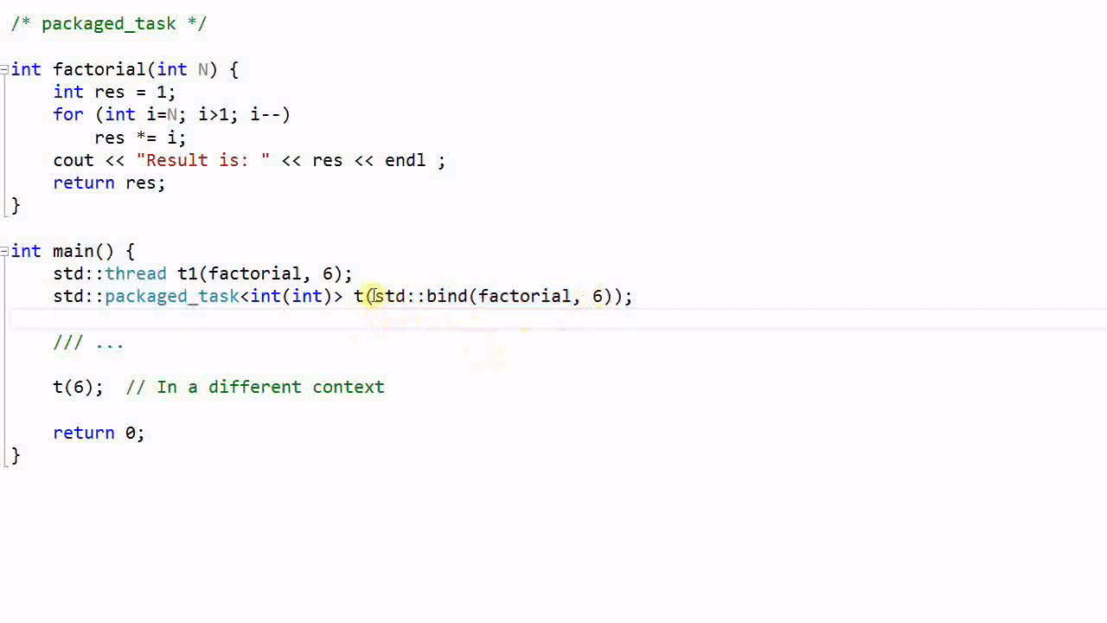
{"action": "left_click_drag", "start_coordinate": [374, 296], "coordinate": [606, 296]}
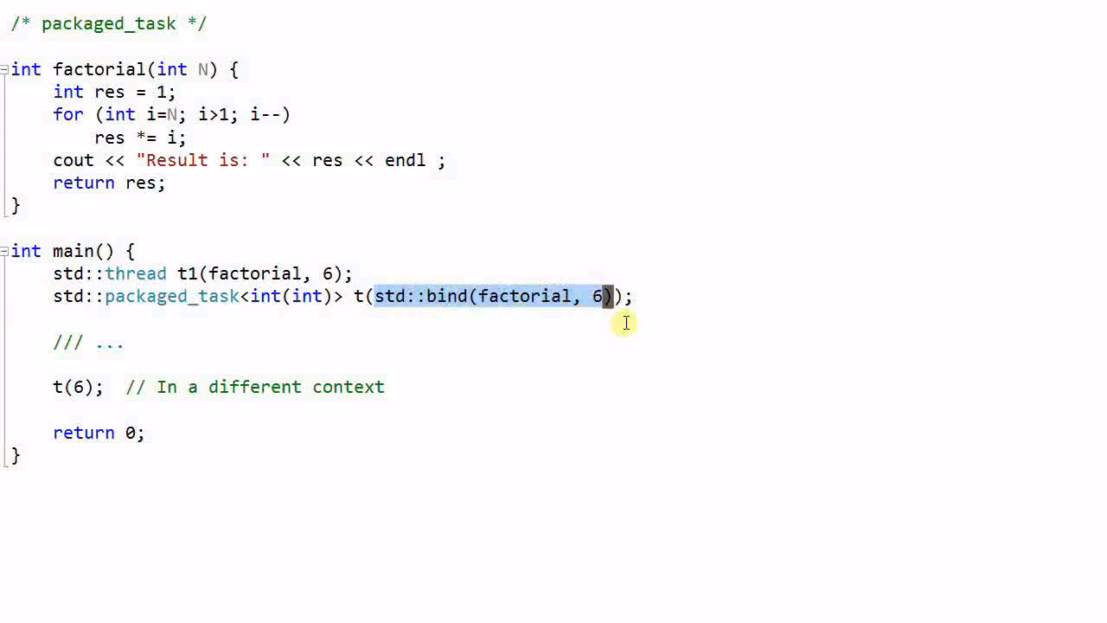
{"action": "left_click", "coordinate": [597, 296]}
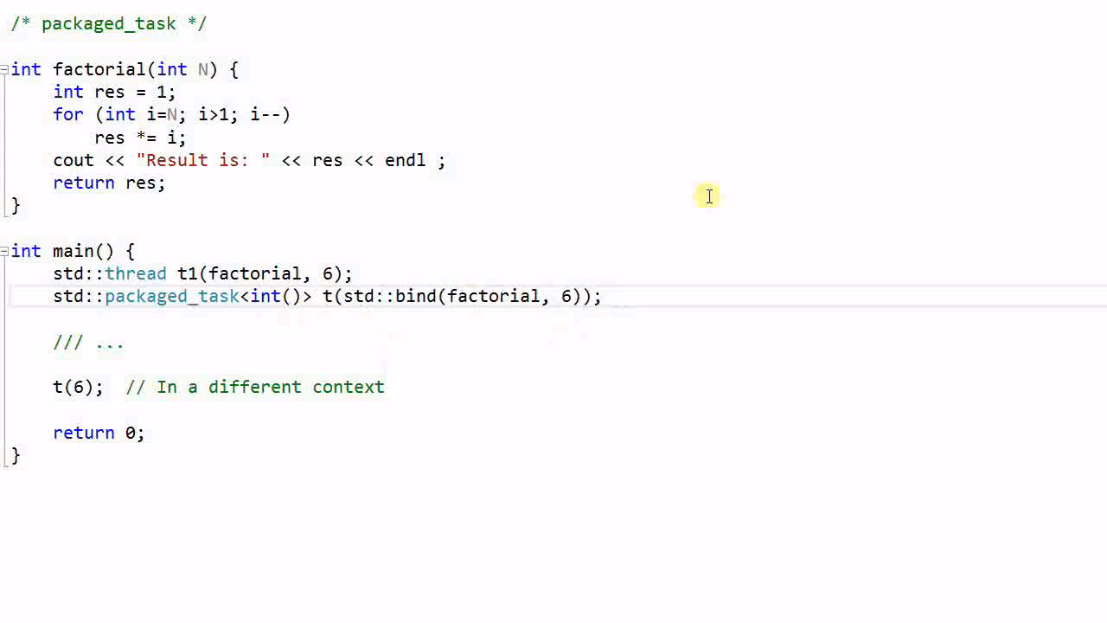
{"action": "mouse_move", "coordinate": [389, 394]}
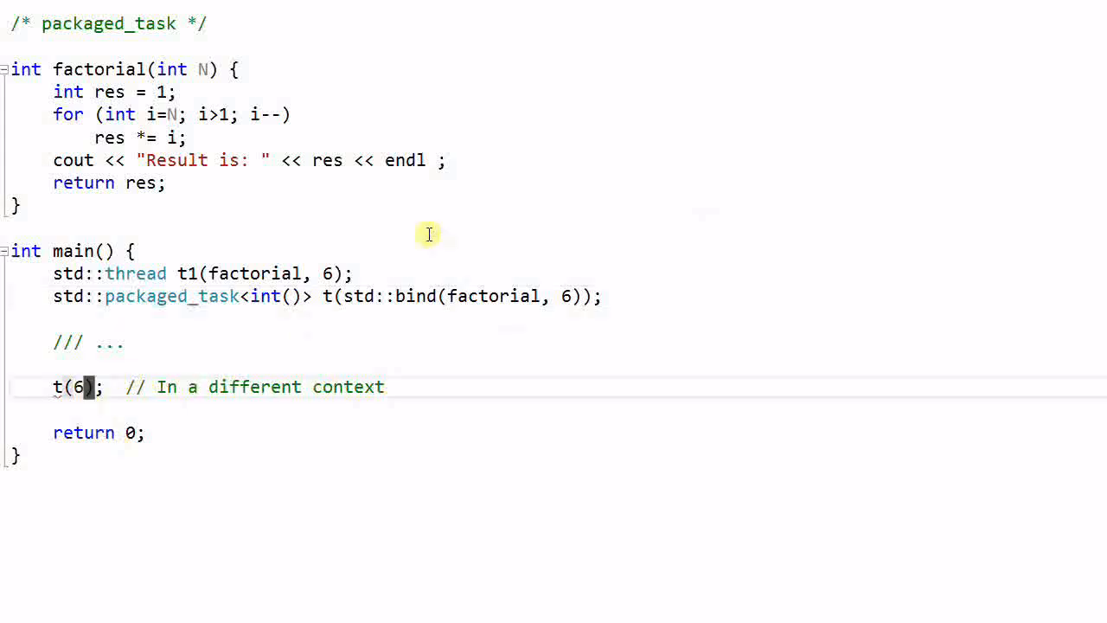
{"action": "key", "text": "Backspace"}
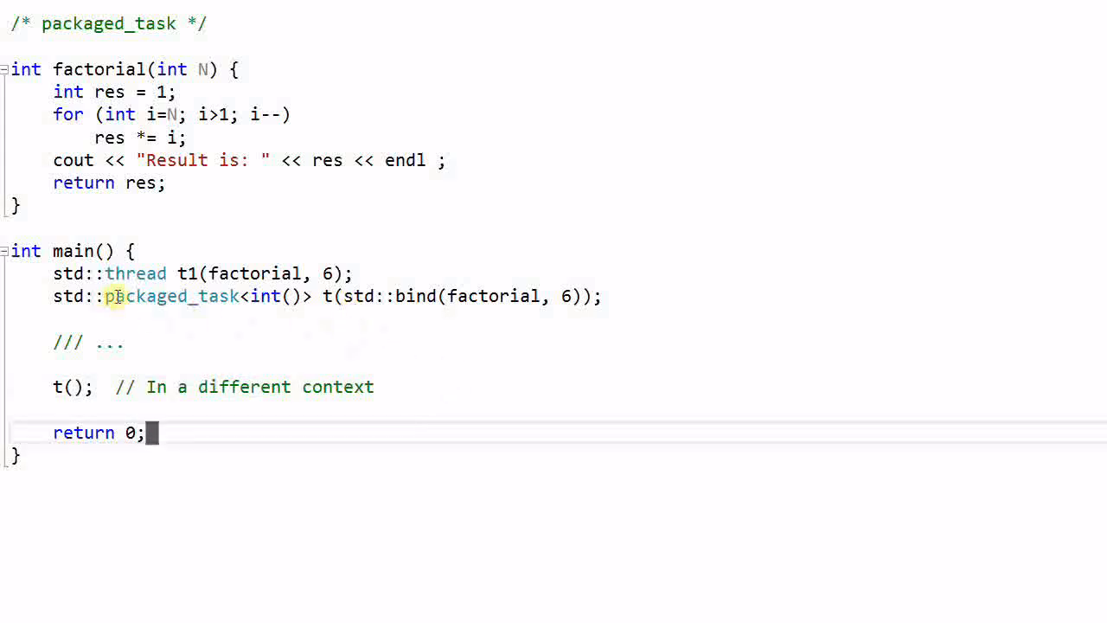
{"action": "mouse_move", "coordinate": [239, 296]}
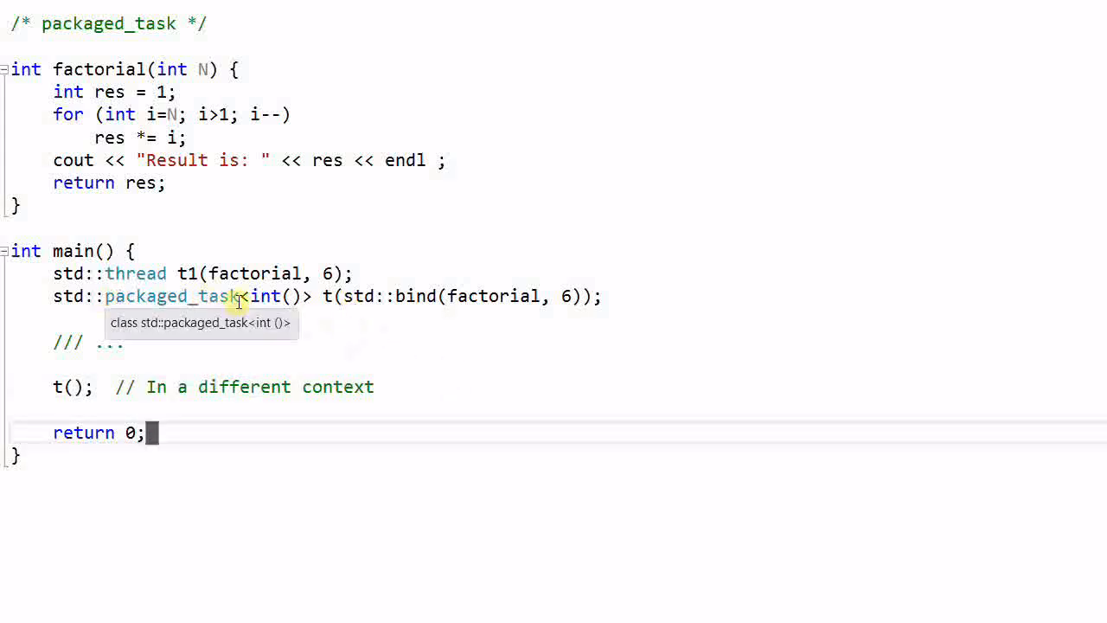
{"action": "mouse_move", "coordinate": [96, 280]}
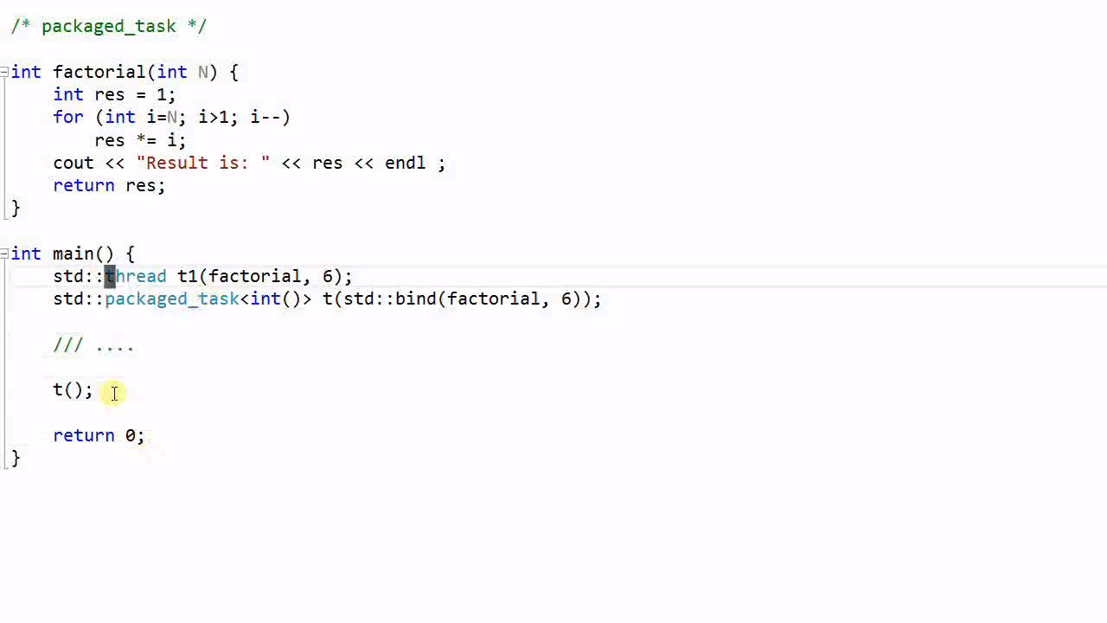
Step: Delete the std::thread t1 line and the 'In a different context' comment after t();
{"action": "key", "text": "Ctrl+Shift+k"}
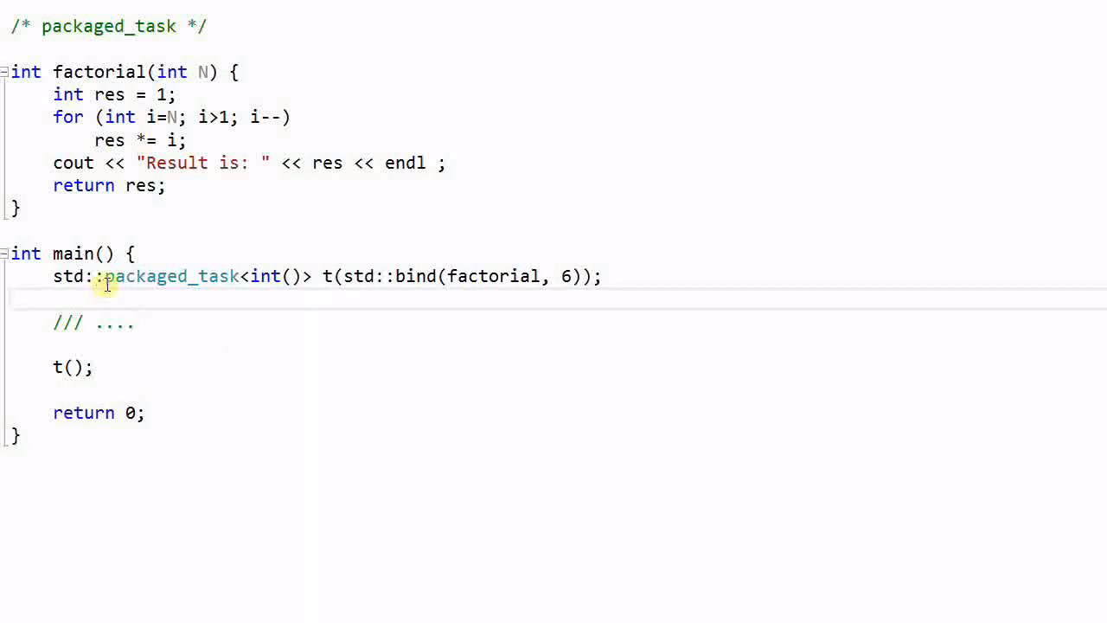
{"action": "mouse_move", "coordinate": [242, 275]}
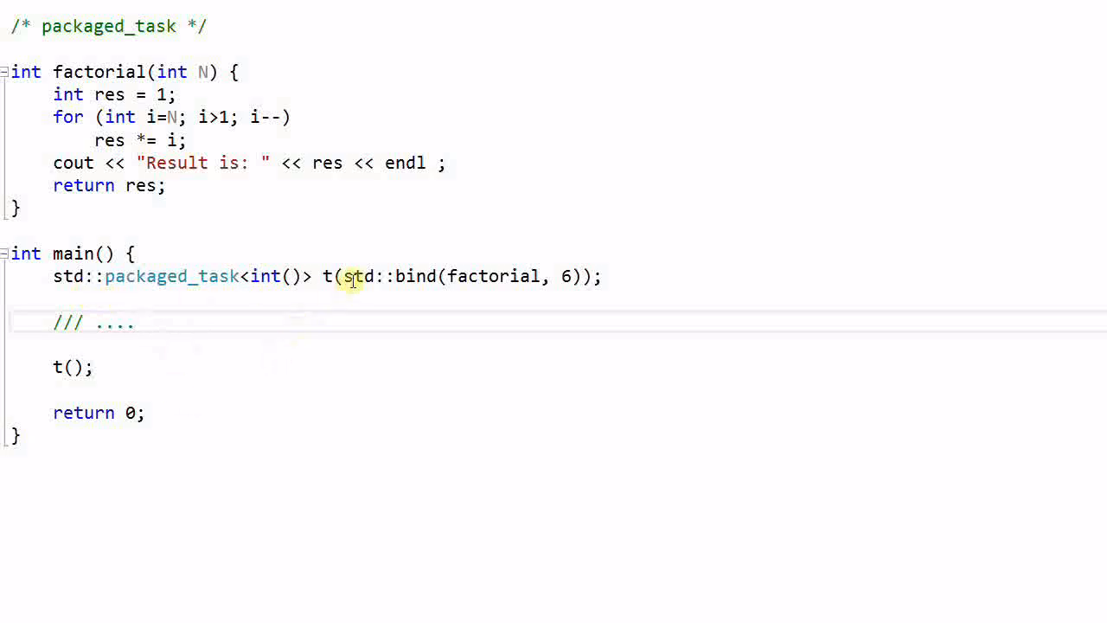
{"action": "left_click_drag", "start_coordinate": [343, 276], "coordinate": [562, 277]}
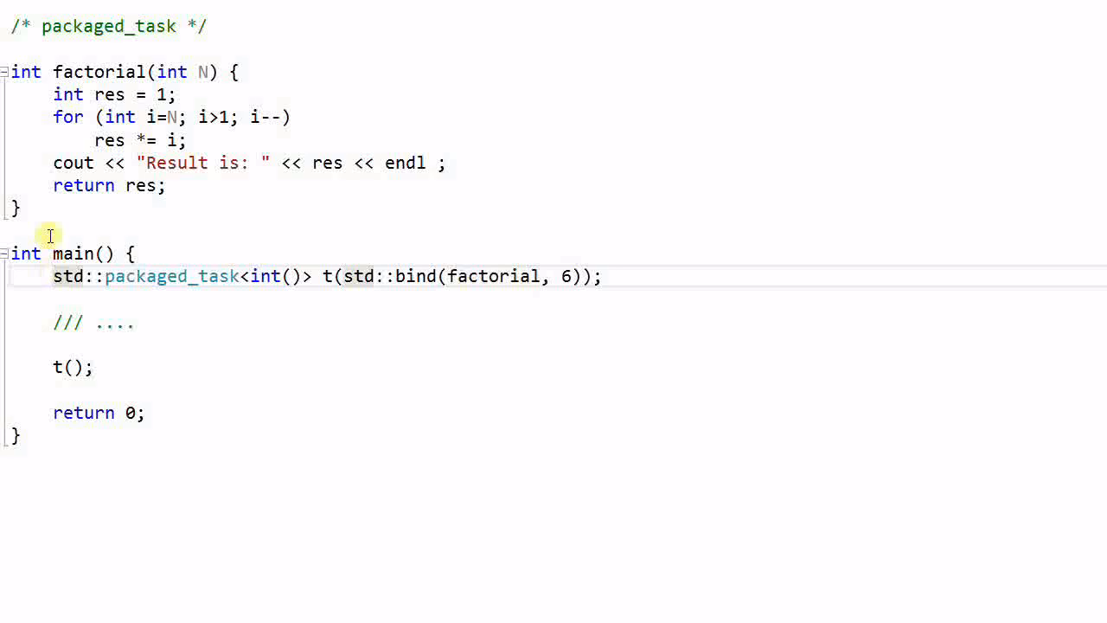
Step: Comment out the packaged_task line and add 'auto t = std::bind(factorial, 6);'
{"action": "type", "text": "//"}
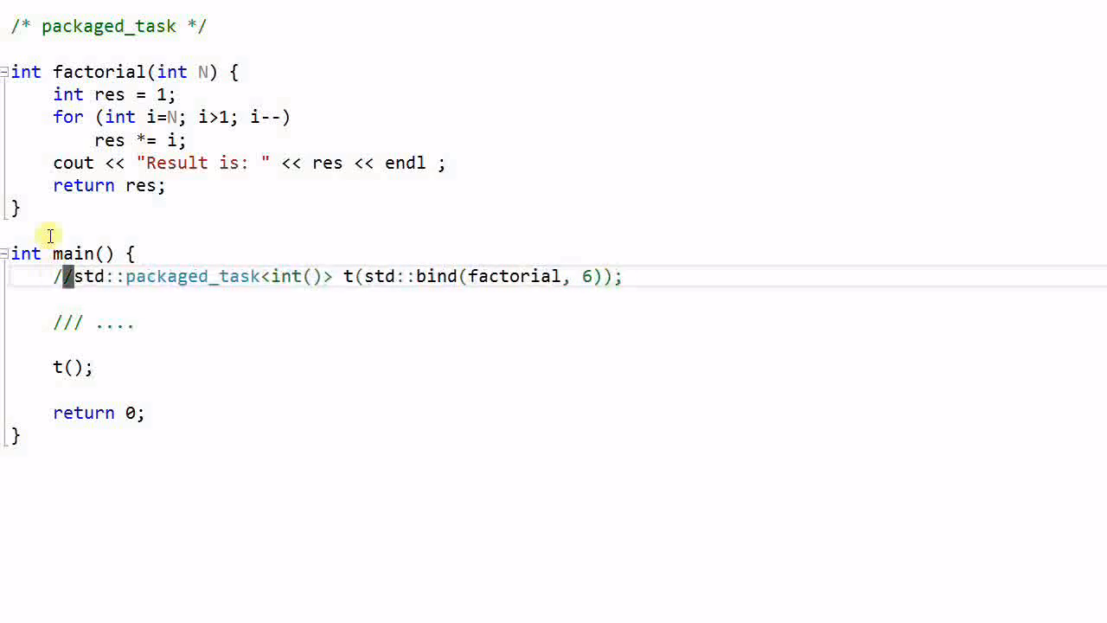
{"action": "type", "text": "auto"}
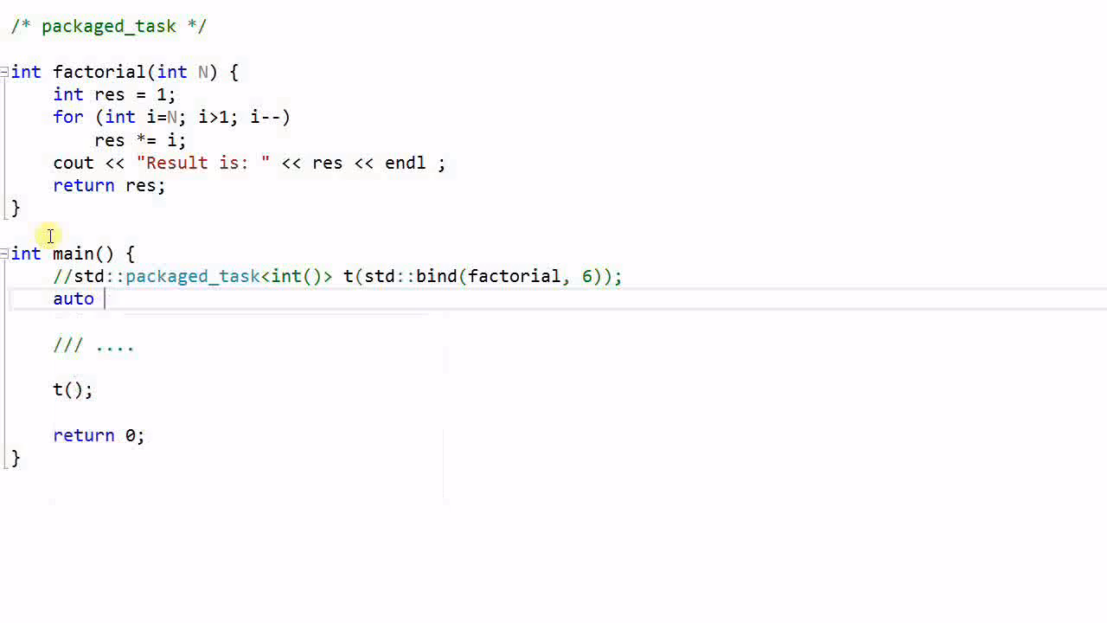
{"action": "type", "text": "t"}
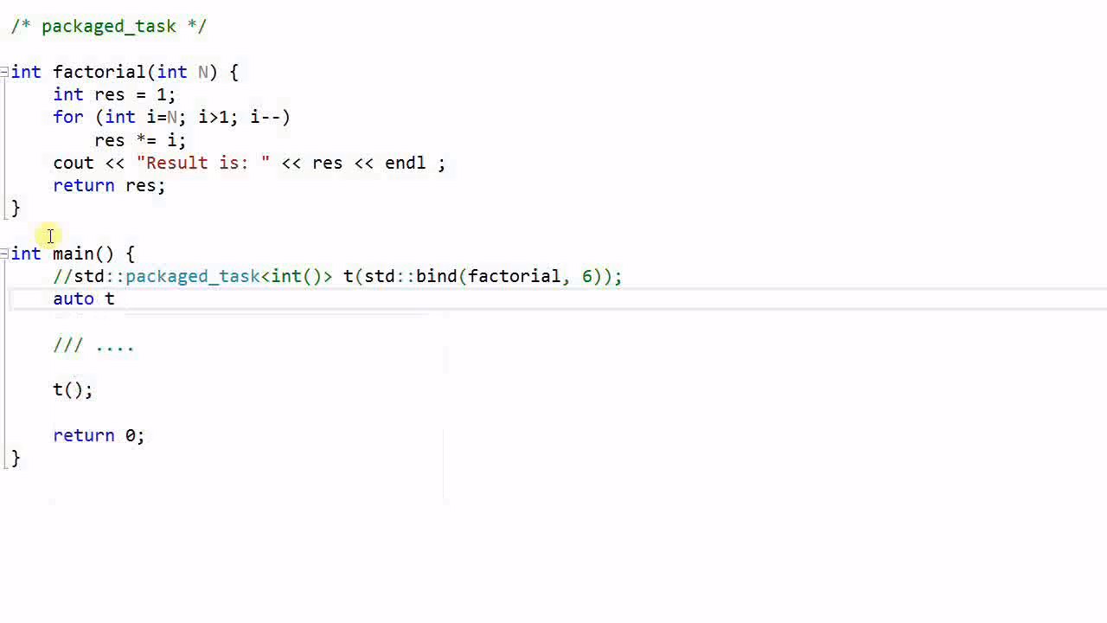
{"action": "type", "text": "= std:"}
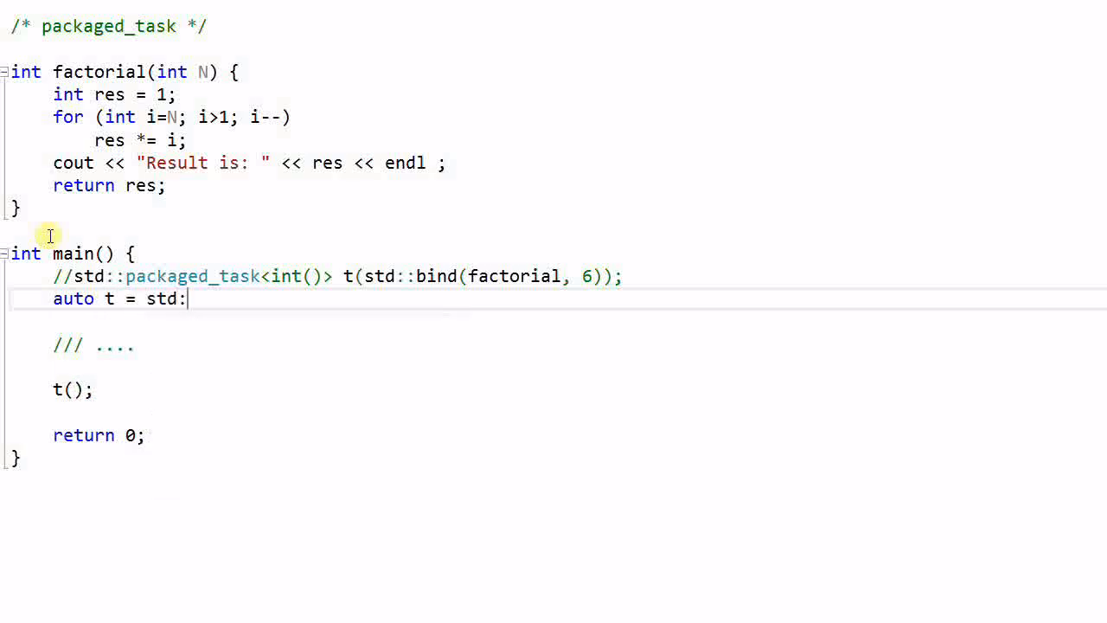
{"action": "type", "text": ":bind(f"}
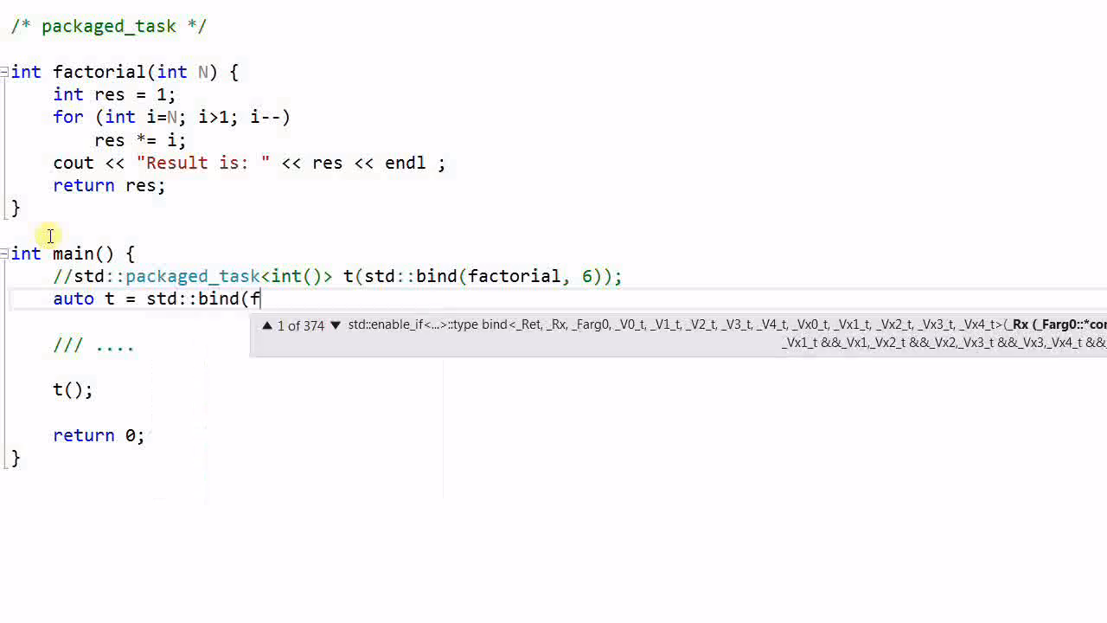
{"action": "type", "text": "actorial"}
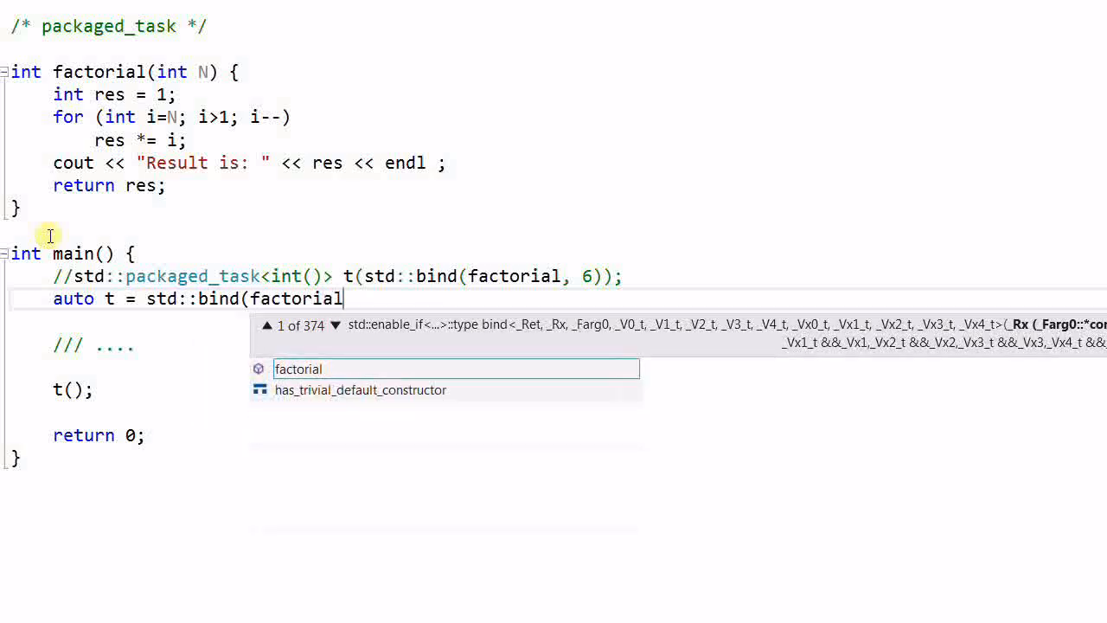
{"action": "type", "text": ", 6);"}
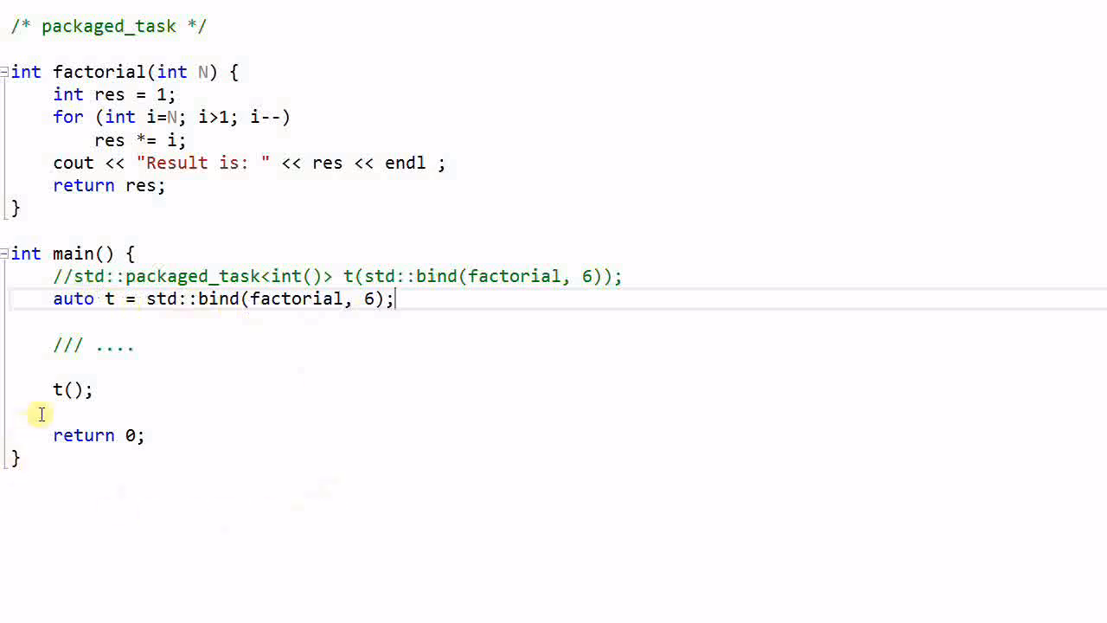
{"action": "mouse_move", "coordinate": [59, 391]}
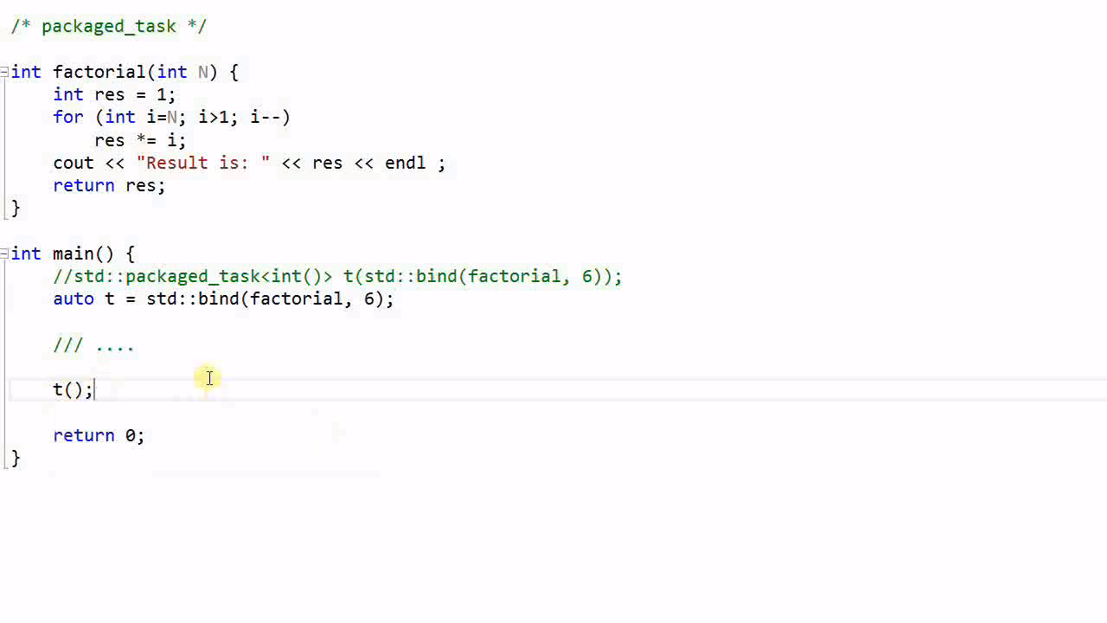
{"action": "mouse_move", "coordinate": [404, 364]}
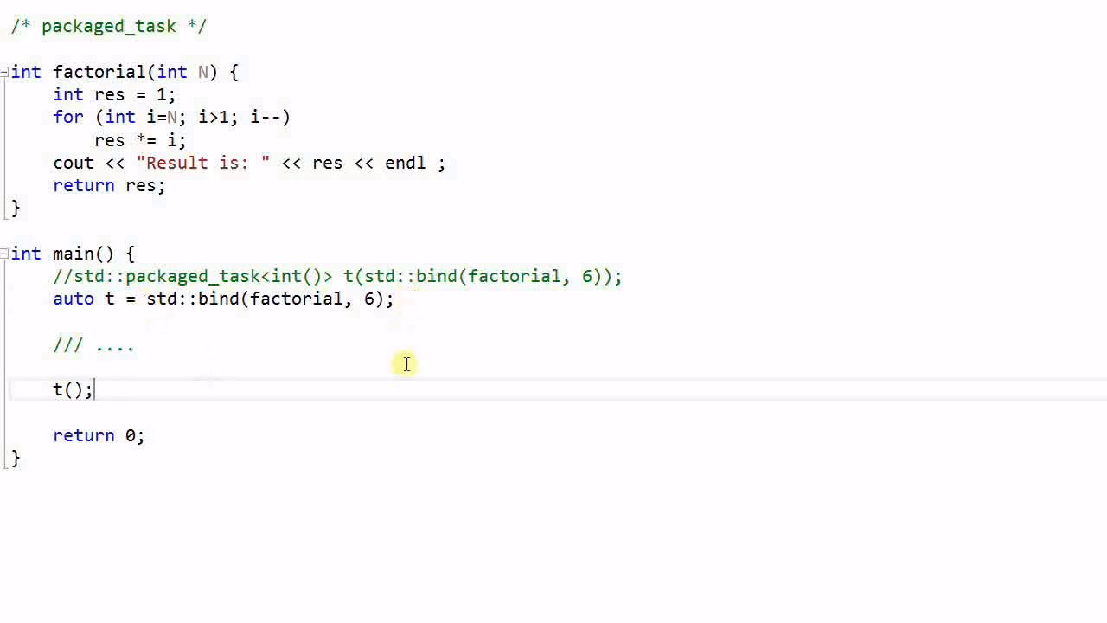
{"action": "mouse_move", "coordinate": [186, 344]}
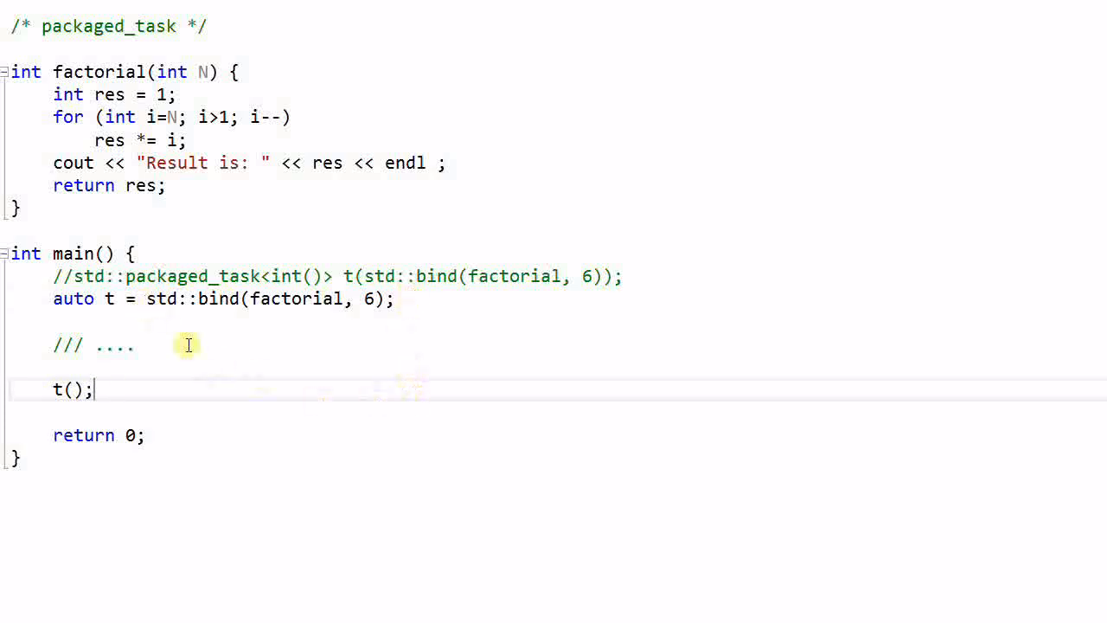
{"action": "mouse_move", "coordinate": [137, 318]}
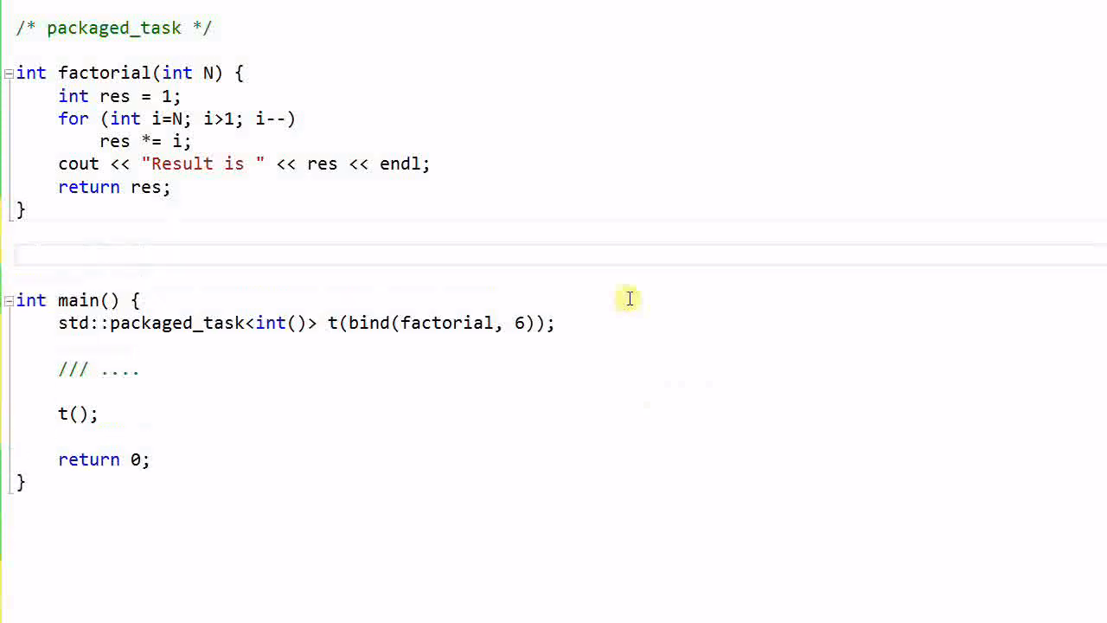
Step: Declare global 'std::deque<std::packaged_task<int()> > task_q;' and select the placeholder and t() lines for removal
{"action": "type", "text": "std::deque<std::packaged_task<int()> > task_q;"}
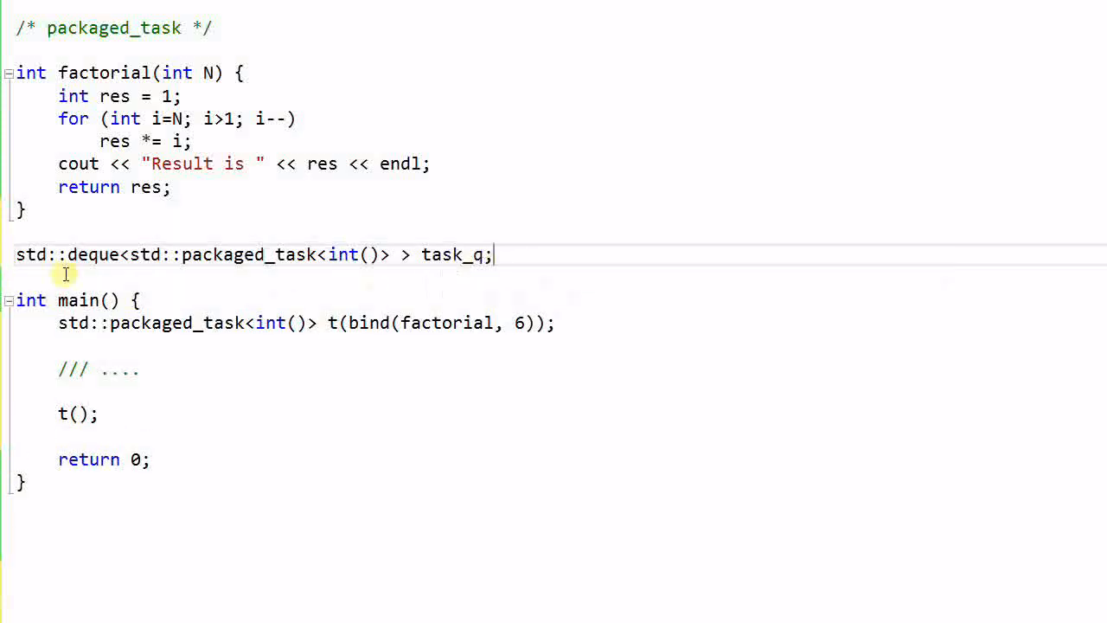
{"action": "mouse_move", "coordinate": [325, 268]}
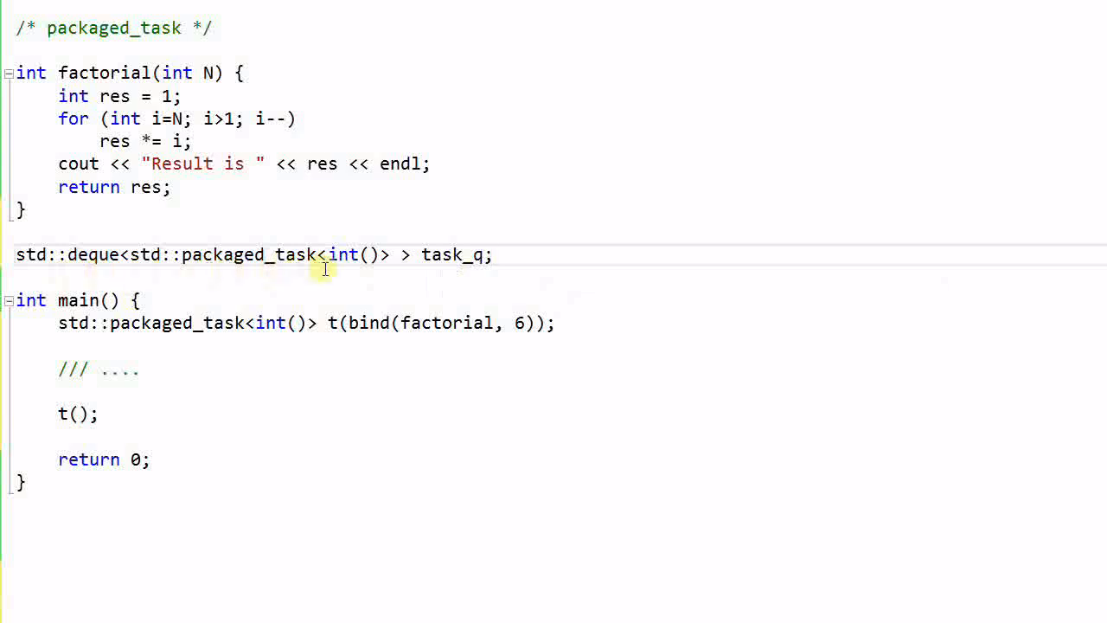
{"action": "mouse_move", "coordinate": [142, 426]}
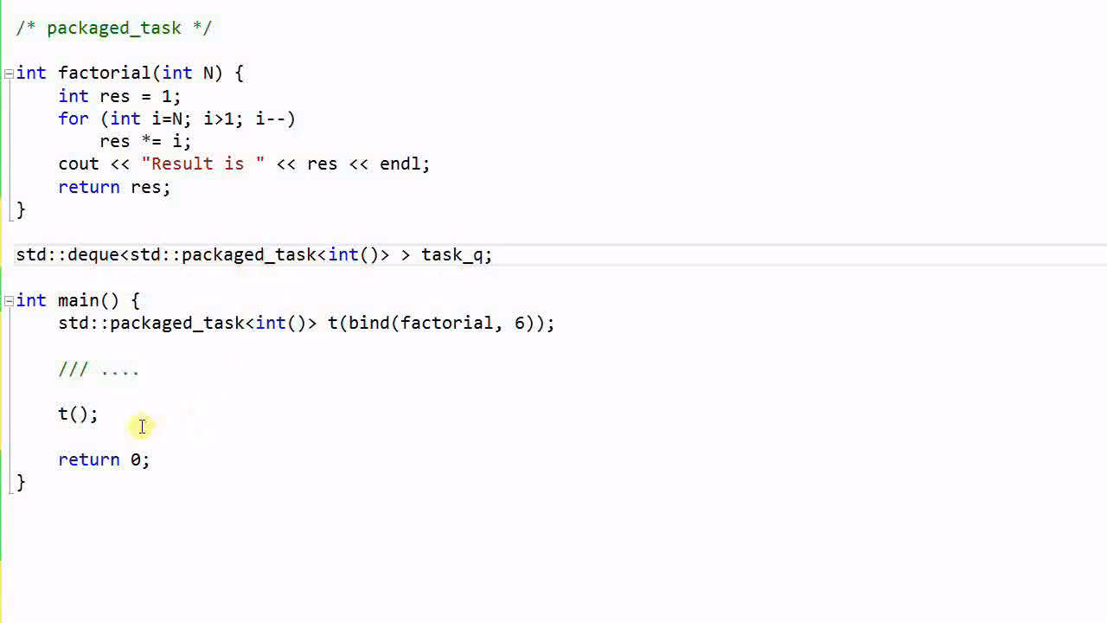
{"action": "left_click_drag", "start_coordinate": [142, 426], "coordinate": [59, 370]}
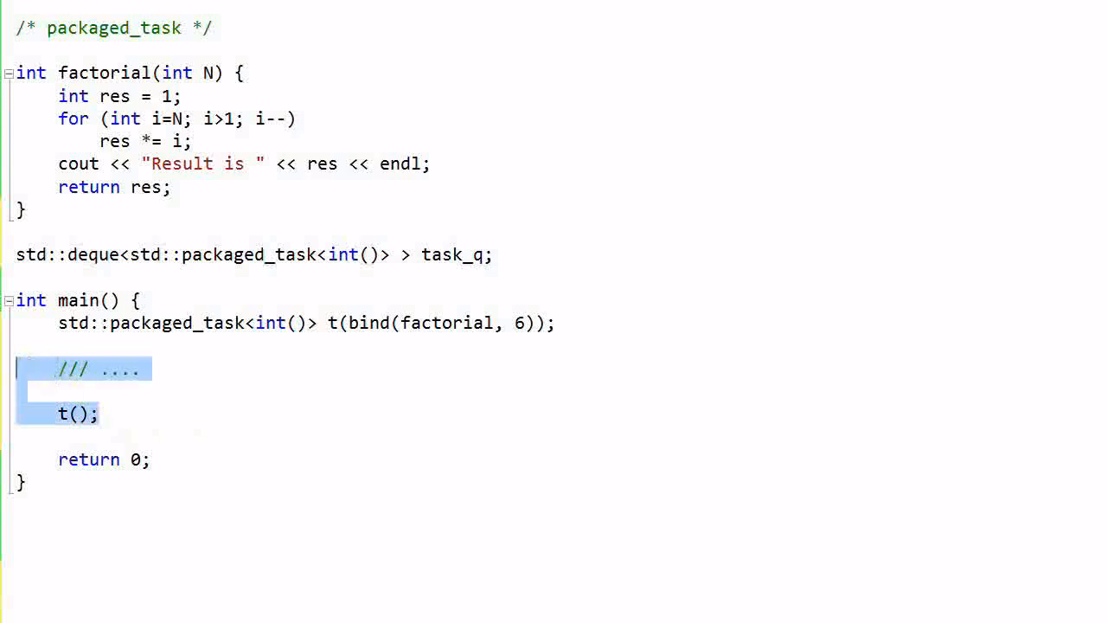
{"action": "mouse_move", "coordinate": [350, 450]}
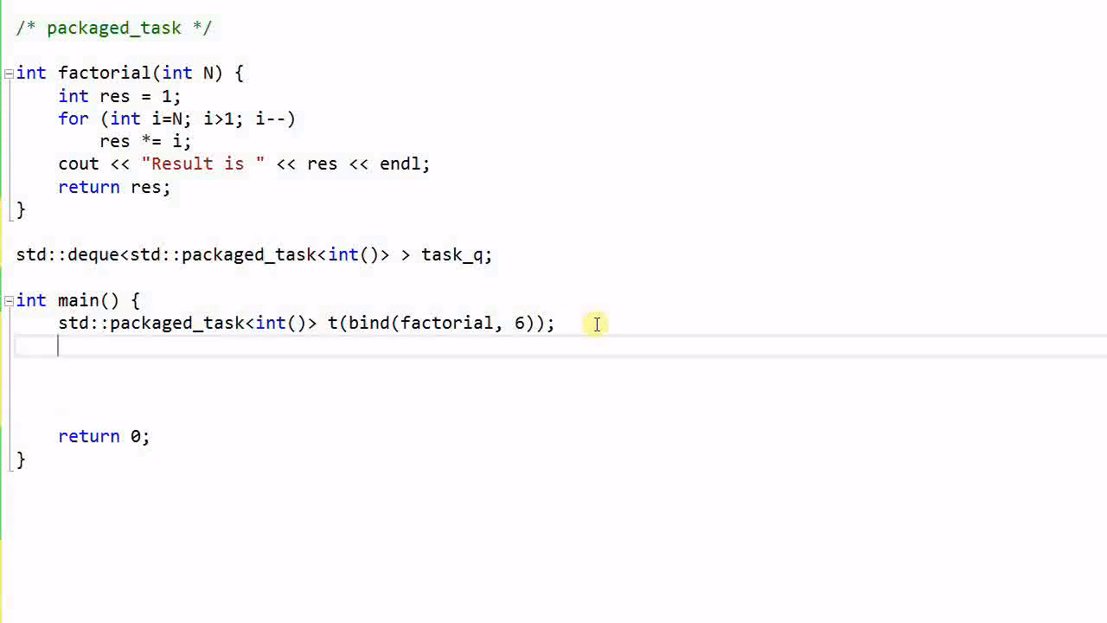
Step: Push the task onto the queue with 'task_q.push_back(t);' in main
{"action": "type", "text": "task_q."}
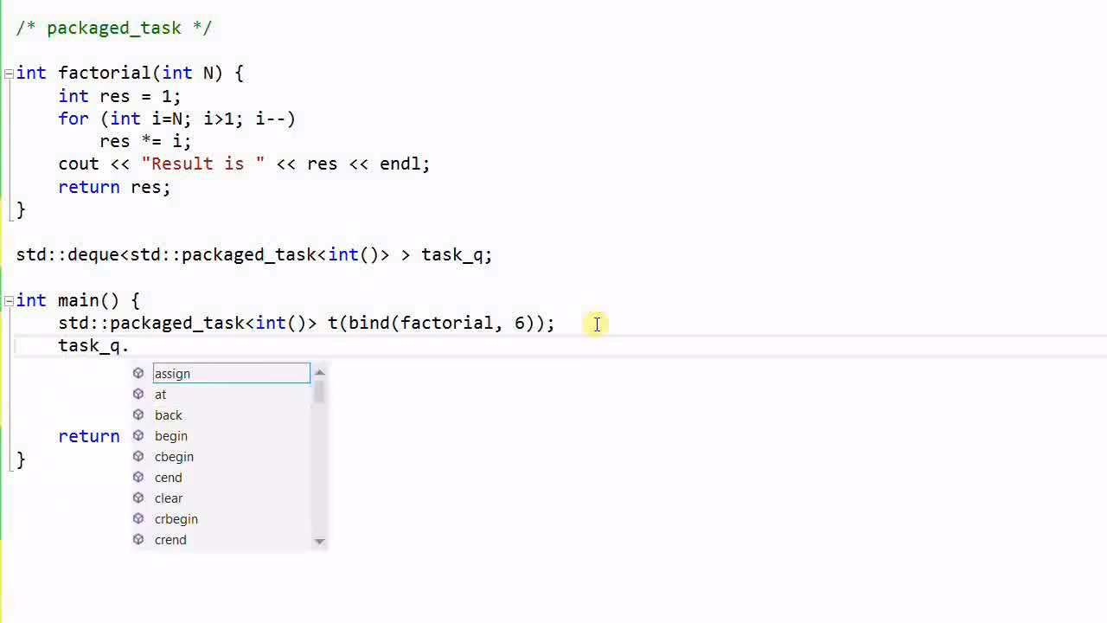
{"action": "type", "text": "push_back("}
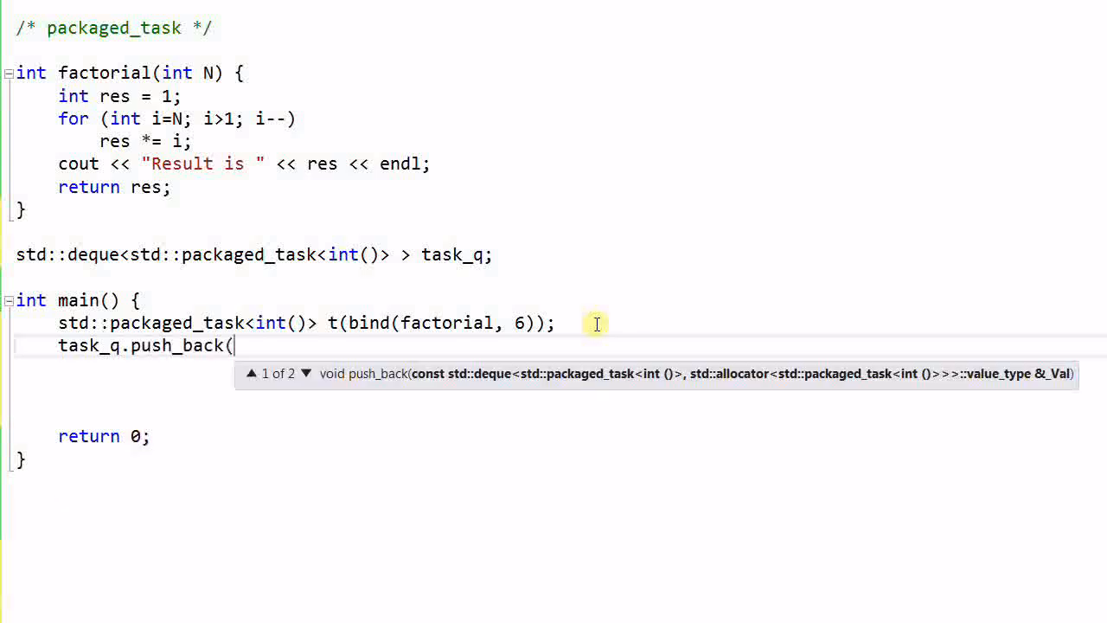
{"action": "type", "text": "t);"}
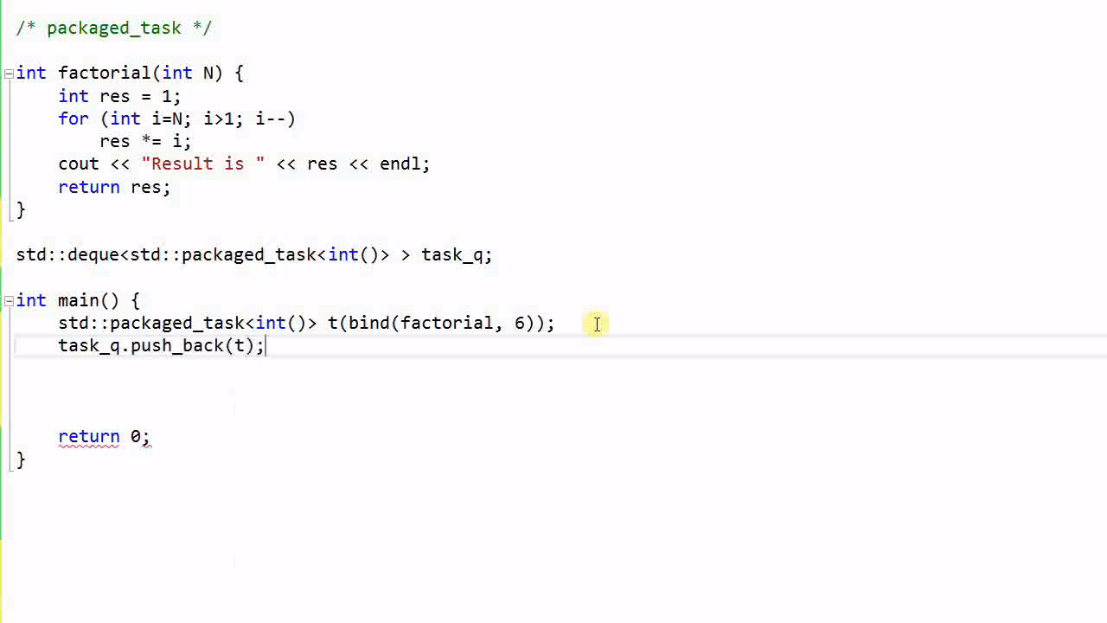
{"action": "mouse_move", "coordinate": [360, 386]}
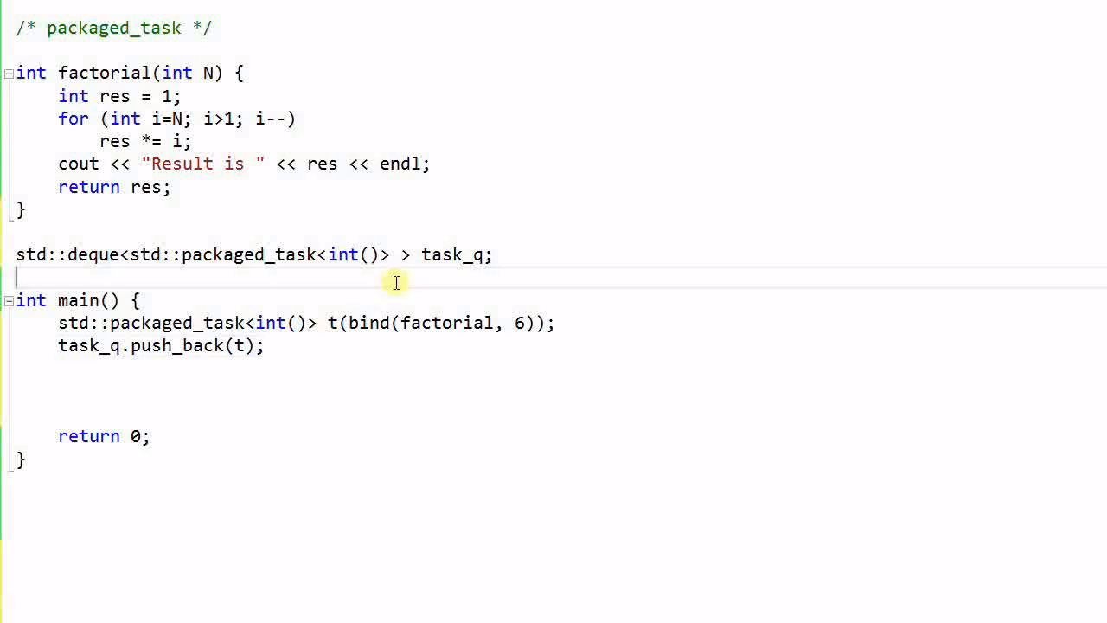
Step: Define 'void thread_1()' declaring a local 'std::packaged_task<int()> t;'
{"action": "type", "text": "void"}
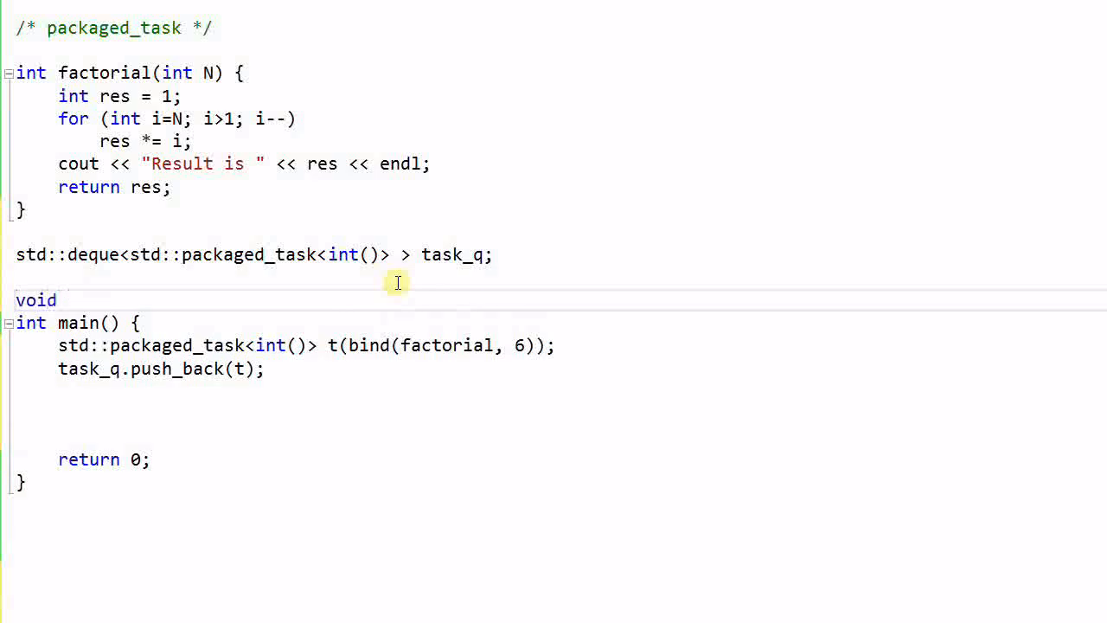
{"action": "type", "text": "thread_1"}
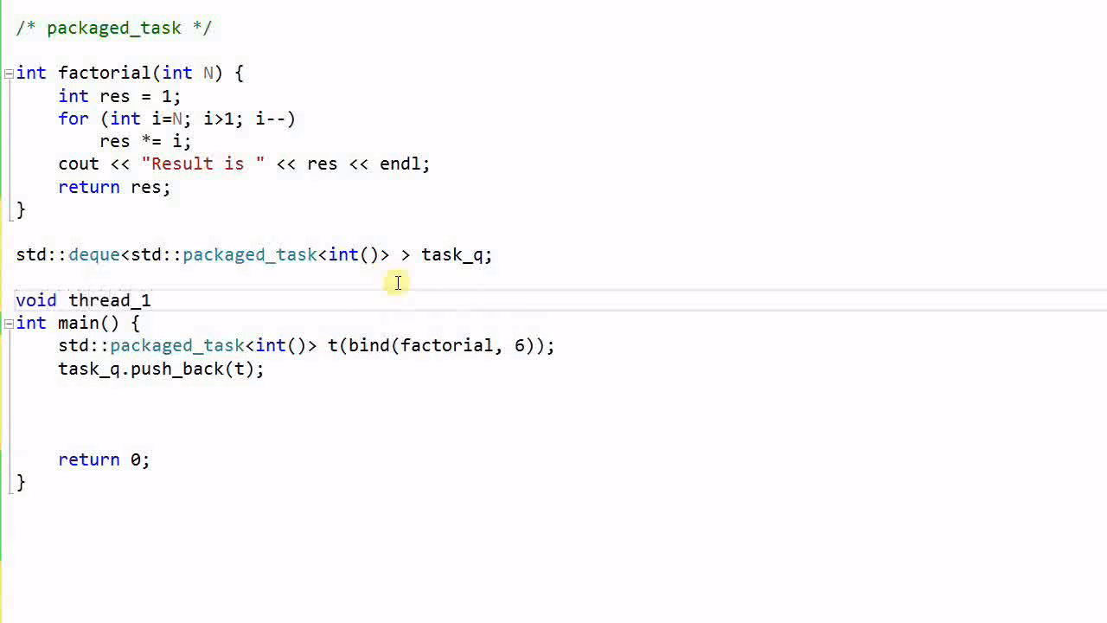
{"action": "type", "text": "() {"}
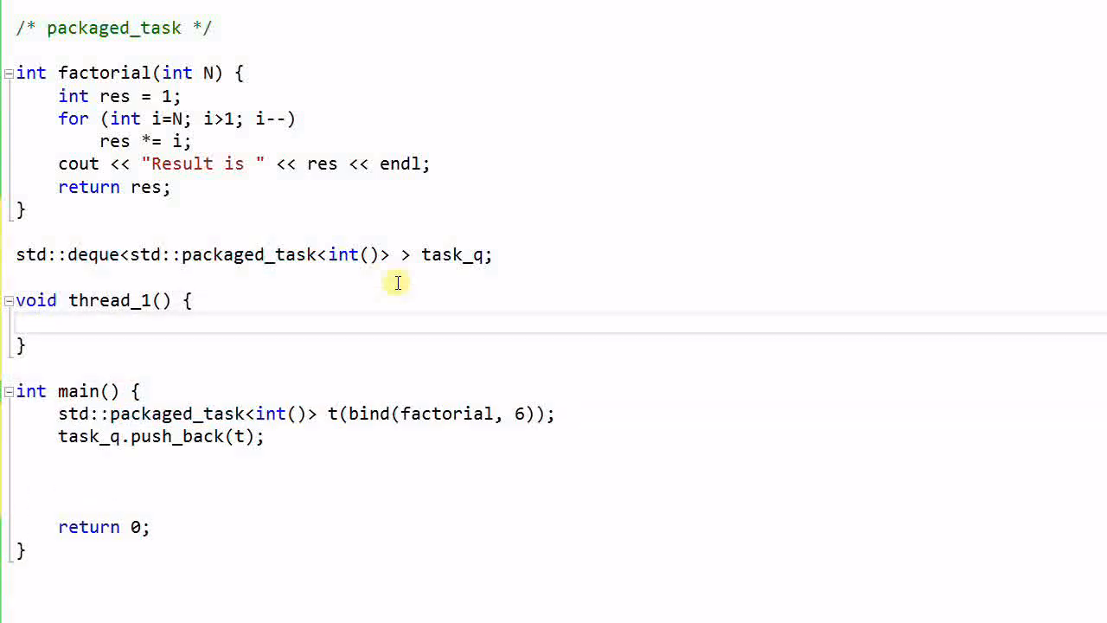
{"action": "type", "text": "std::"}
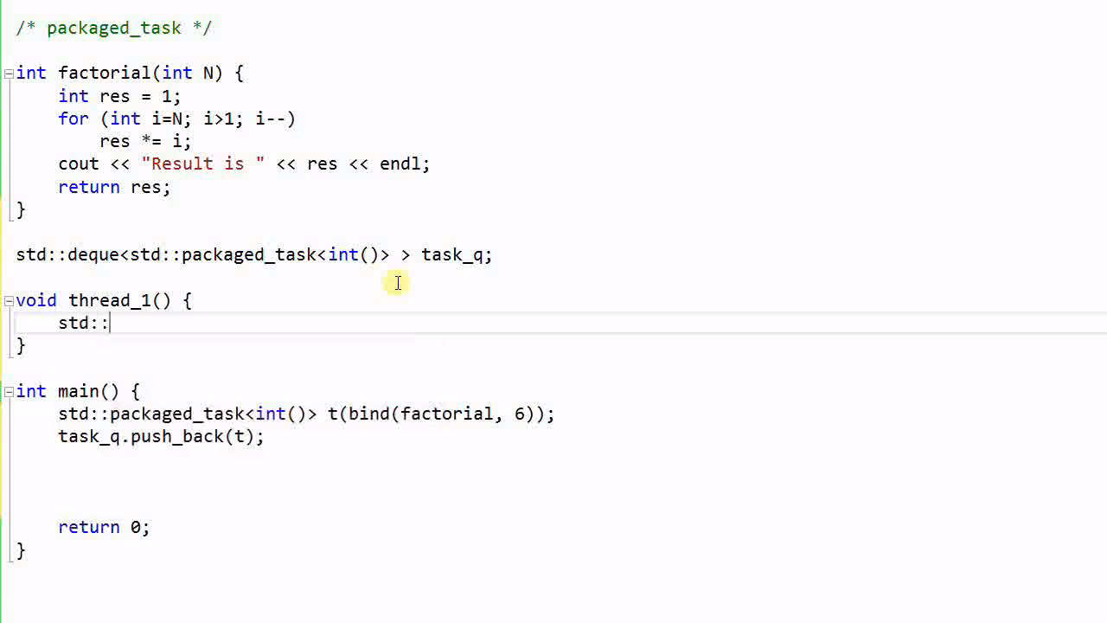
{"action": "type", "text": "packaged_task<"}
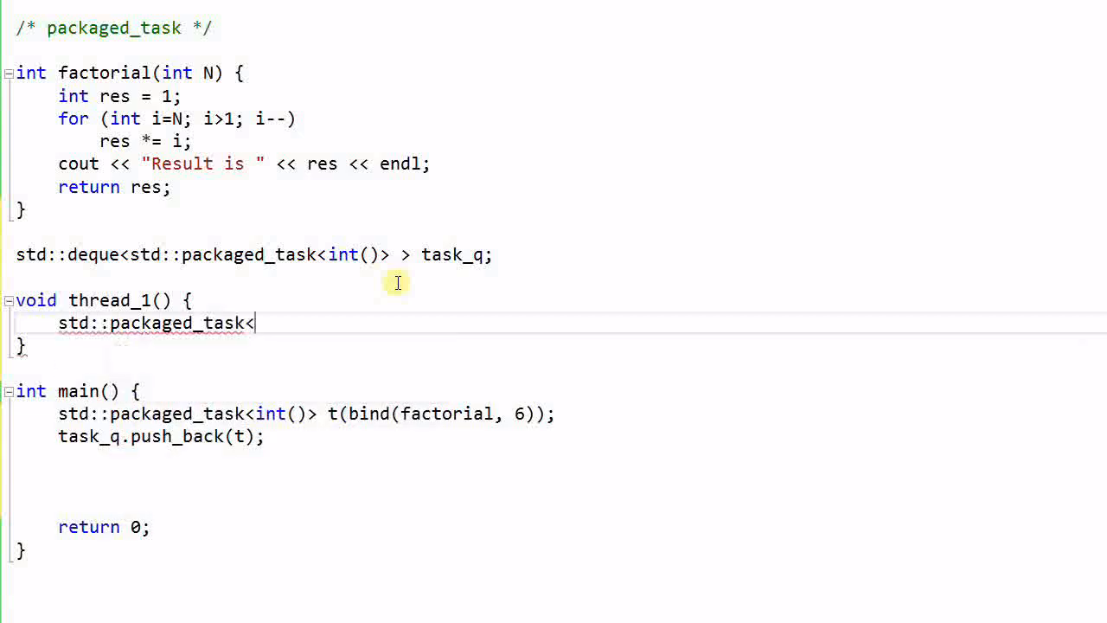
{"action": "type", "text": "int()>"}
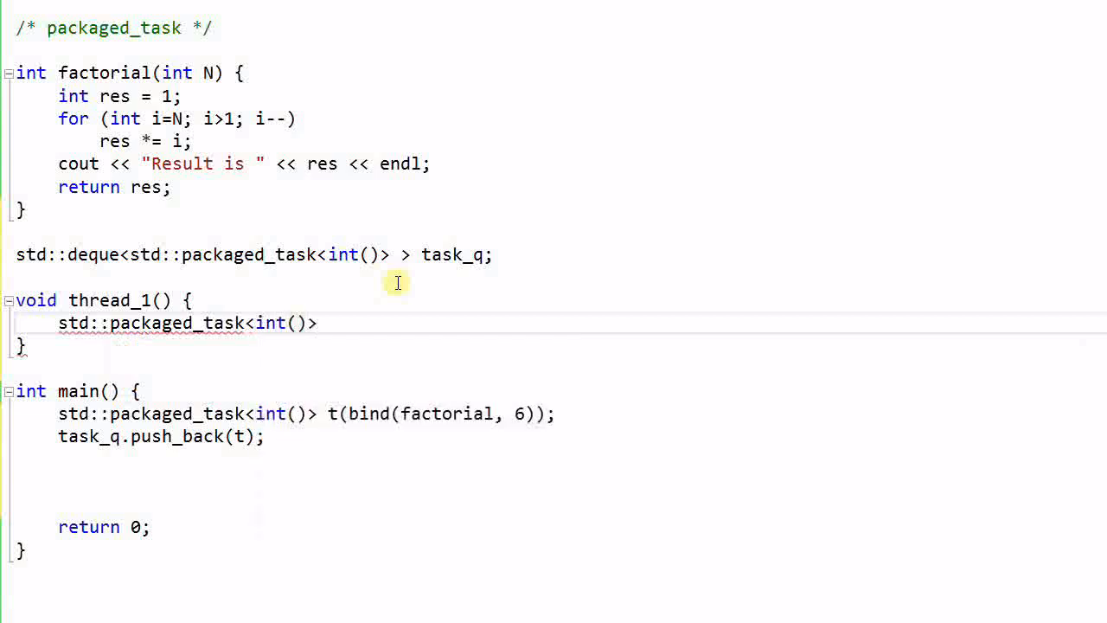
{"action": "type", "text": "t;"}
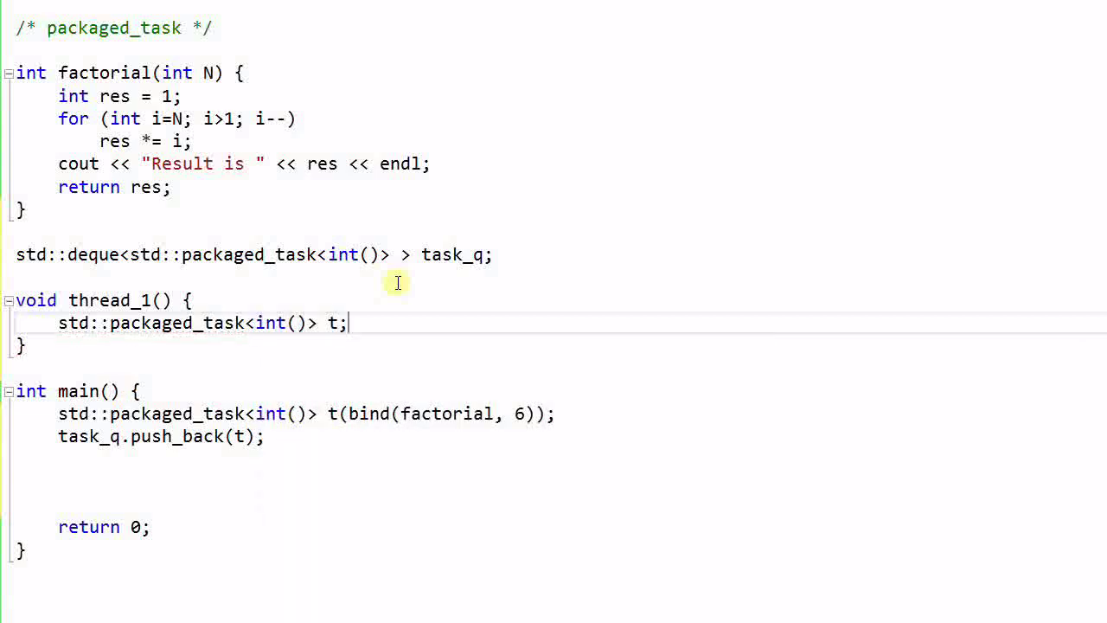
Step: Move task_q.front() into t with std::move and call 't();' in thread_1
{"action": "key", "text": "Return"}
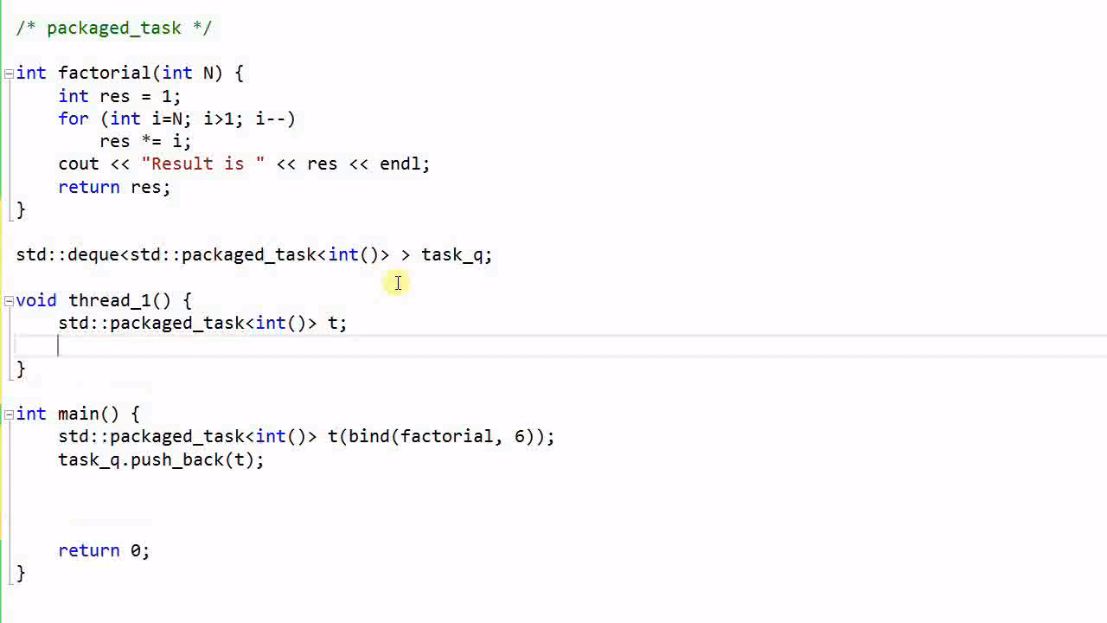
{"action": "type", "text": "t ="}
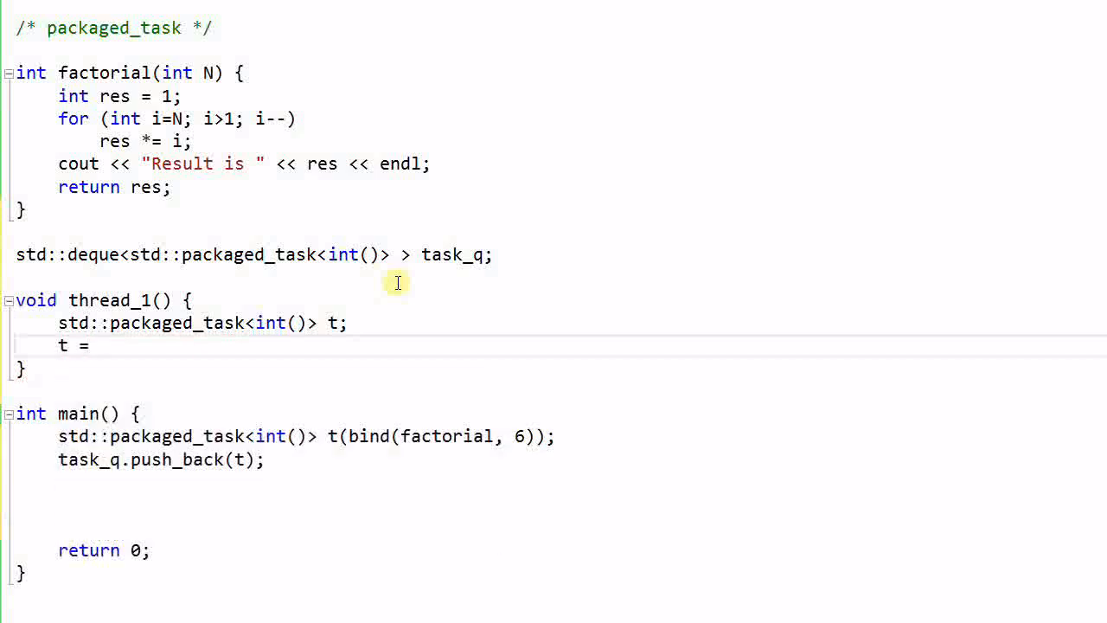
{"action": "type", "text": "std::"}
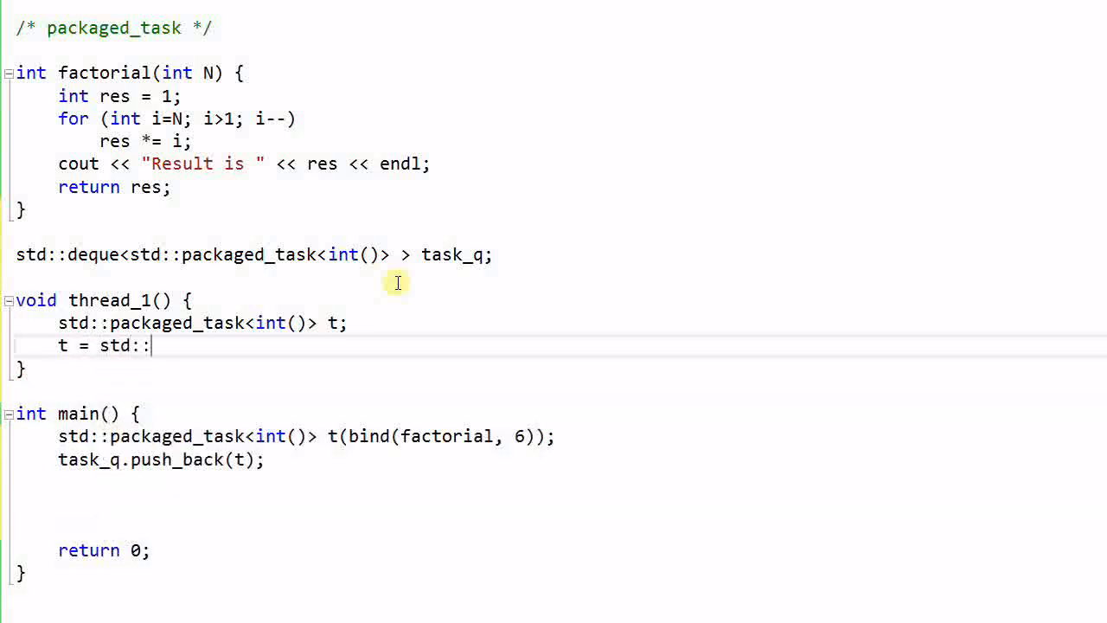
{"action": "type", "text": "move(tas"}
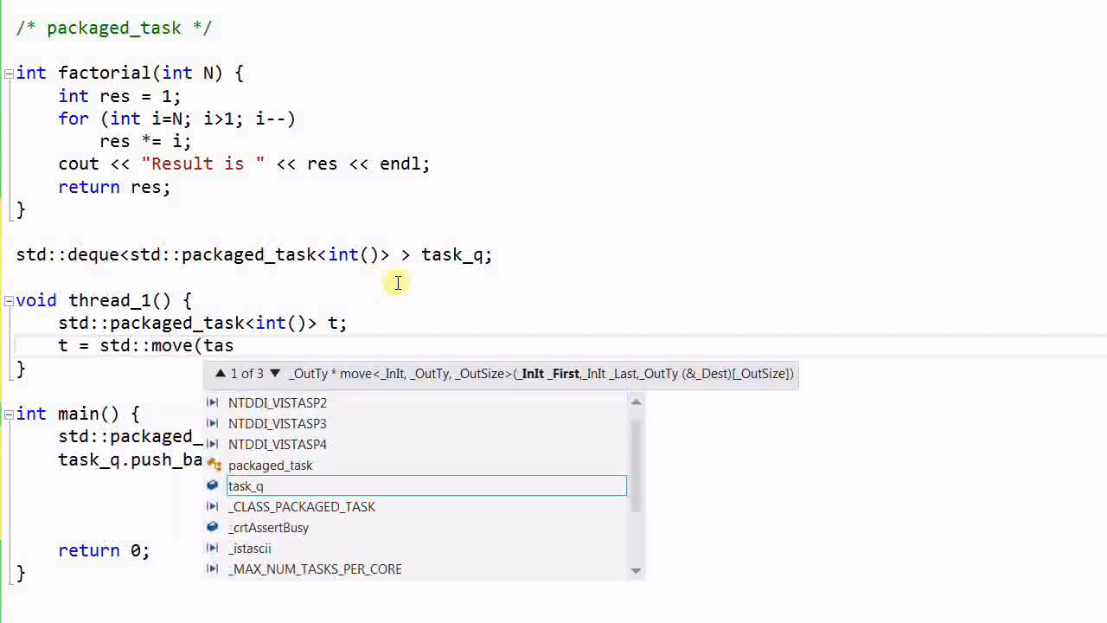
{"action": "type", "text": "task_q.front("}
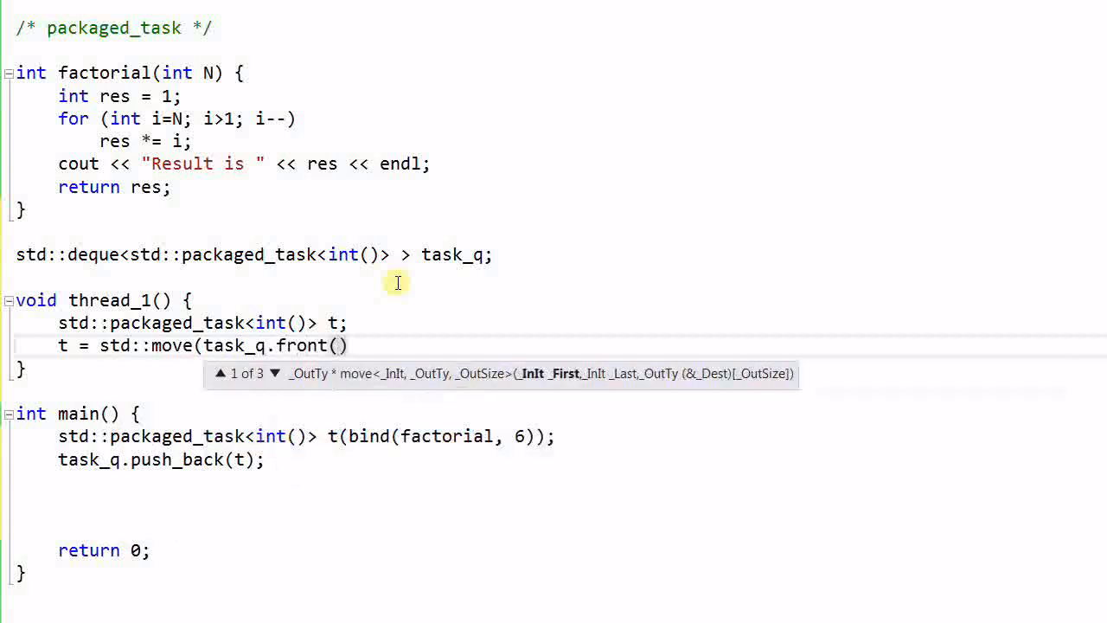
{"action": "type", "text": ");"}
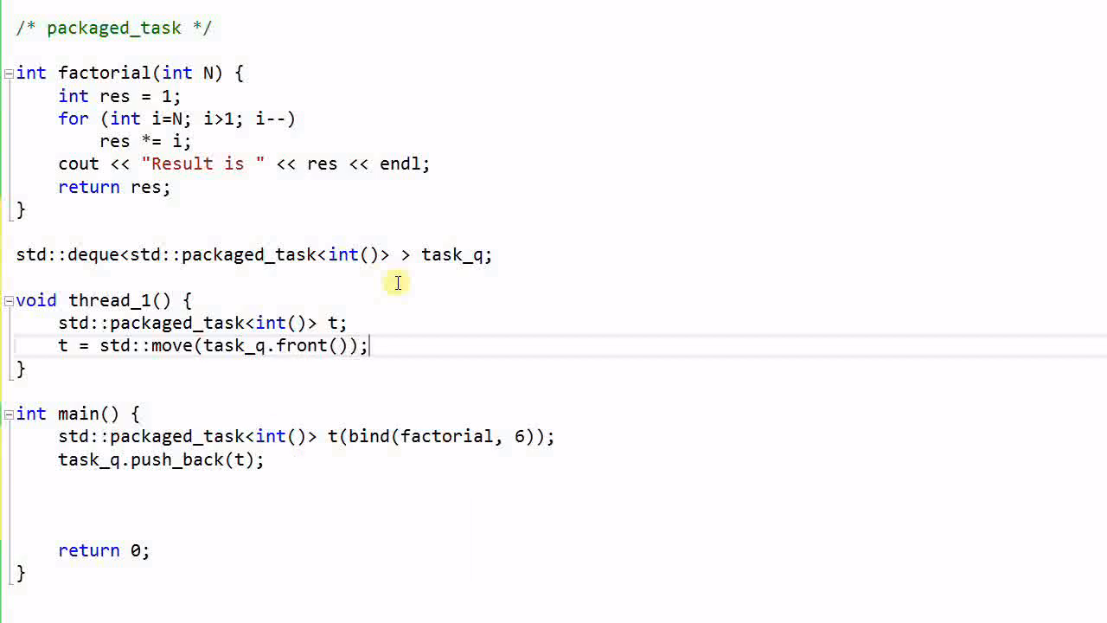
{"action": "type", "text": "t();"}
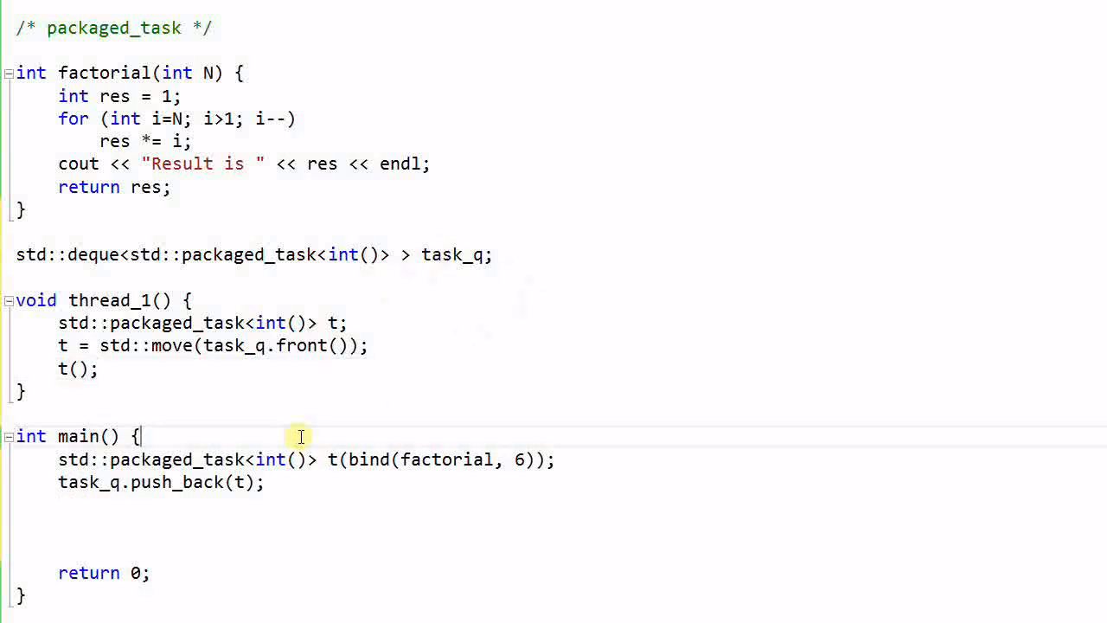
Step: Start main with 'std::thread t1(thread_1);' and add 't1.join();' before return 0
{"action": "key", "text": "enter"}
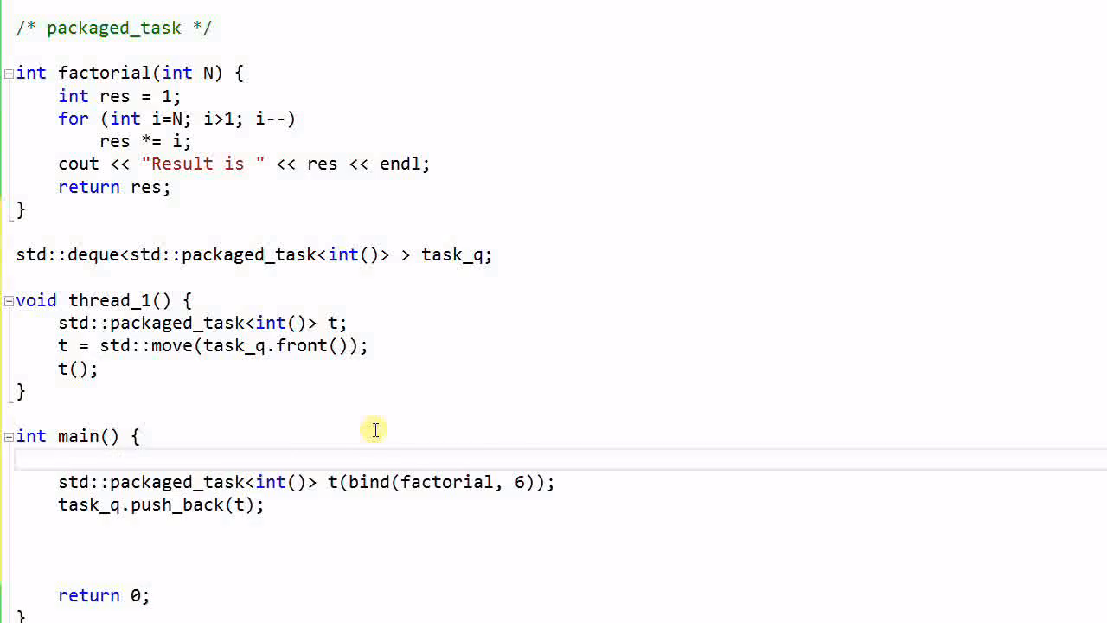
{"action": "type", "text": "std:"}
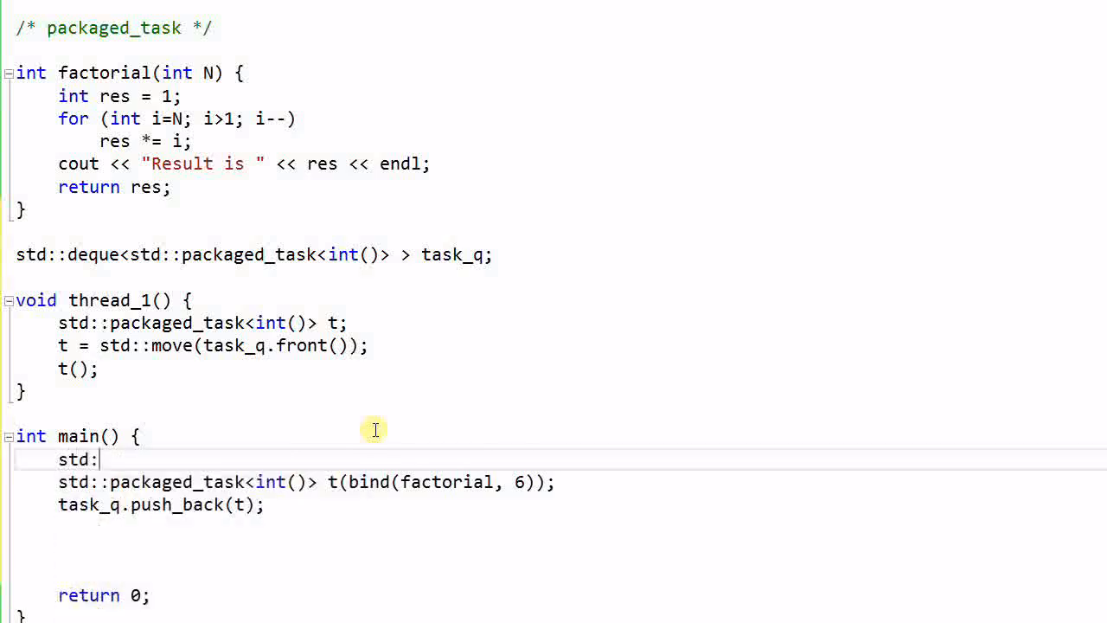
{"action": "type", "text": "thread"}
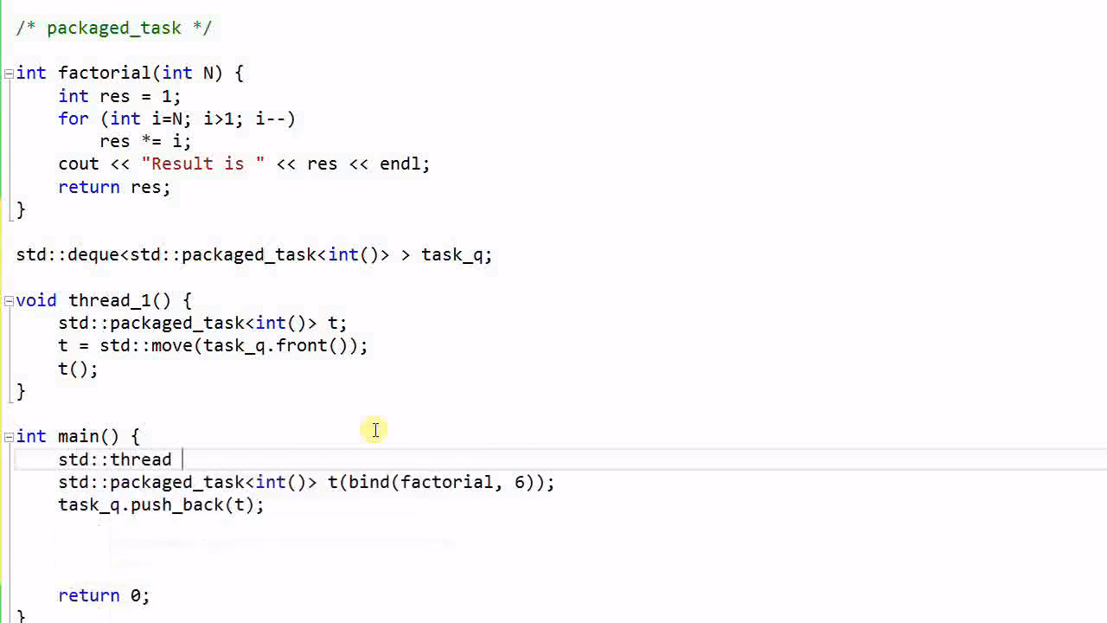
{"action": "type", "text": "t1"}
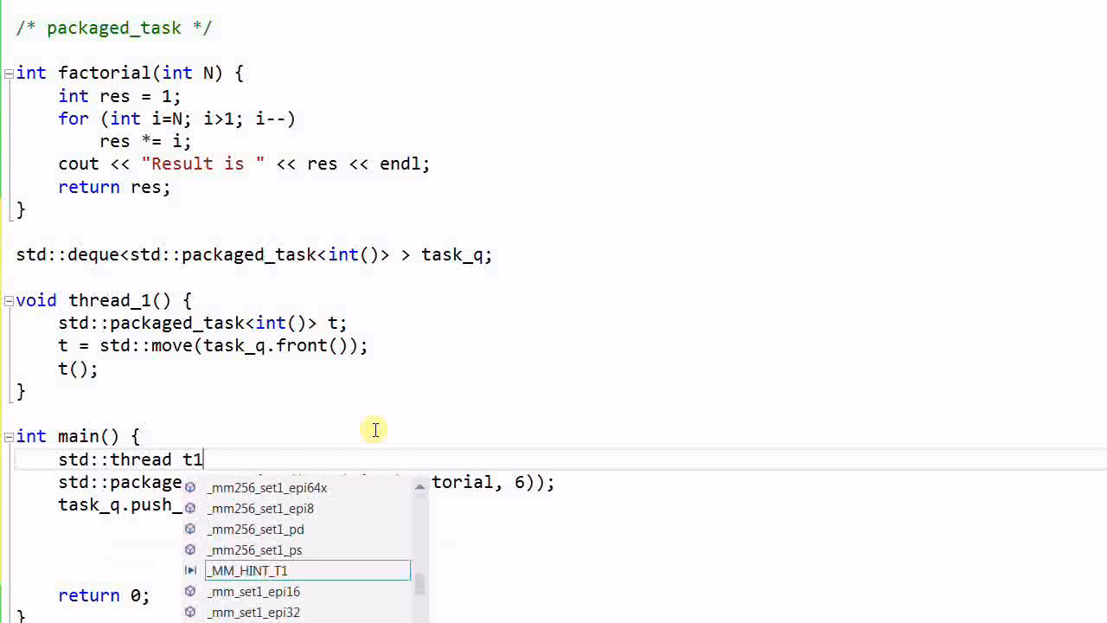
{"action": "type", "text": "(thread_1);"}
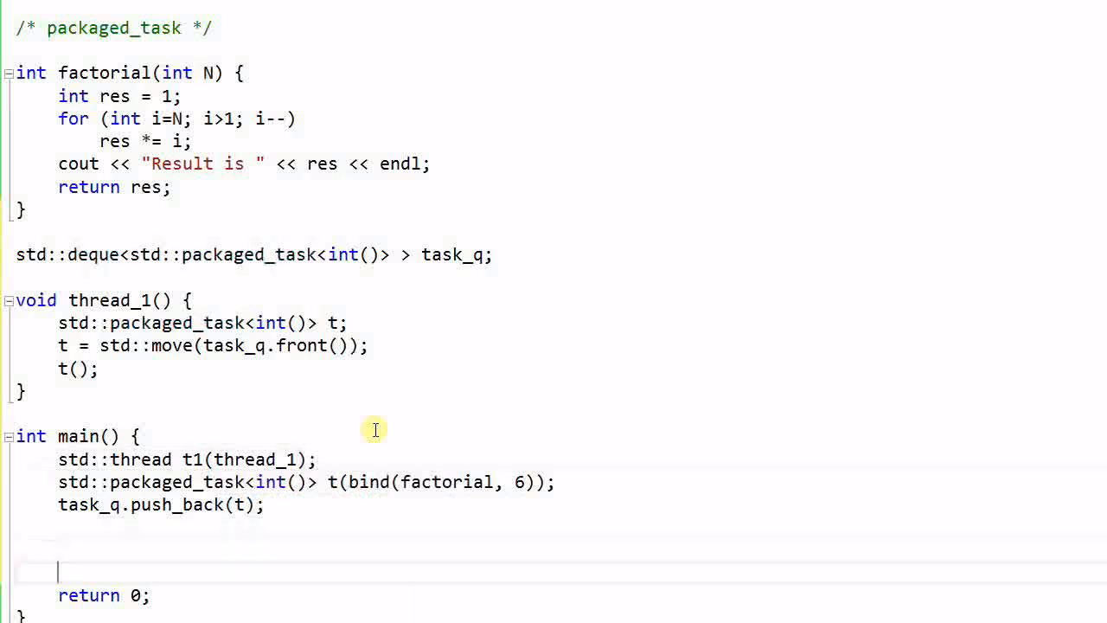
{"action": "type", "text": "t1.join();"}
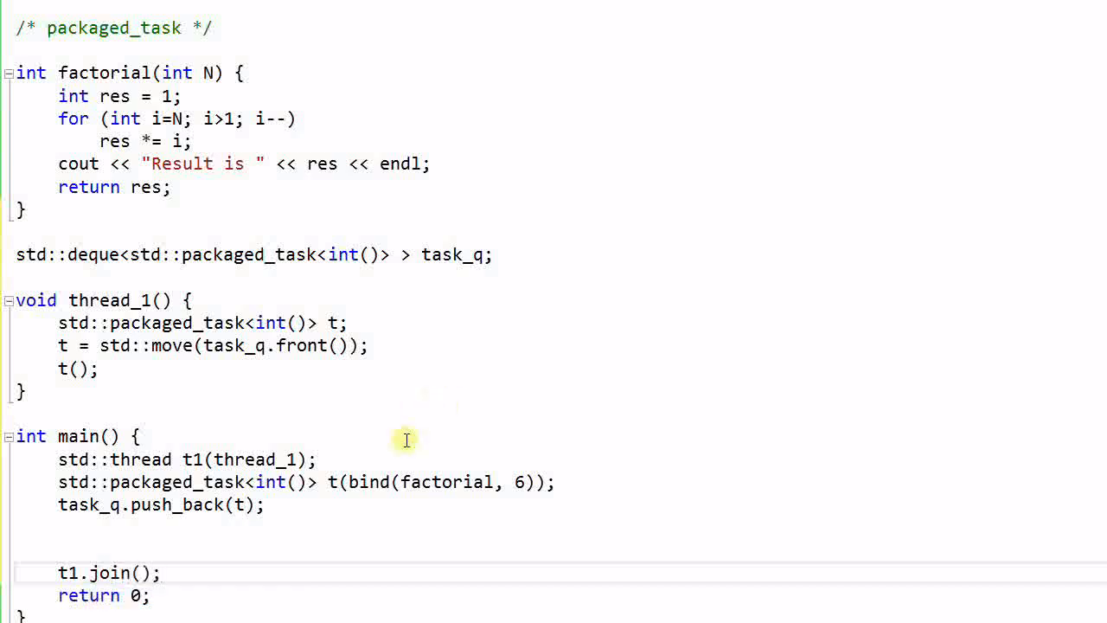
{"action": "mouse_move", "coordinate": [346, 526]}
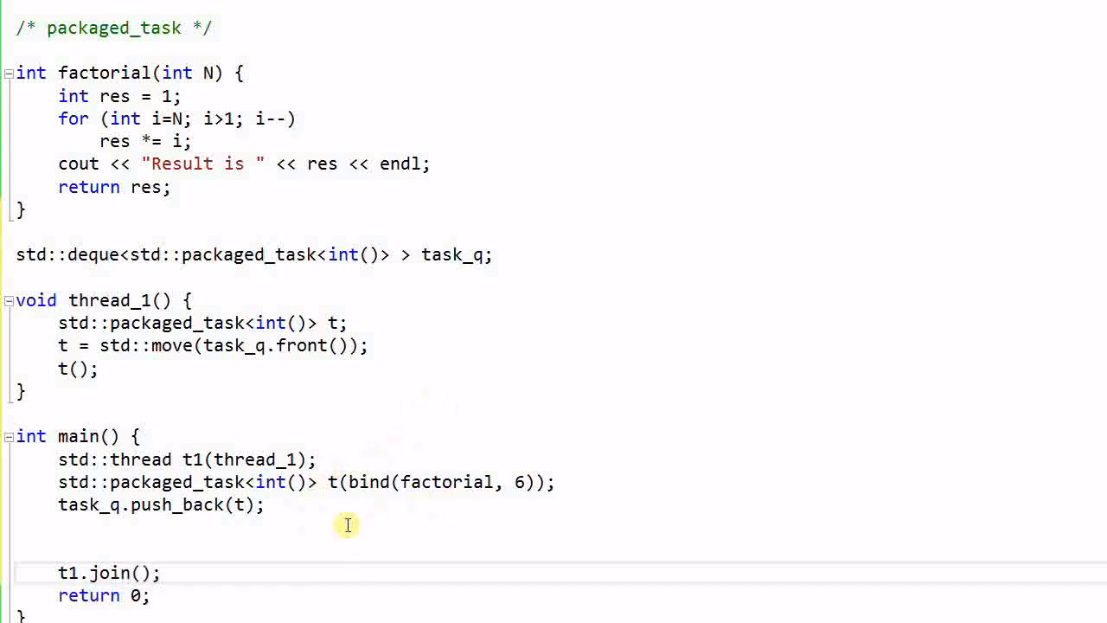
{"action": "mouse_move", "coordinate": [336, 481]}
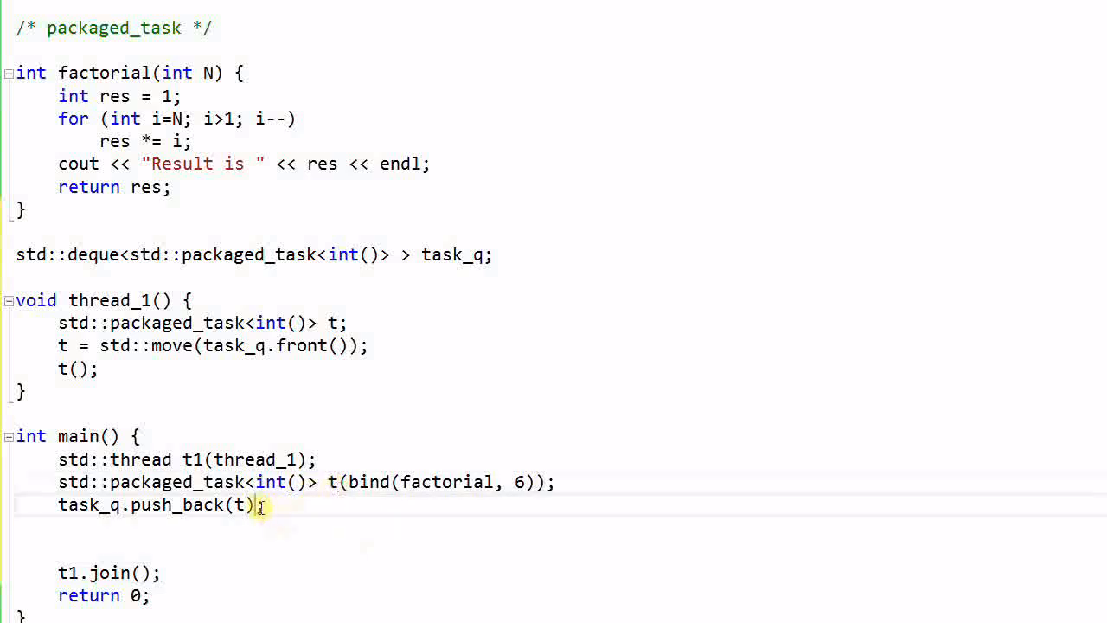
{"action": "mouse_move", "coordinate": [260, 427]}
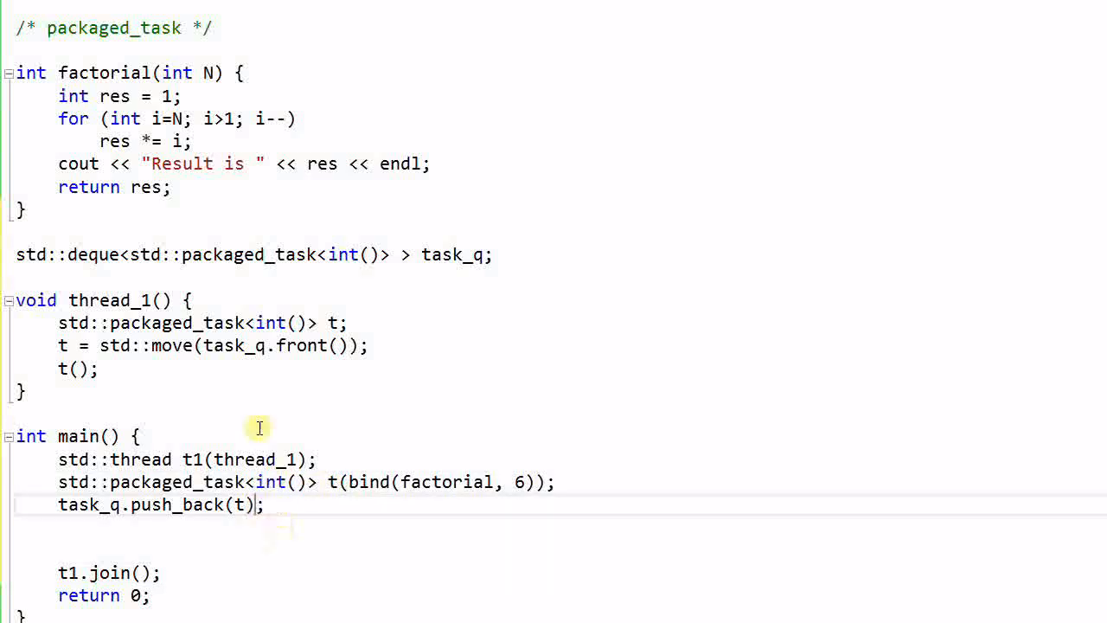
{"action": "mouse_move", "coordinate": [260, 325]}
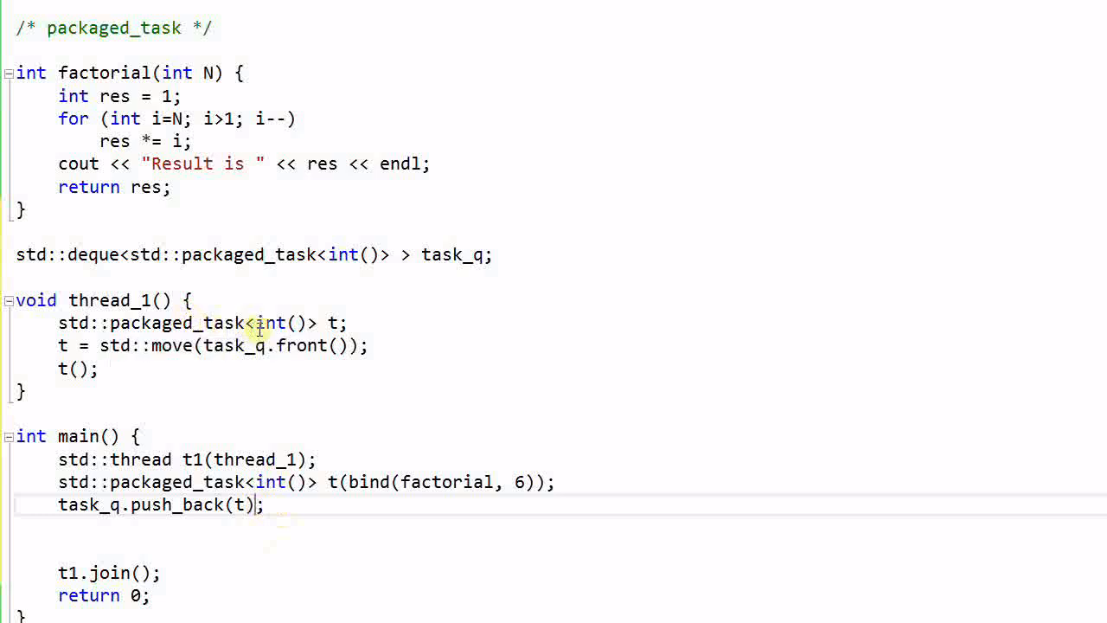
{"action": "mouse_move", "coordinate": [246, 365]}
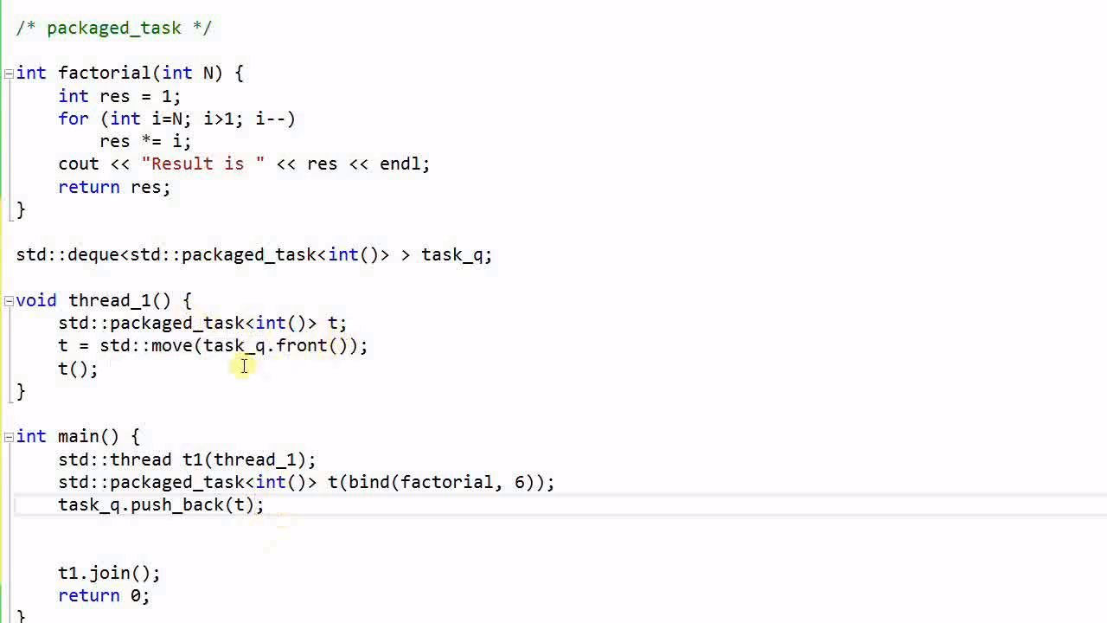
{"action": "mouse_move", "coordinate": [100, 379]}
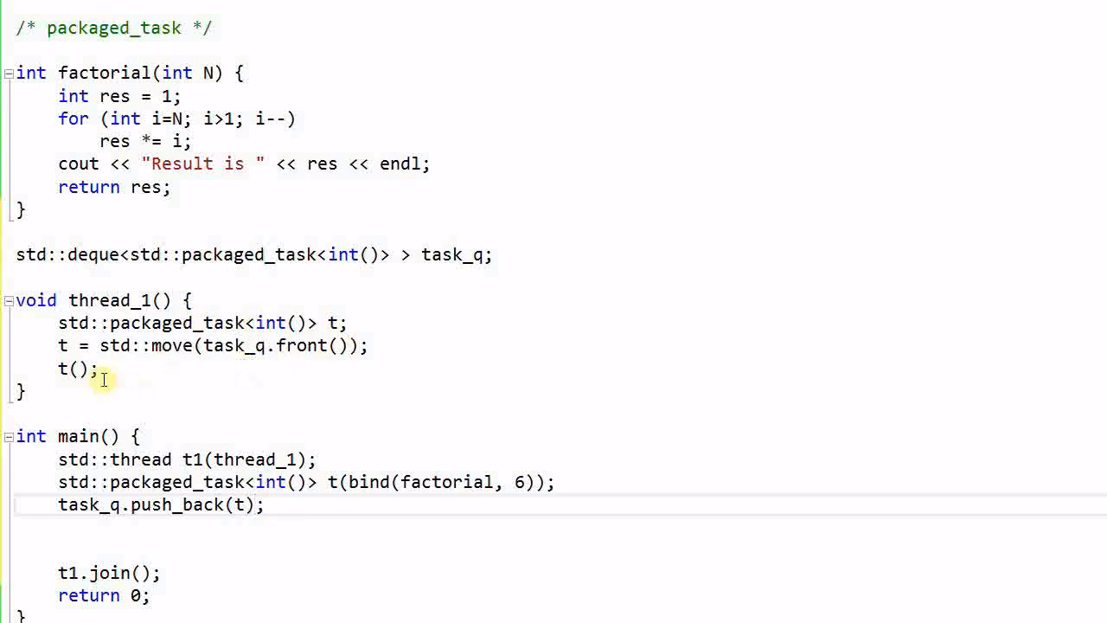
{"action": "mouse_move", "coordinate": [441, 412]}
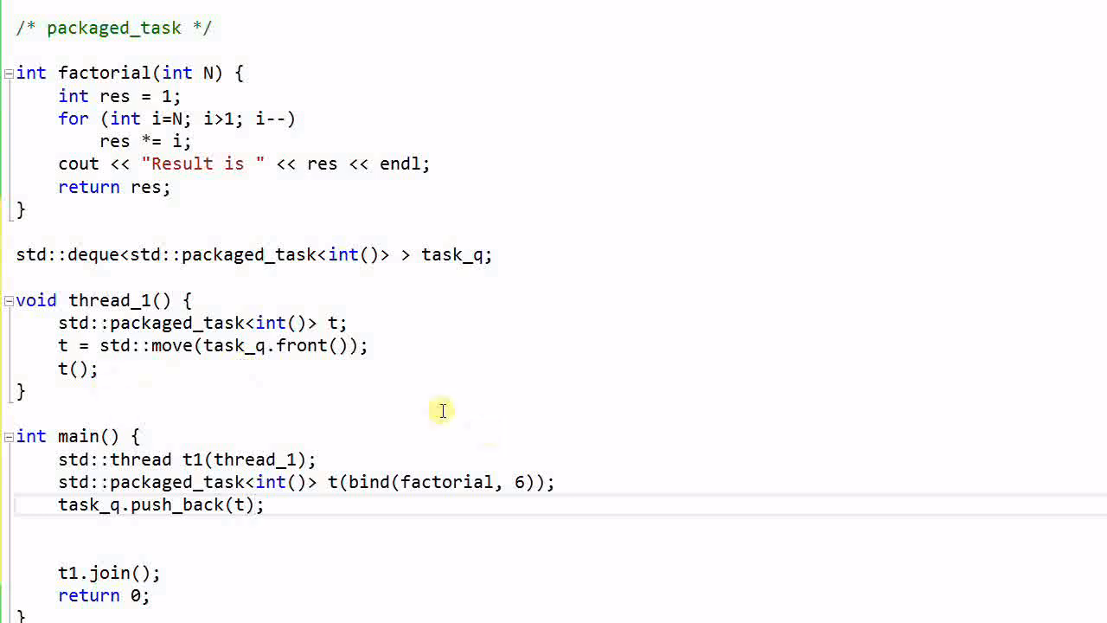
{"action": "mouse_move", "coordinate": [176, 76]}
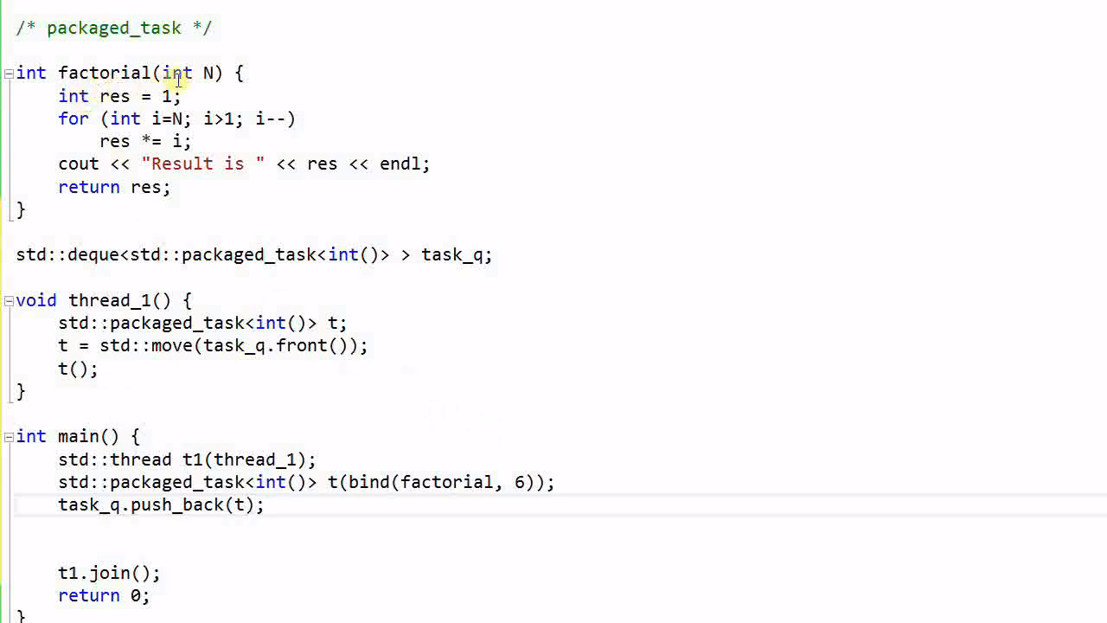
{"action": "mouse_move", "coordinate": [159, 194]}
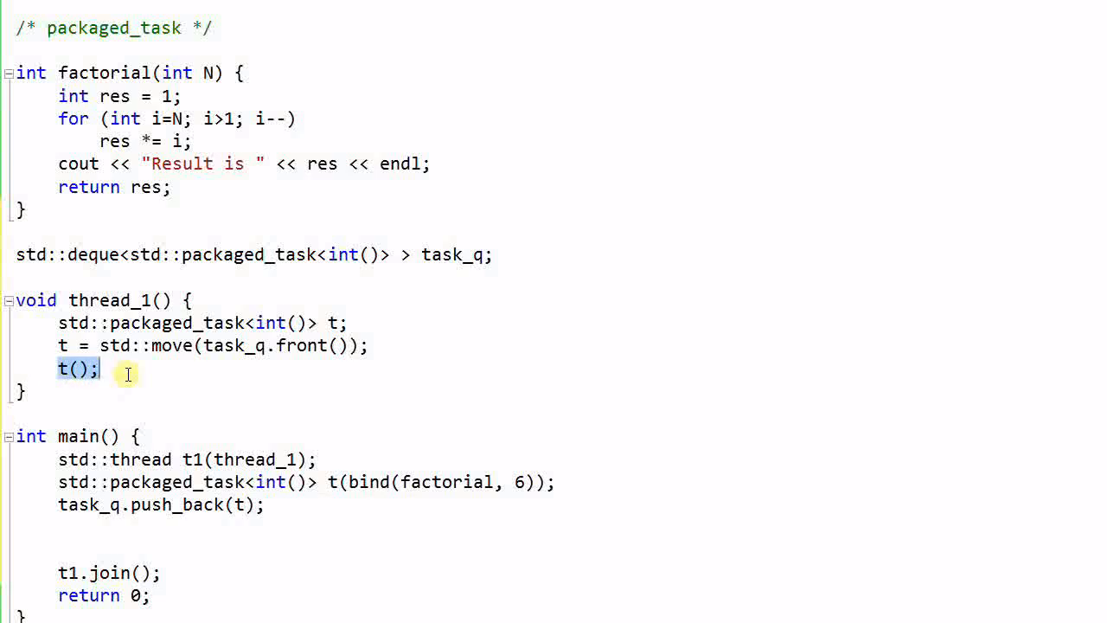
Step: Place the cursor in main while reviewing the thread_1 function
{"action": "left_click", "coordinate": [128, 372]}
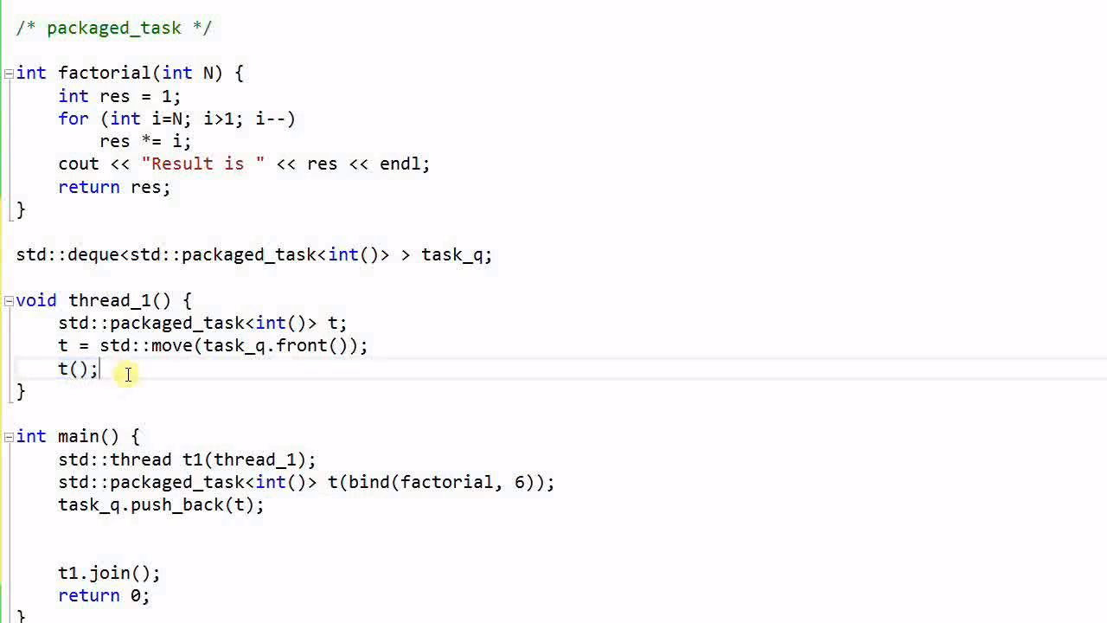
{"action": "mouse_move", "coordinate": [206, 538]}
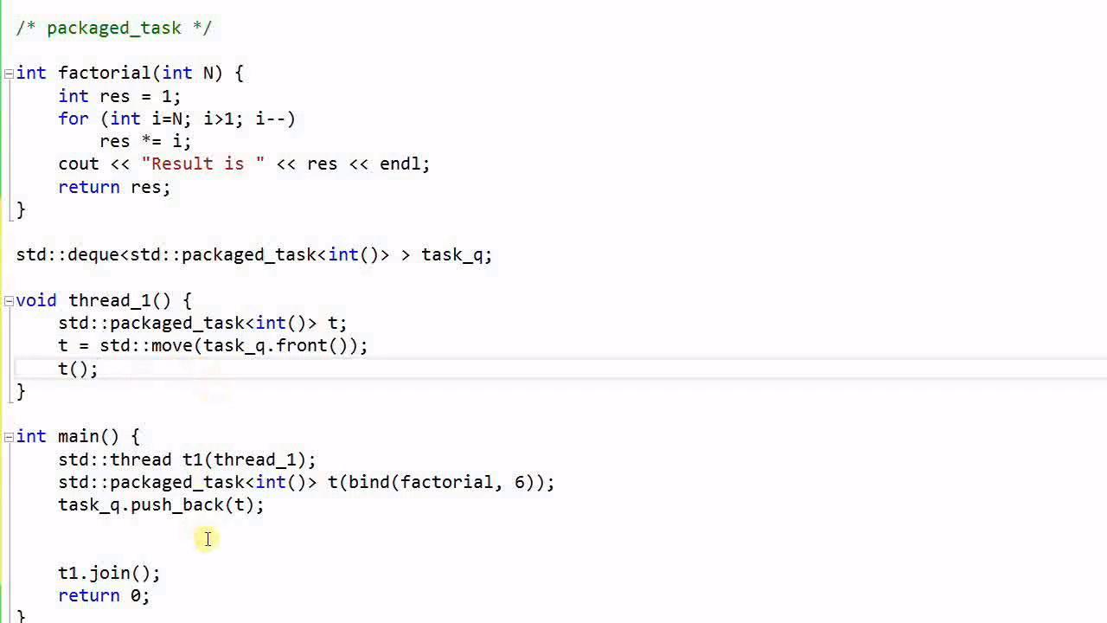
{"action": "mouse_move", "coordinate": [582, 518]}
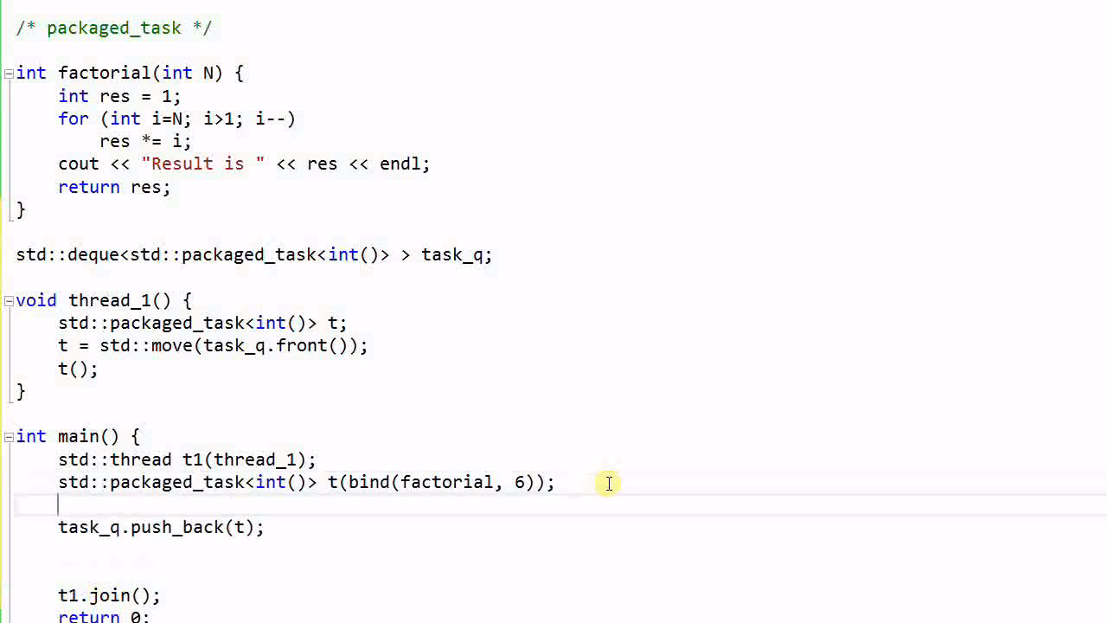
Step: Add `std::future<int> fu = t.get_future();` in main and print `cout << fu.get();` before t1.join()
{"action": "type", "text": "std::future<int>"}
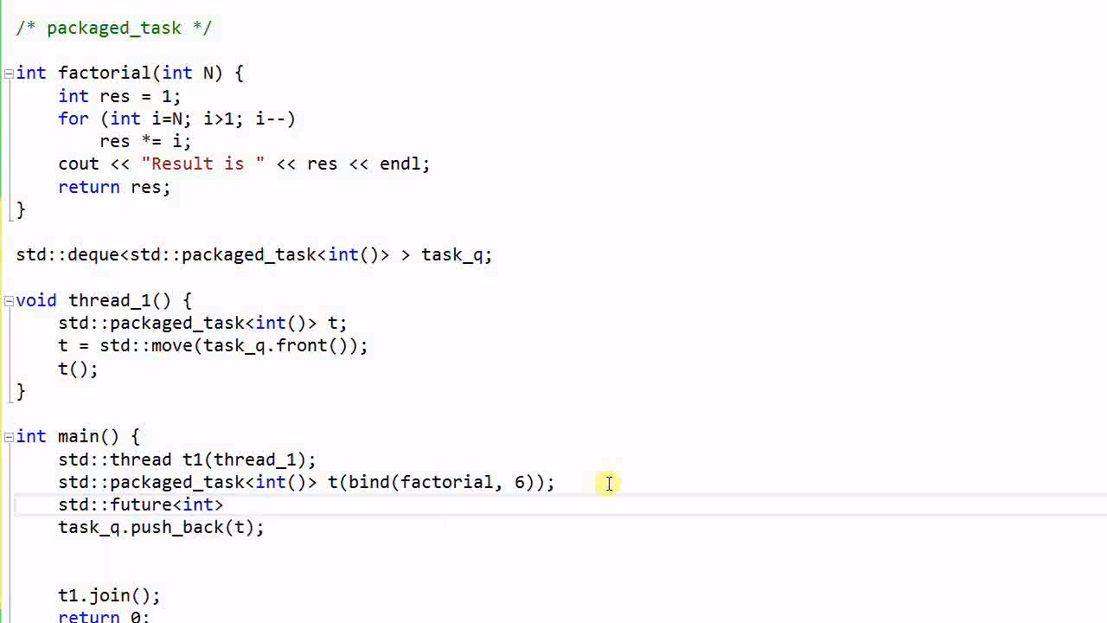
{"action": "type", "text": "fu = t.get_future"}
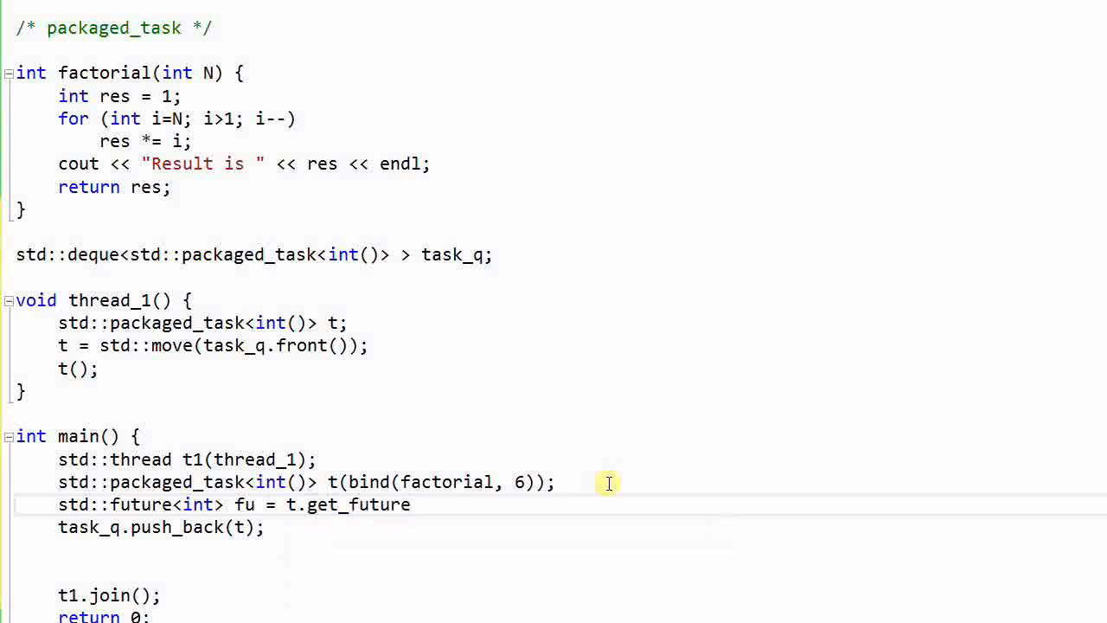
{"action": "type", "text": "();"}
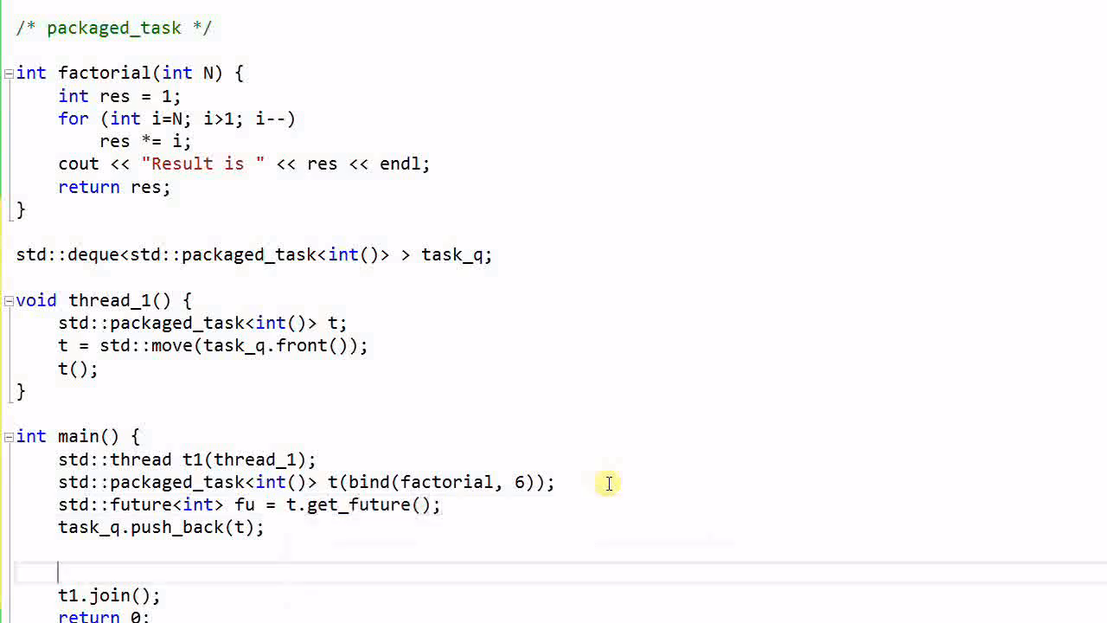
{"action": "type", "text": "c"}
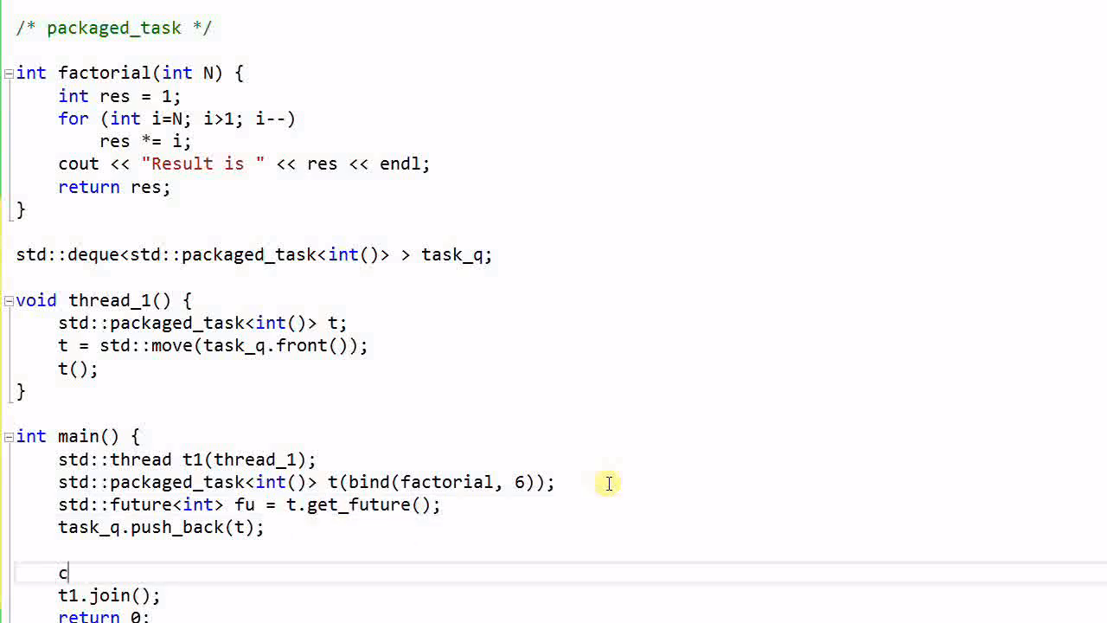
{"action": "type", "text": "out << fu.get();"}
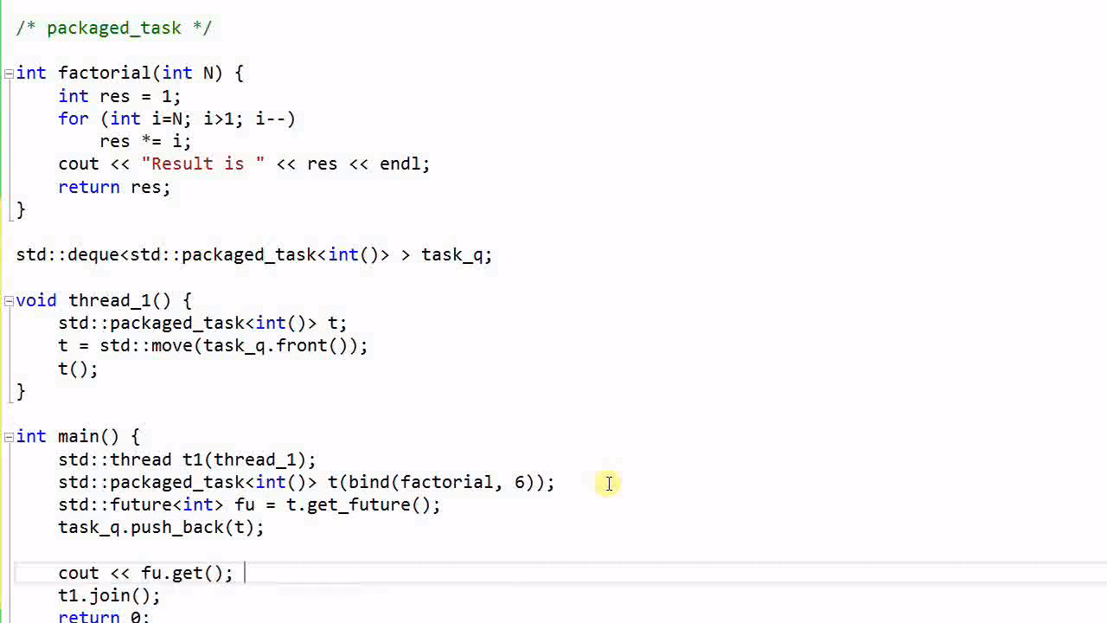
{"action": "mouse_move", "coordinate": [595, 476]}
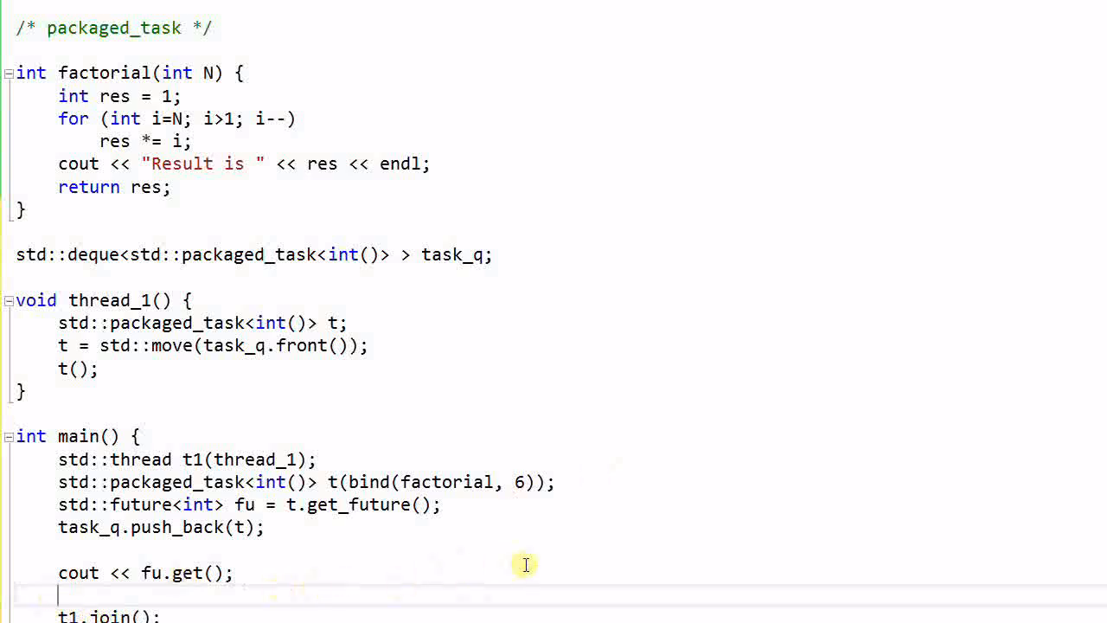
{"action": "mouse_move", "coordinate": [655, 571]}
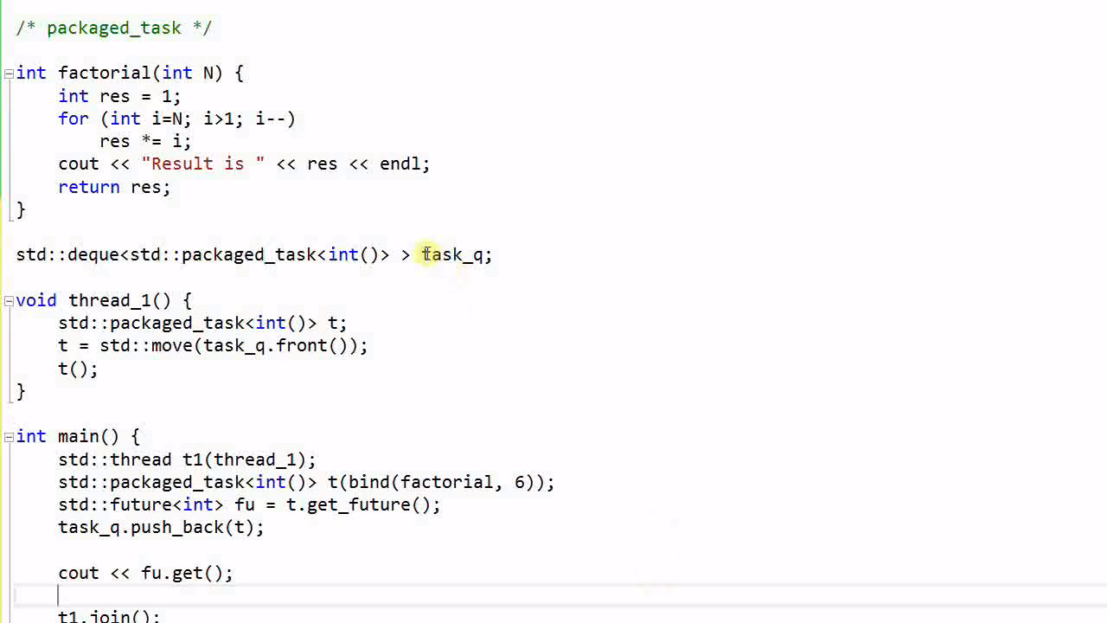
{"action": "mouse_move", "coordinate": [131, 363]}
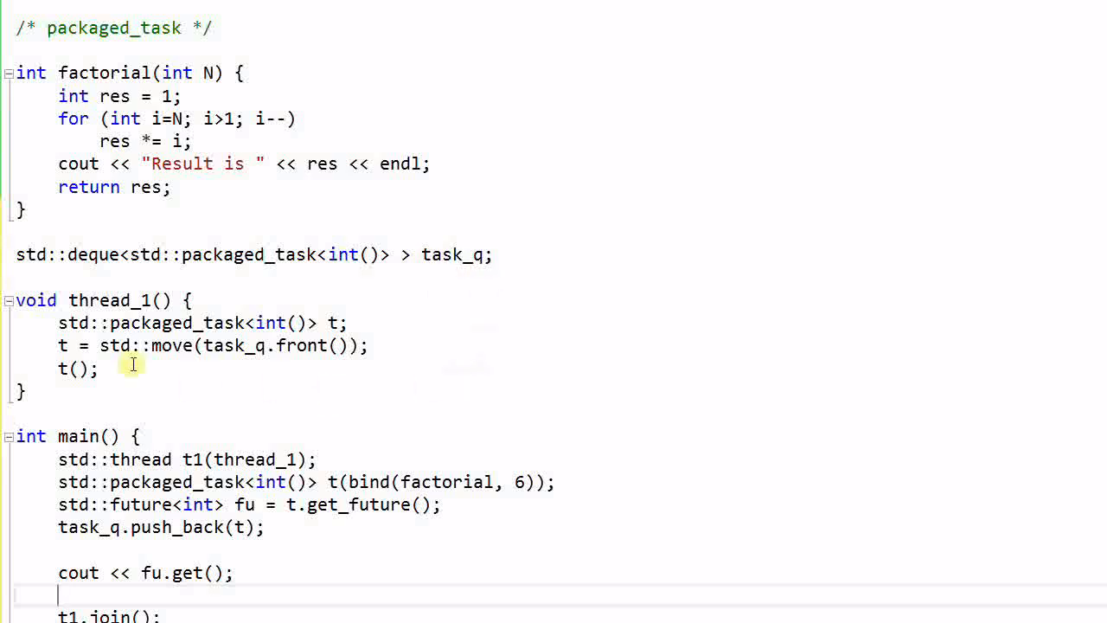
{"action": "mouse_move", "coordinate": [246, 571]}
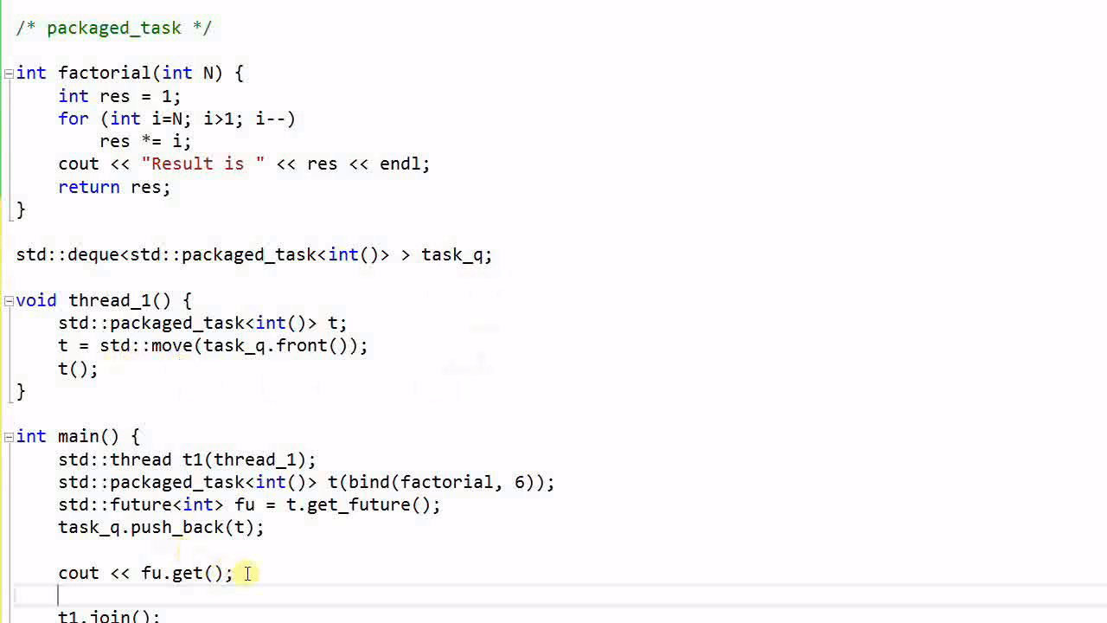
{"action": "mouse_move", "coordinate": [270, 547]}
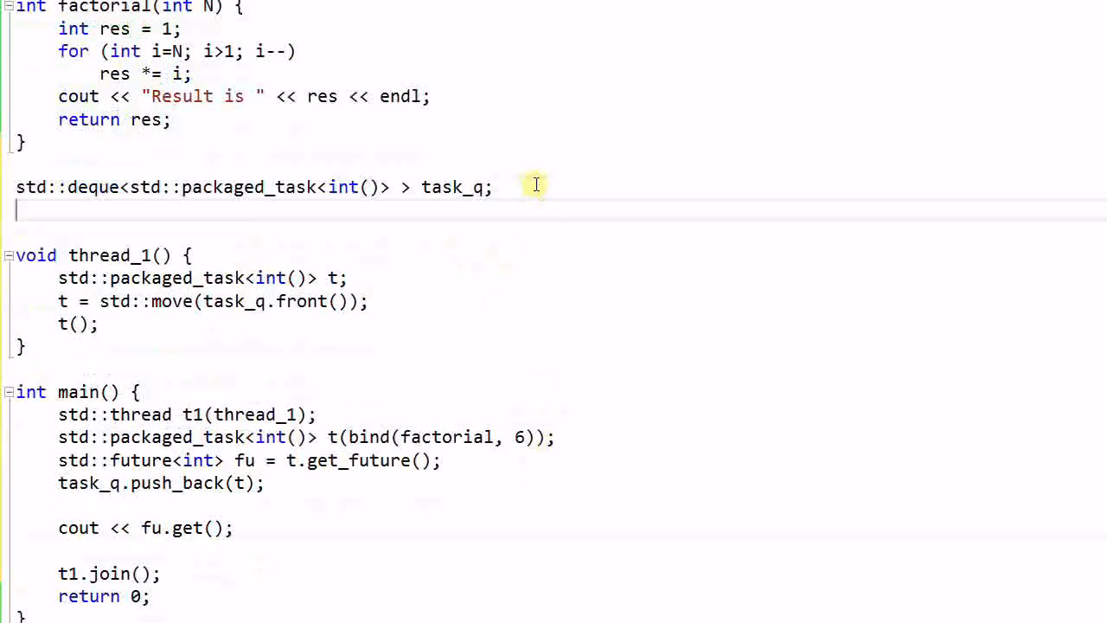
Step: Declare global `std::mutex mu;` and guard the queue move in thread_1 with `std::lock_guard<std::mutex> locker(mu);`, then move to main's push
{"action": "type", "text": "std::mutex mu;"}
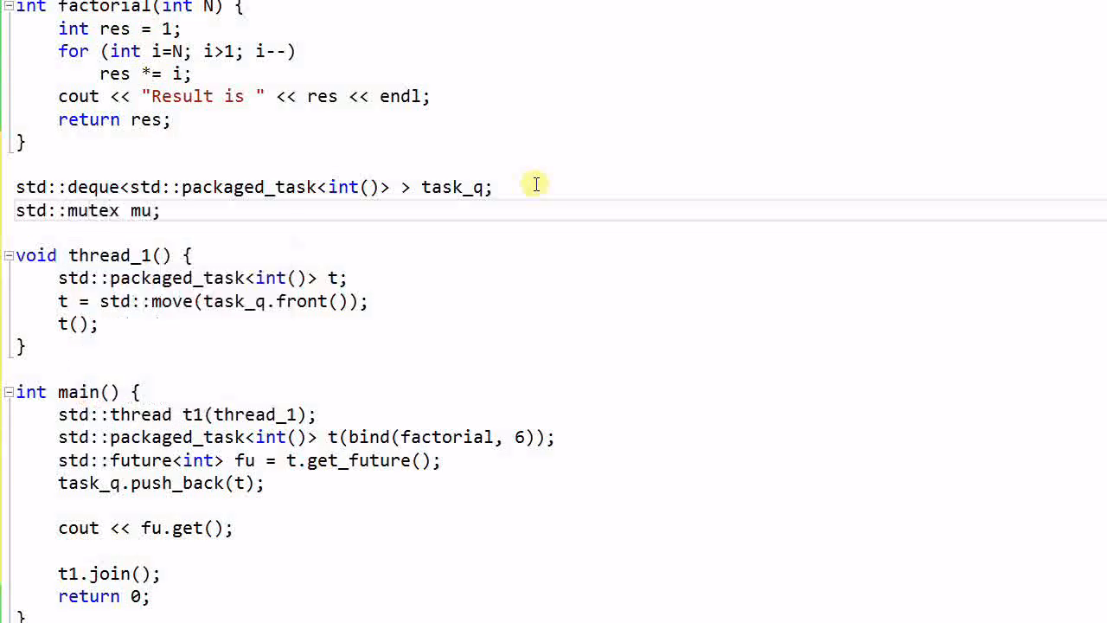
{"action": "mouse_move", "coordinate": [419, 273]}
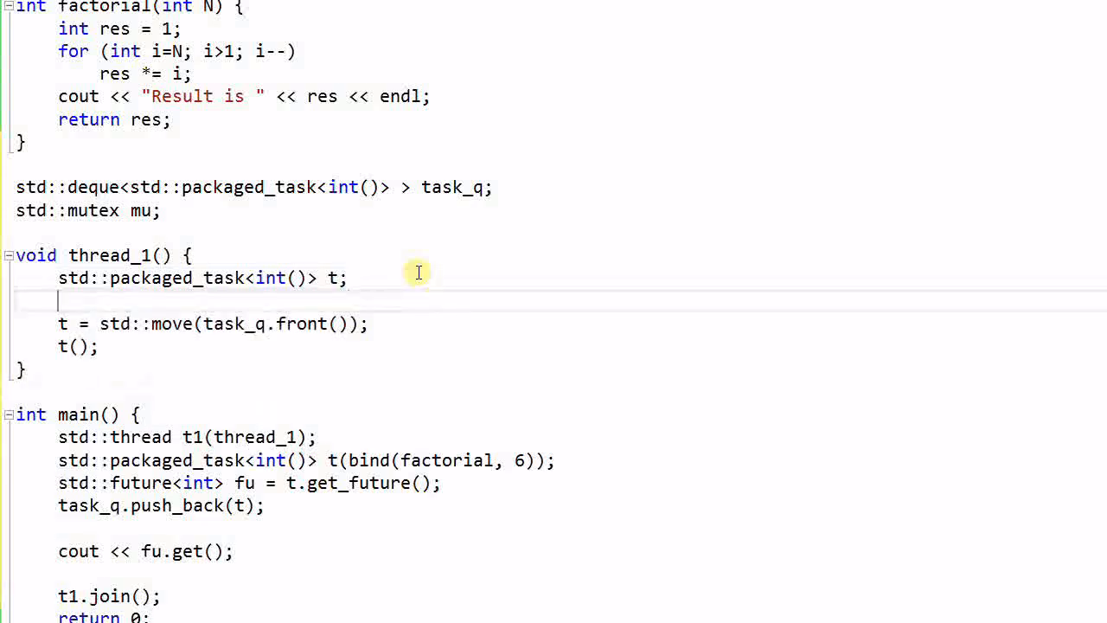
{"action": "type", "text": "{"}
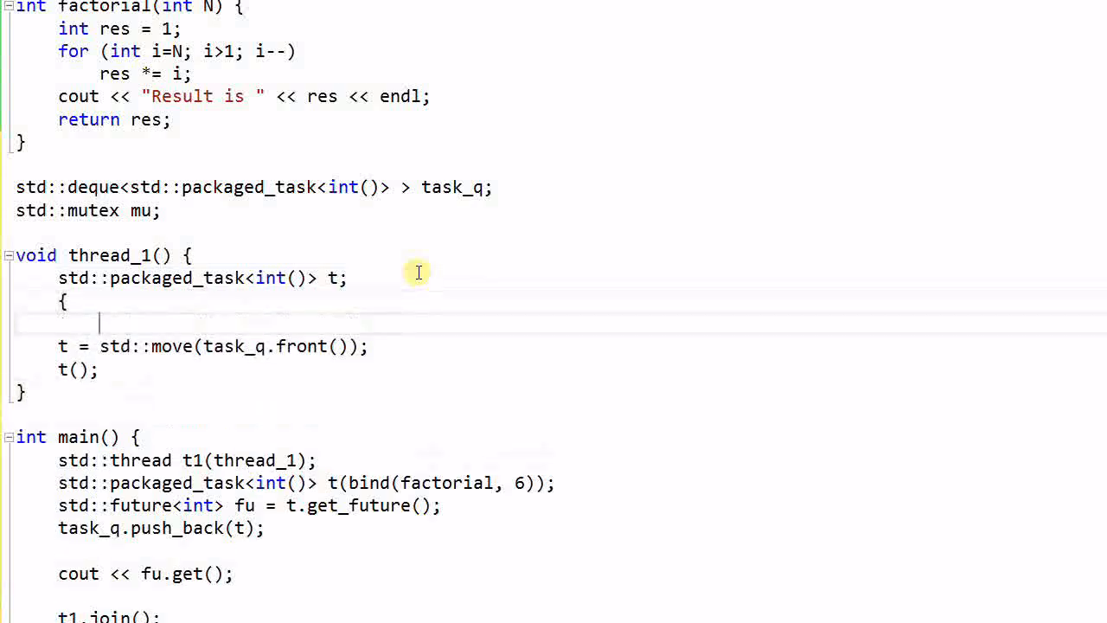
{"action": "type", "text": "std::lock_guard<std::mutex> locker(mu);"}
{"action": "type", "text": "}"}
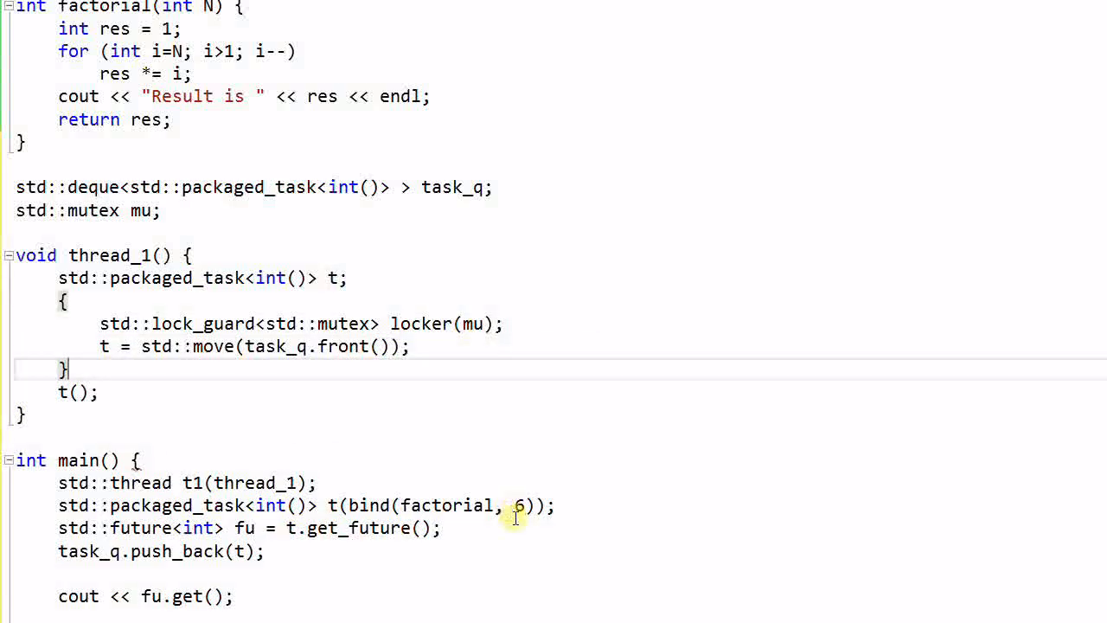
{"action": "left_click", "coordinate": [443, 528]}
{"action": "type", "text": "}"}
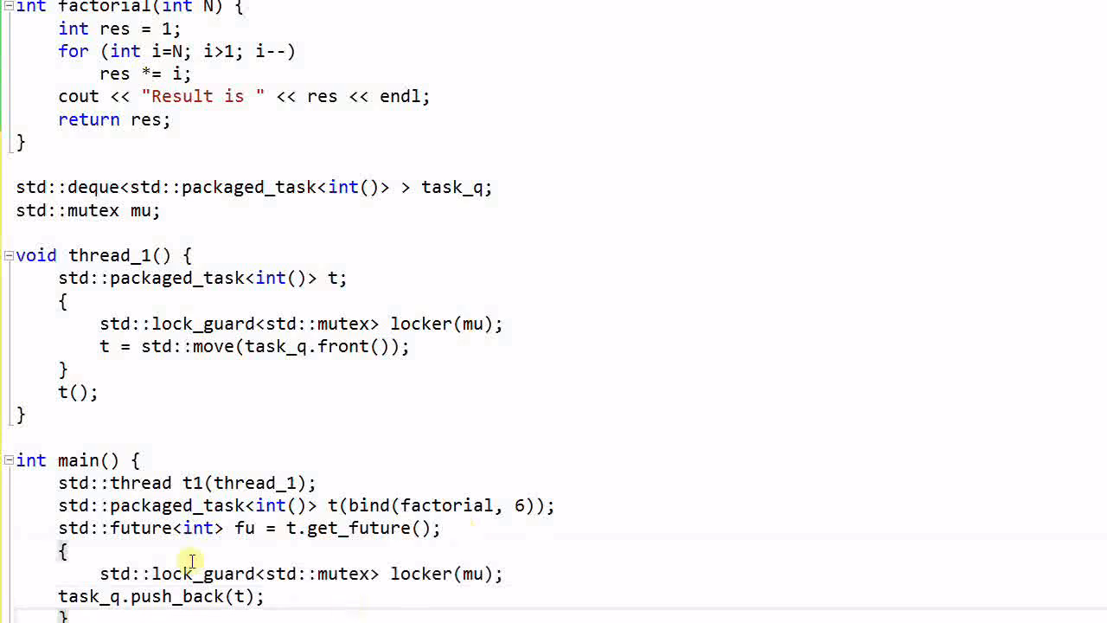
{"action": "scroll", "scroll_direction": "down", "scroll_amount": 3}
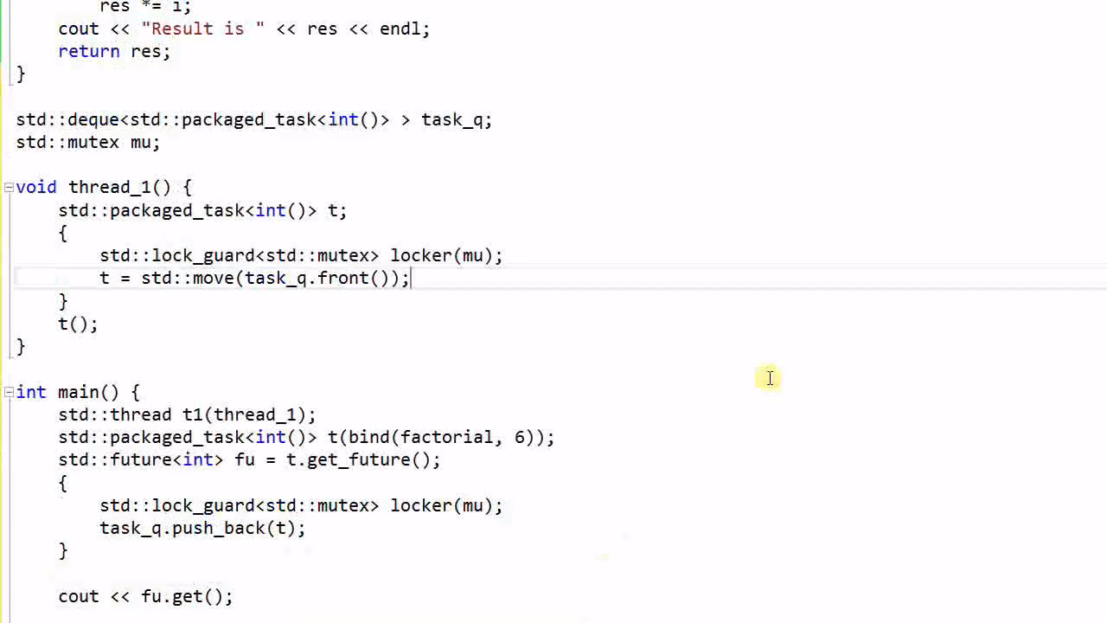
{"action": "mouse_move", "coordinate": [692, 342]}
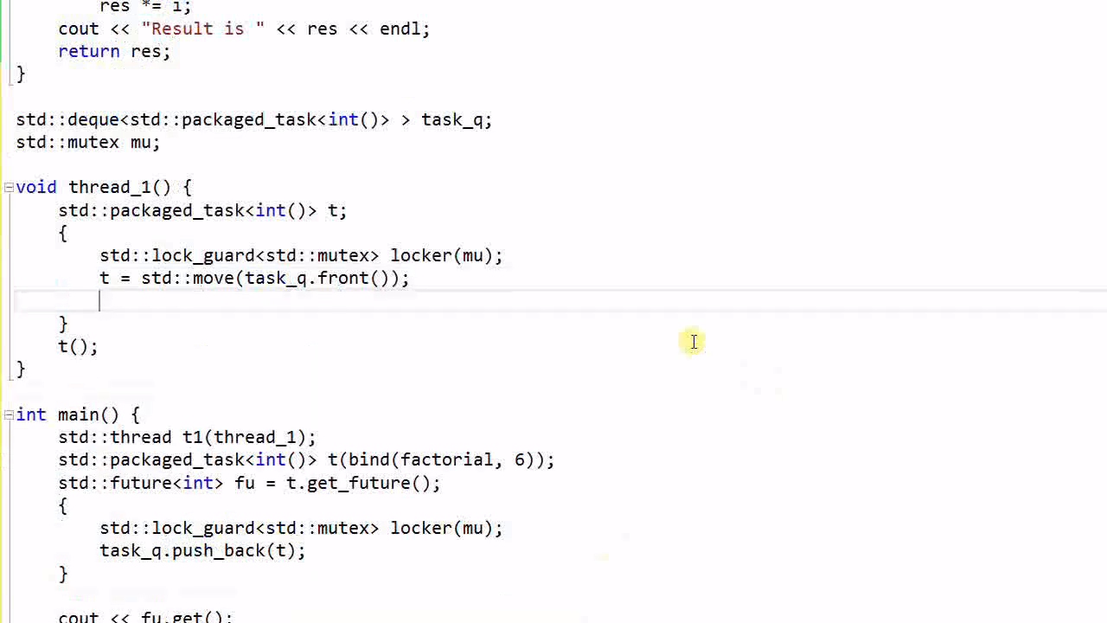
Step: Add `task_q.pop_front();` after moving the front task in thread_1
{"action": "type", "text": "task_q"}
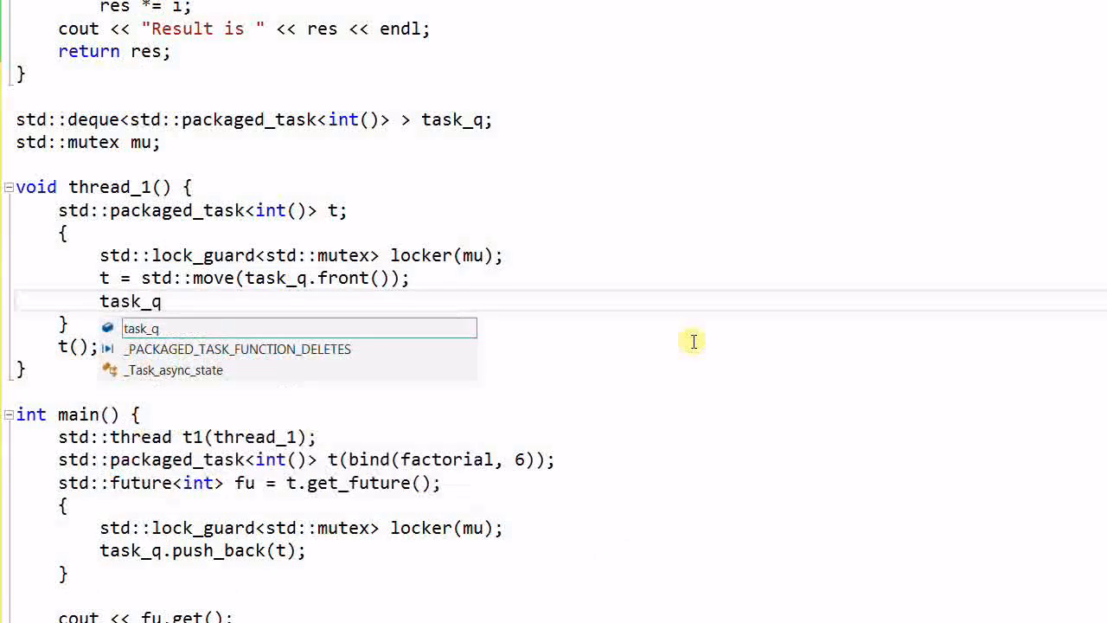
{"action": "type", "text": ".pop_front();"}
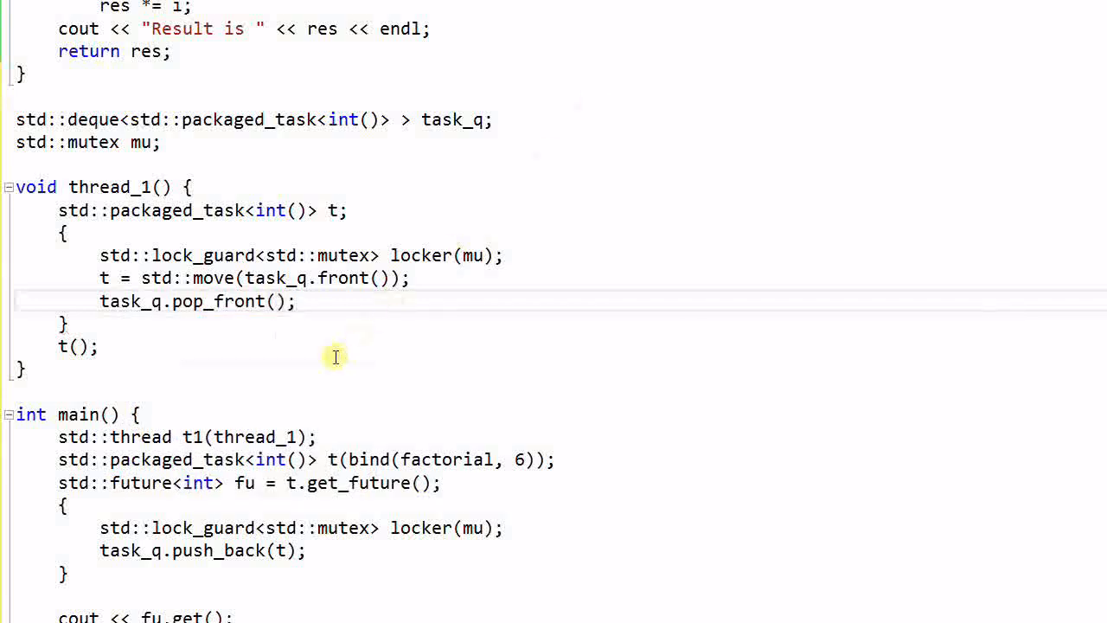
{"action": "mouse_move", "coordinate": [377, 296]}
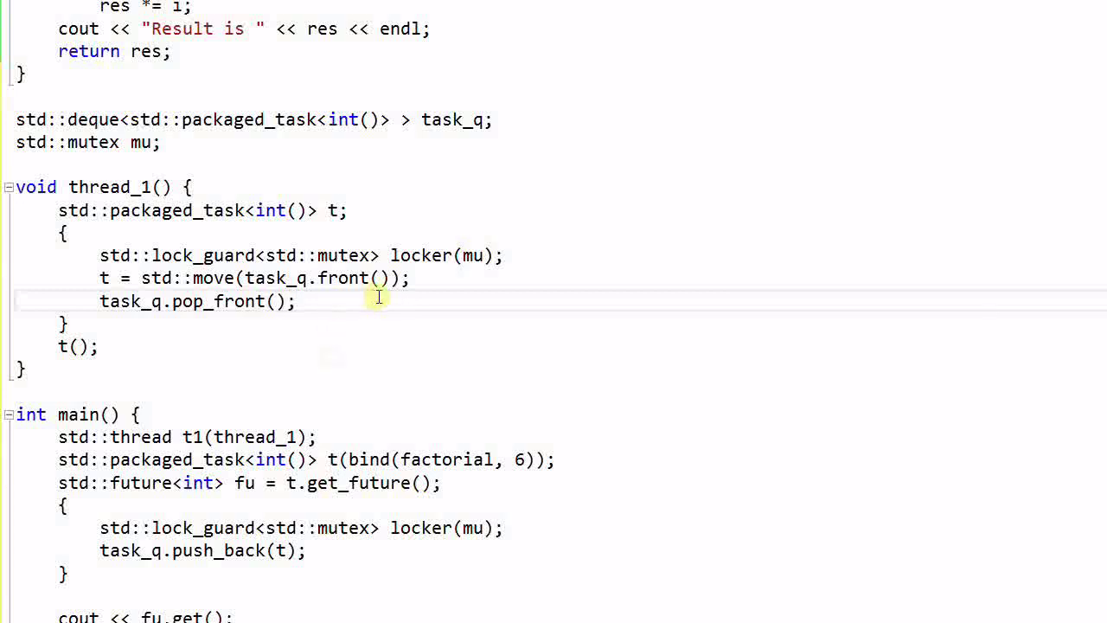
{"action": "mouse_move", "coordinate": [314, 308]}
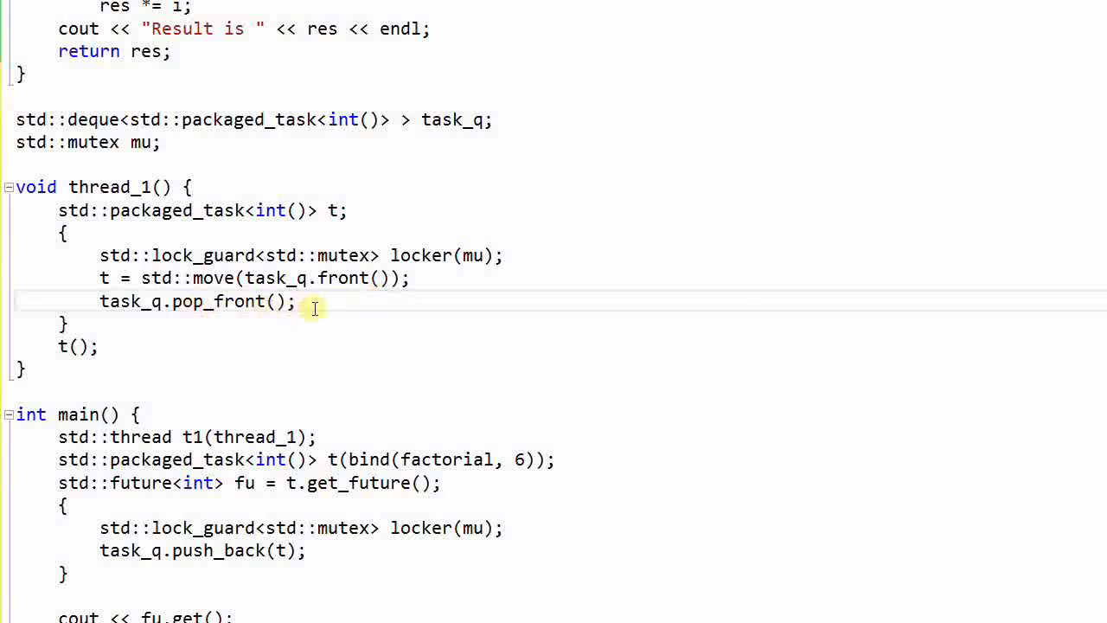
{"action": "mouse_move", "coordinate": [446, 256]}
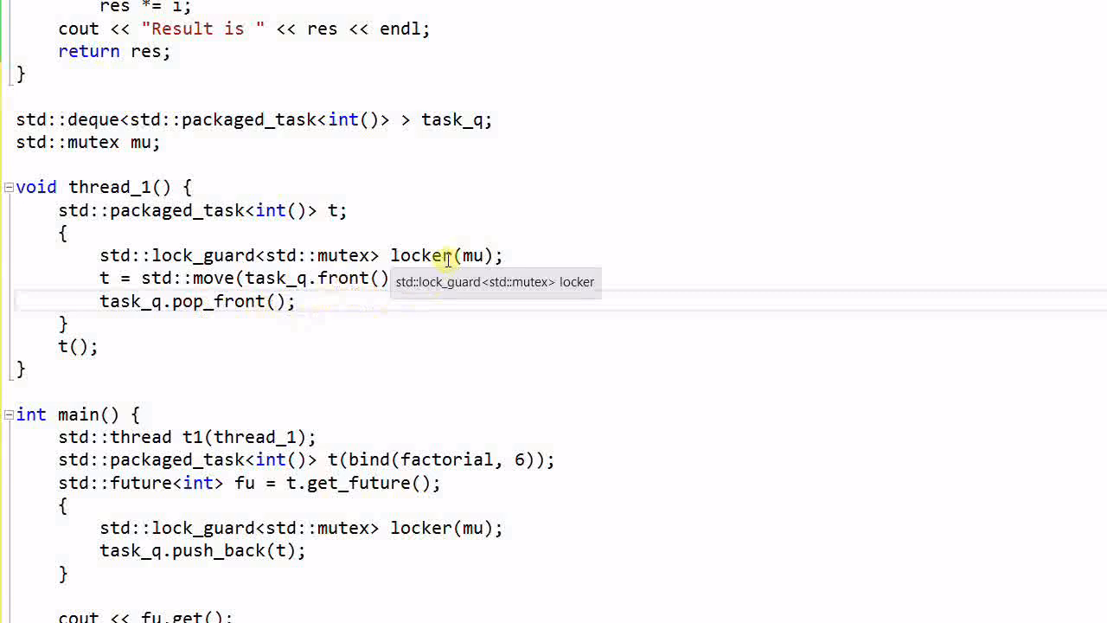
{"action": "mouse_move", "coordinate": [276, 373]}
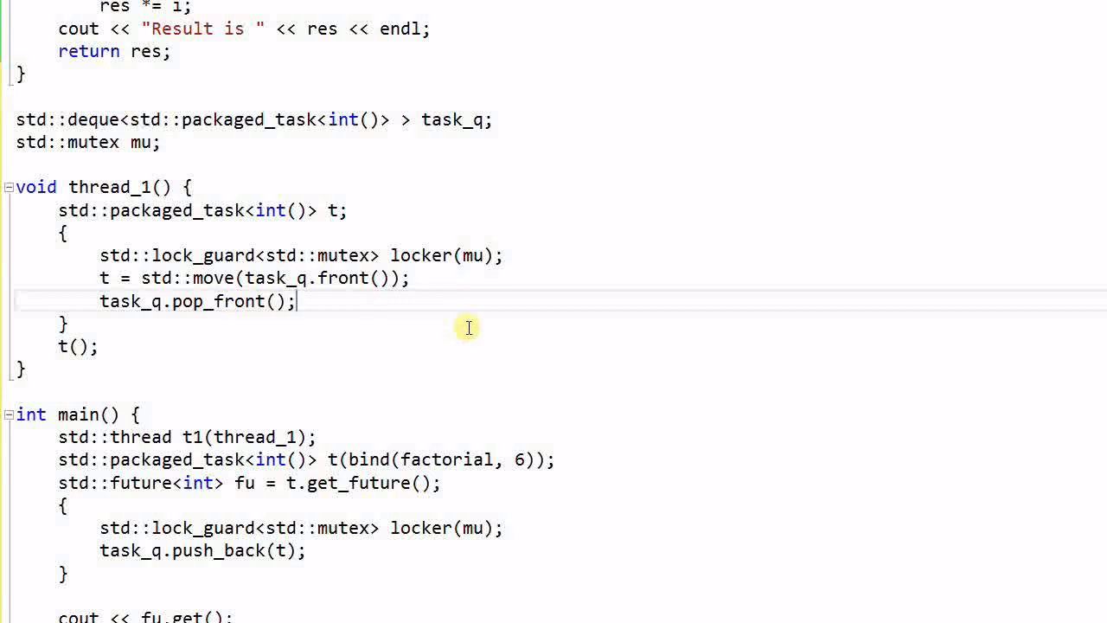
{"action": "mouse_move", "coordinate": [467, 327]}
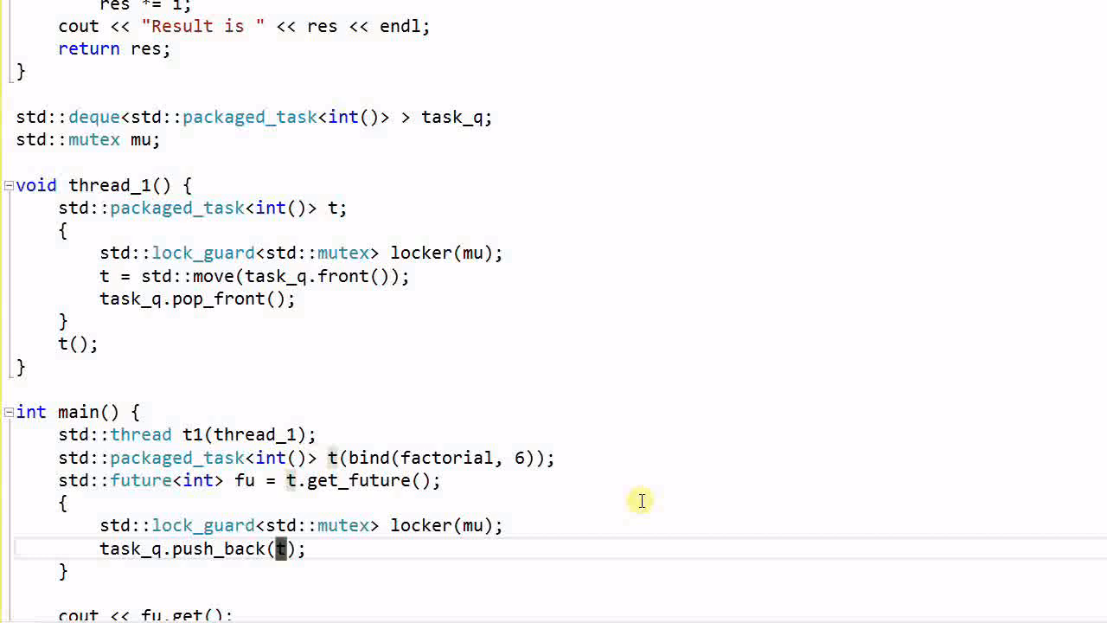
Step: Make main push the task with `task_q.push_back(std::move(t));`
{"action": "type", "text": "std"}
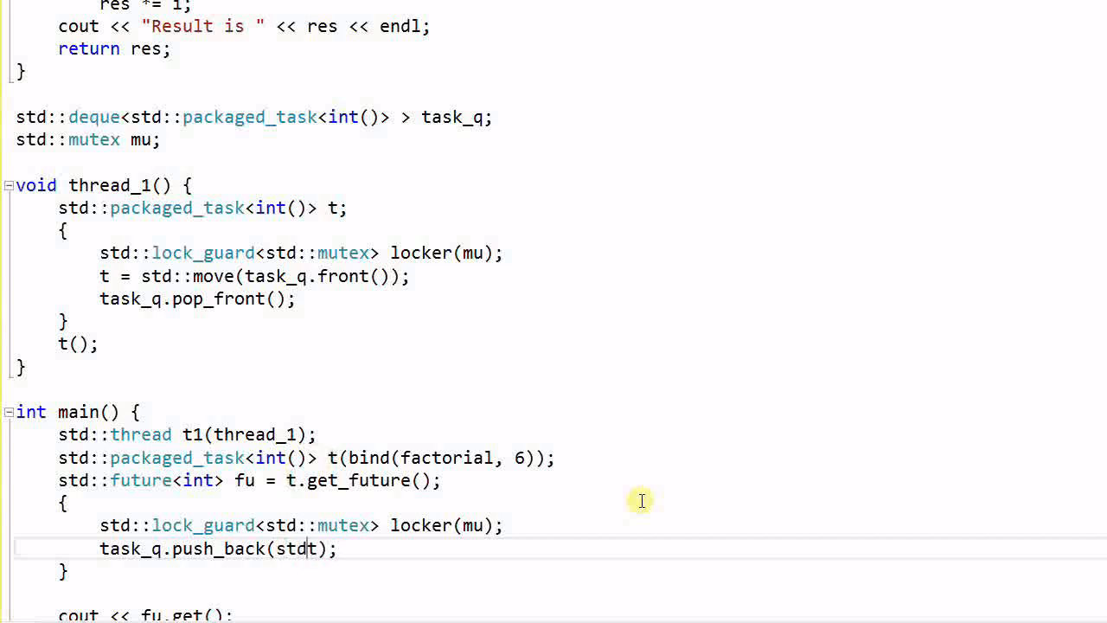
{"action": "type", "text": "::move(t"}
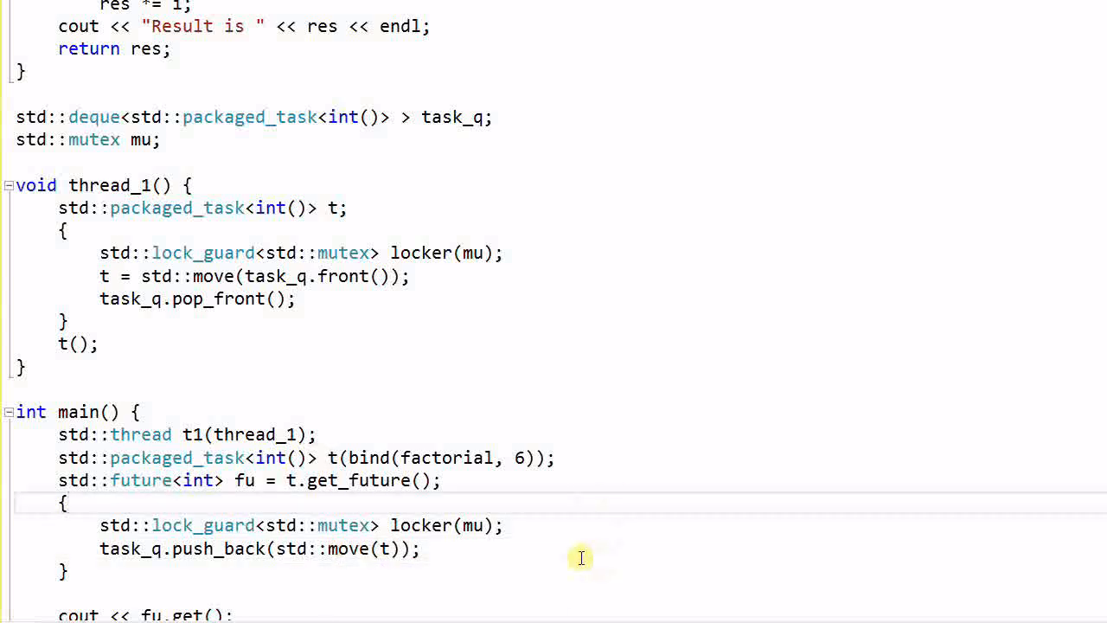
{"action": "mouse_move", "coordinate": [320, 277]}
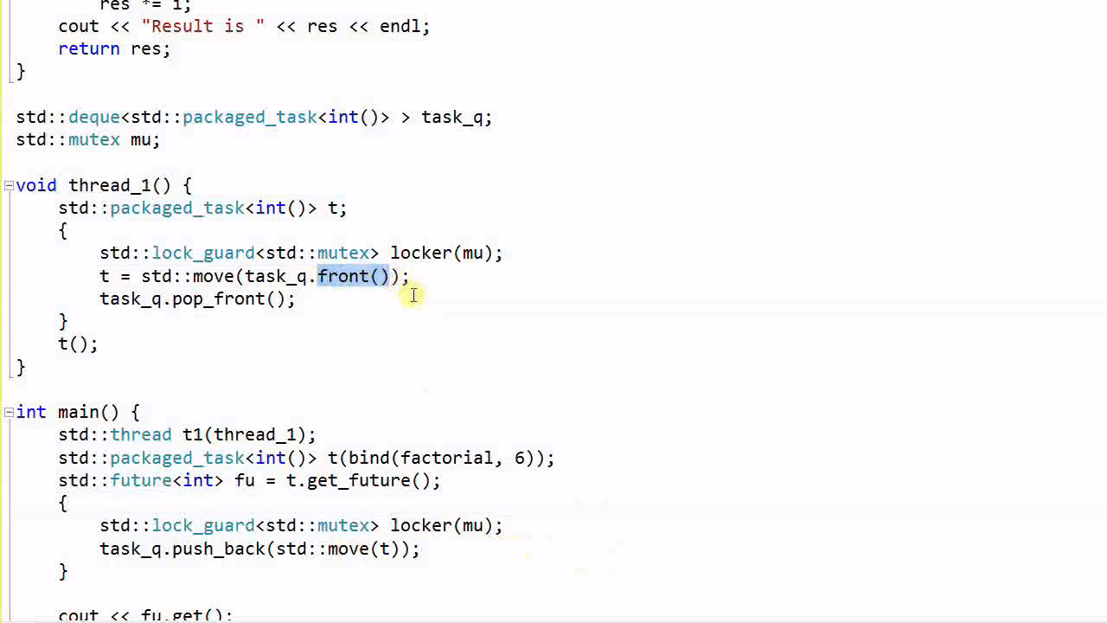
{"action": "mouse_move", "coordinate": [159, 561]}
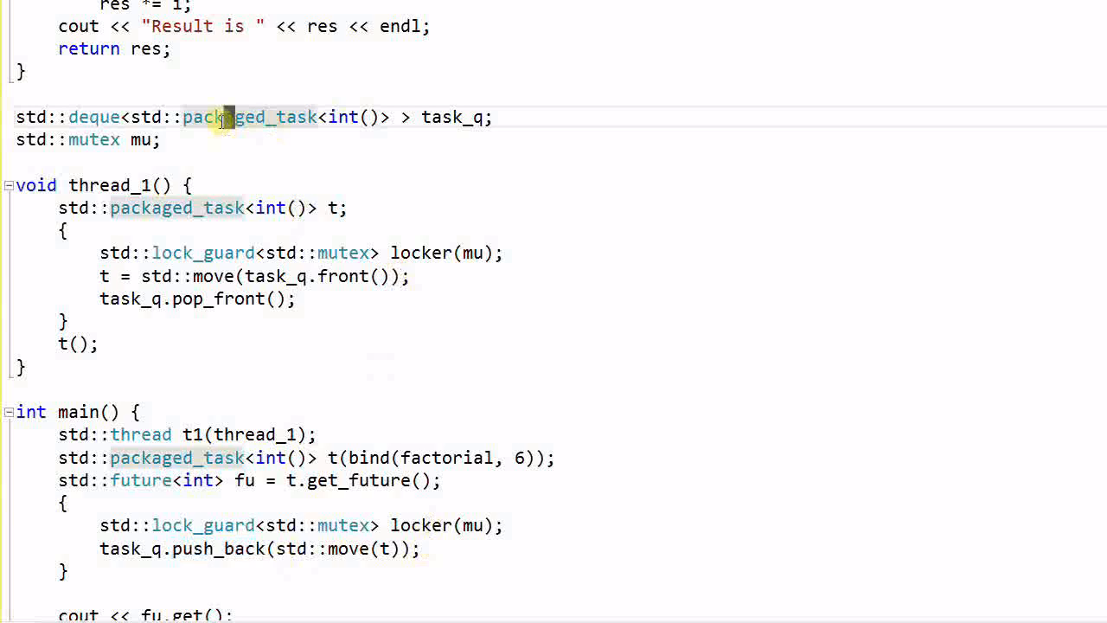
Step: Declare global `std::condition_variable cond;` below the mutex
{"action": "type", "text": "s"}
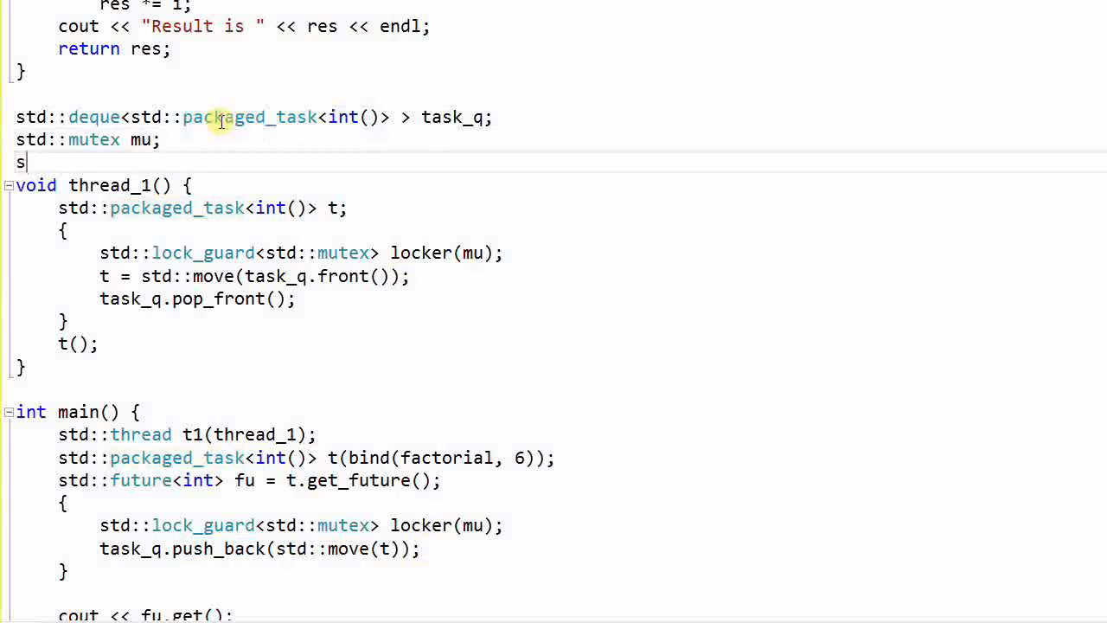
{"action": "type", "text": "td::condition_variable cond;"}
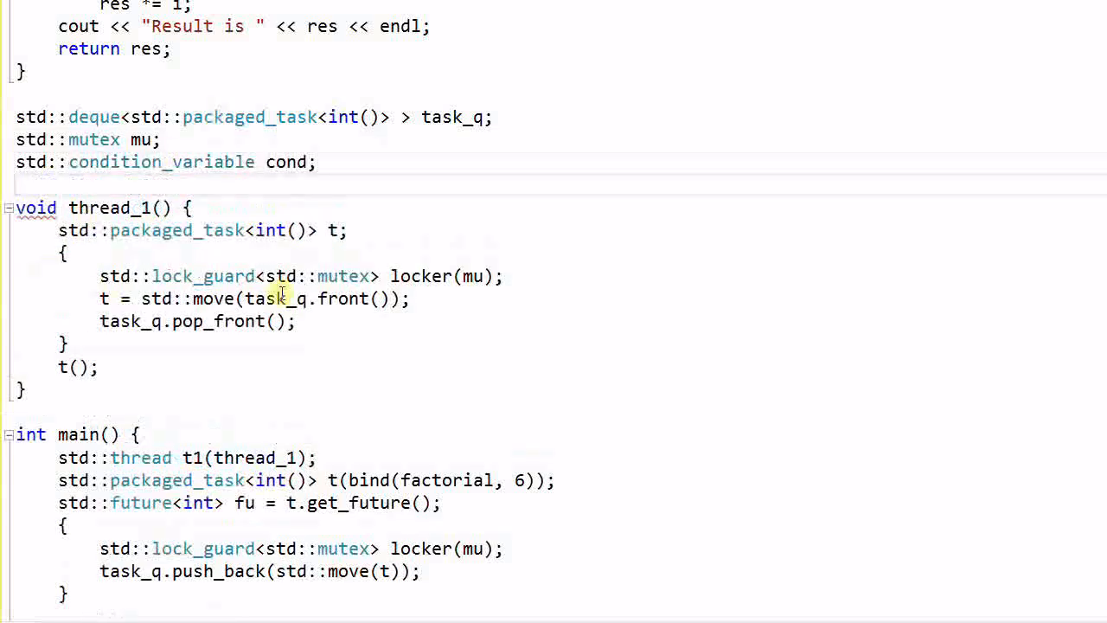
{"action": "left_click", "coordinate": [508, 277]}
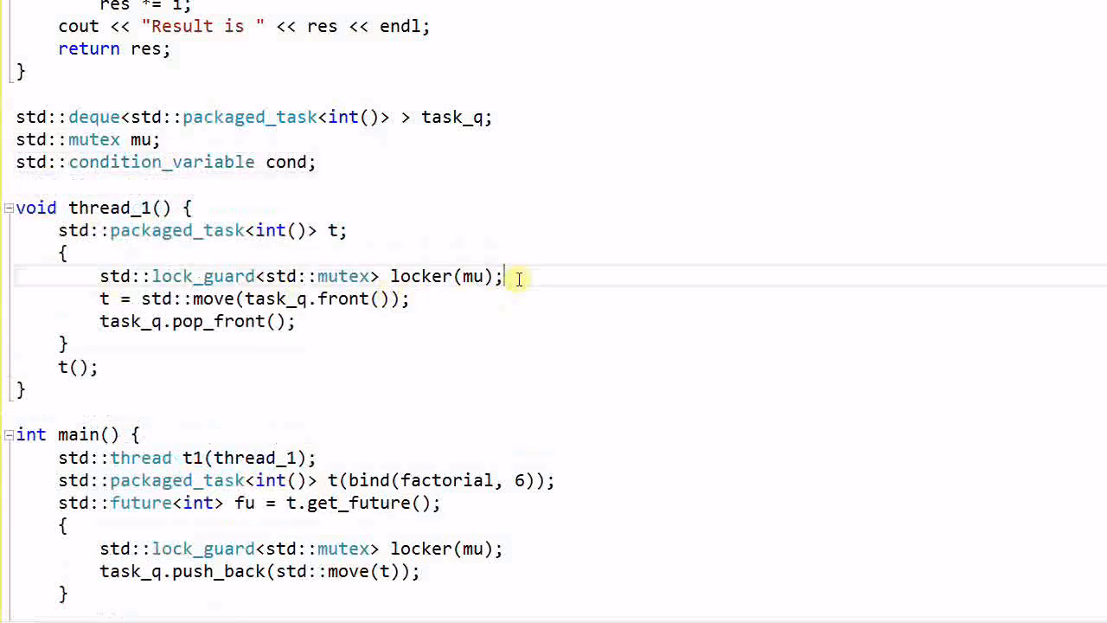
Step: Make thread_1 wait with `cond.wait(locker, [](){return !task_q.empty();});` after locking
{"action": "type", "text": "c"}
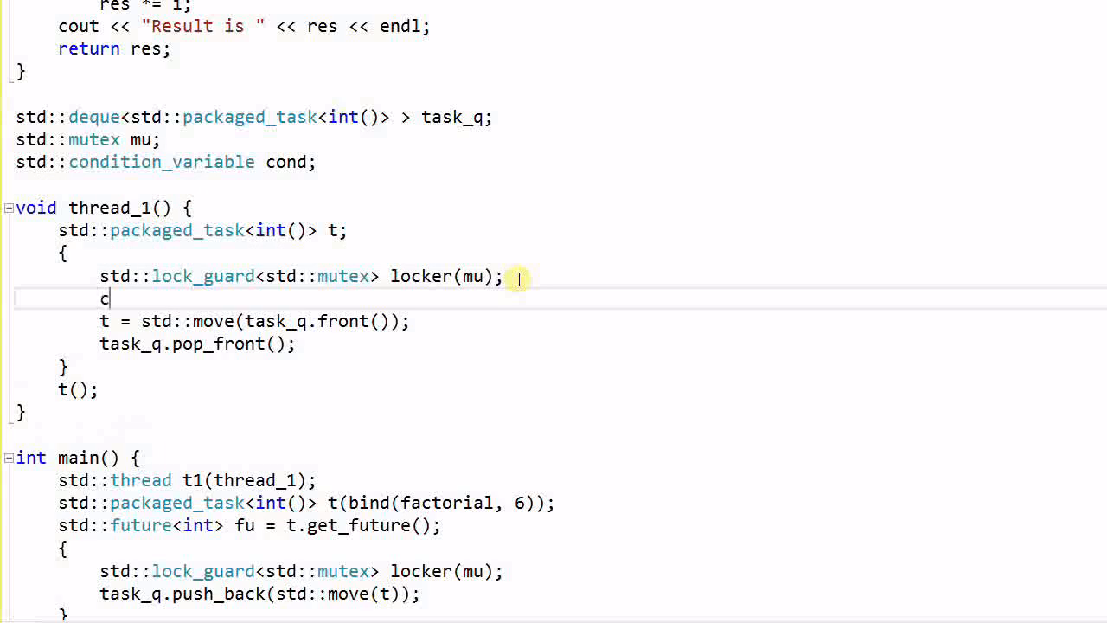
{"action": "type", "text": "ond.wait"}
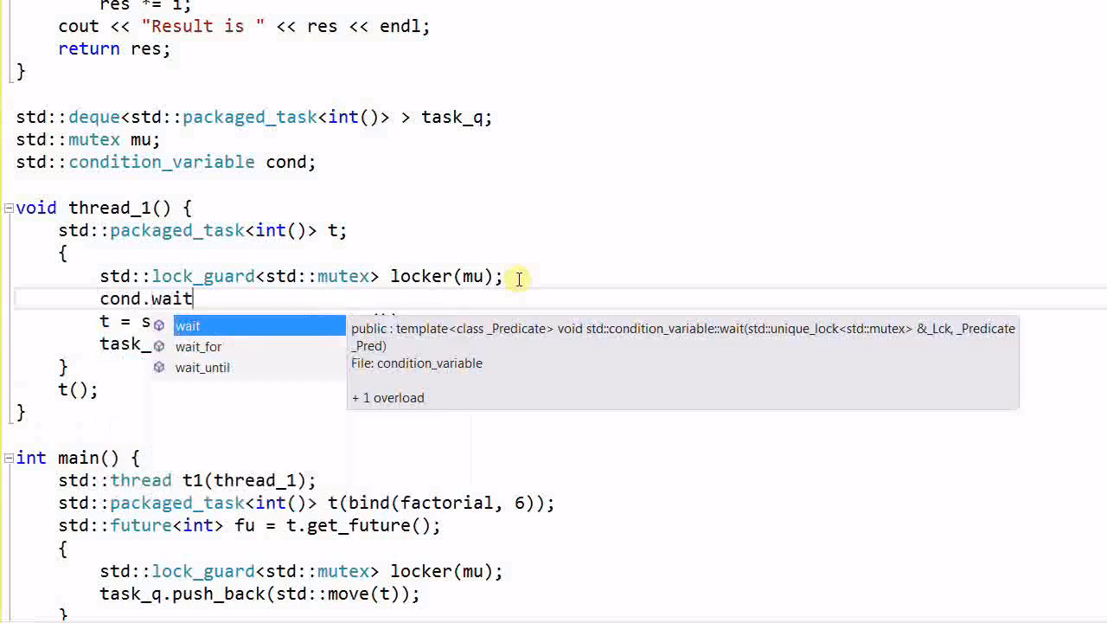
{"action": "type", "text": "(locker"}
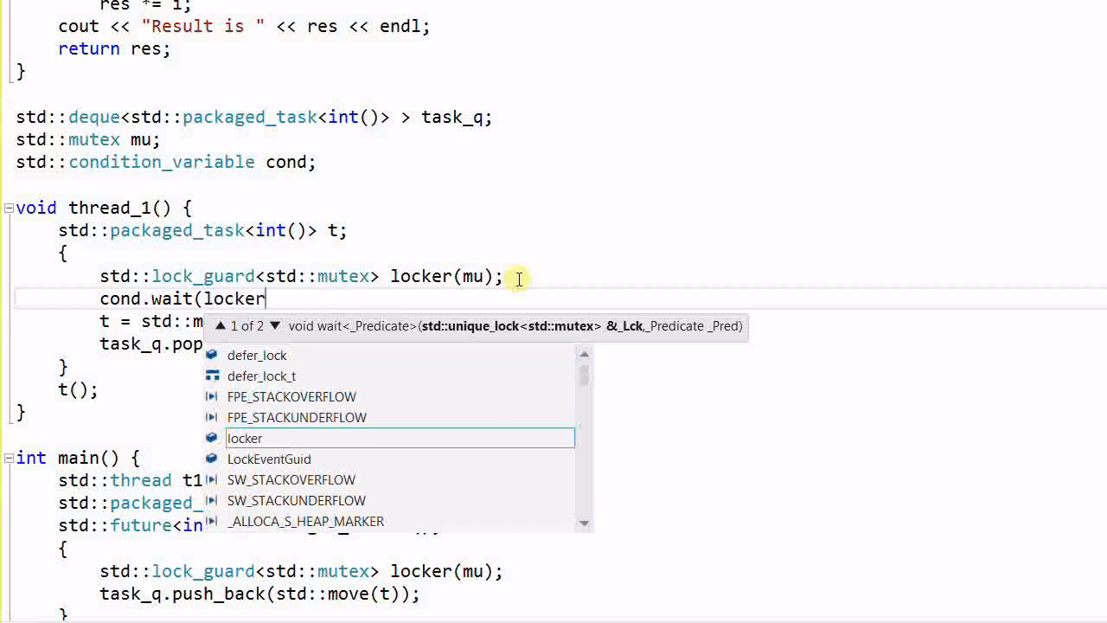
{"action": "type", "text": ","}
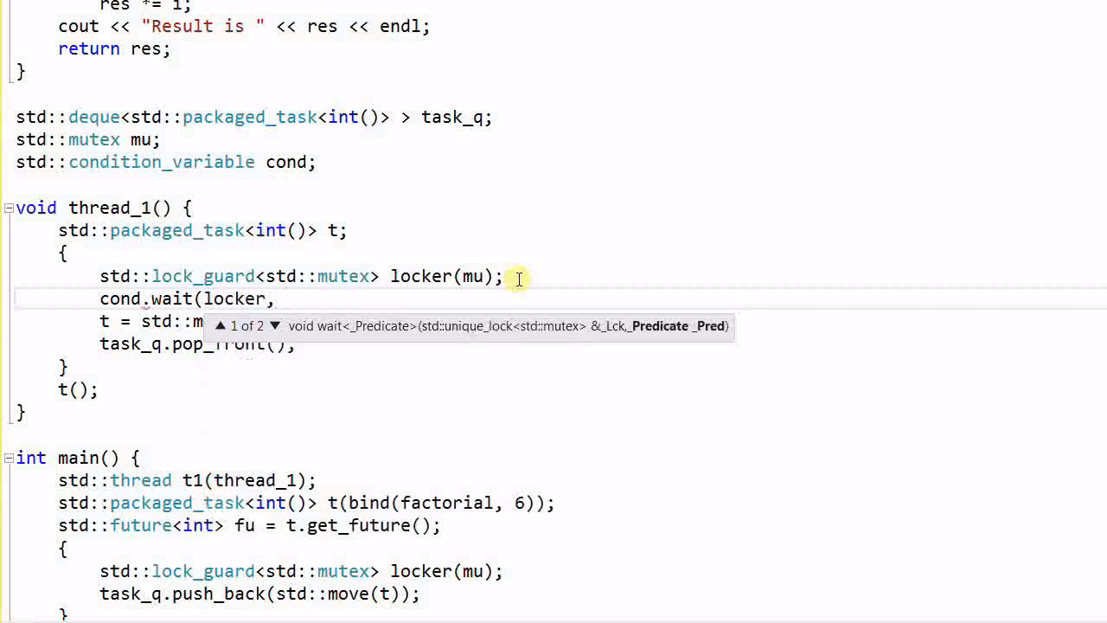
{"action": "type", "text": "[]()"}
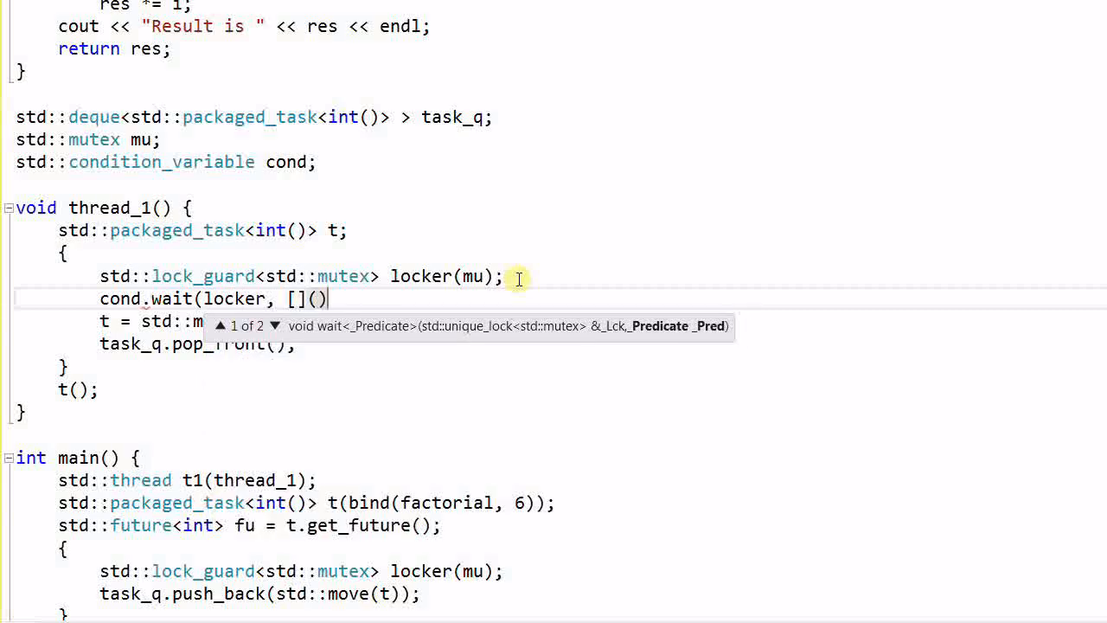
{"action": "type", "text": "{return !task_q.empty"}
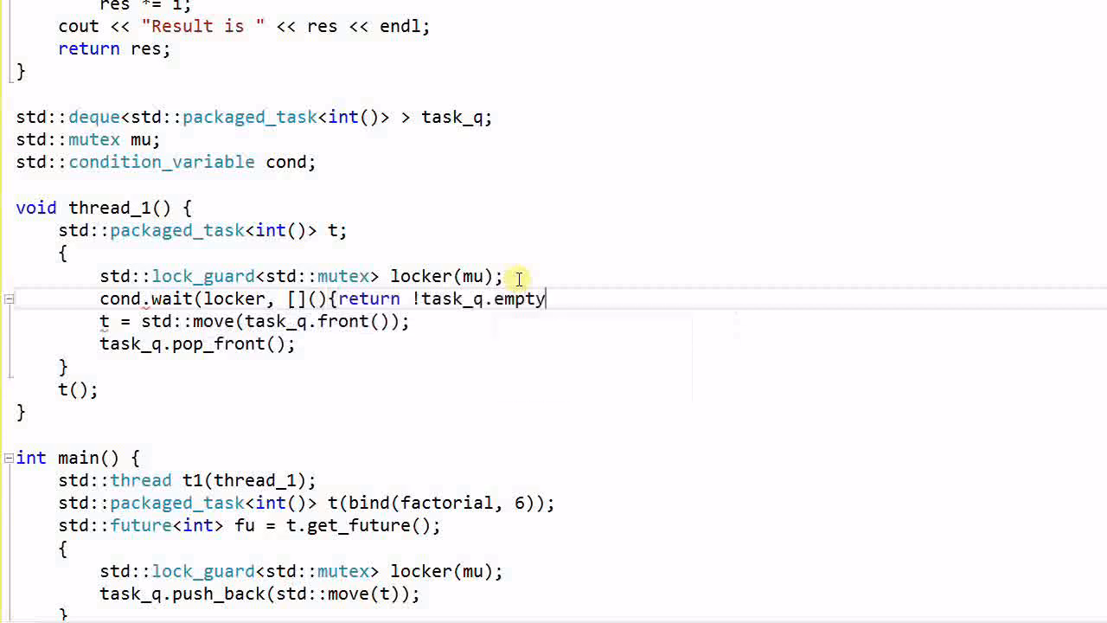
{"action": "type", "text": "();"}
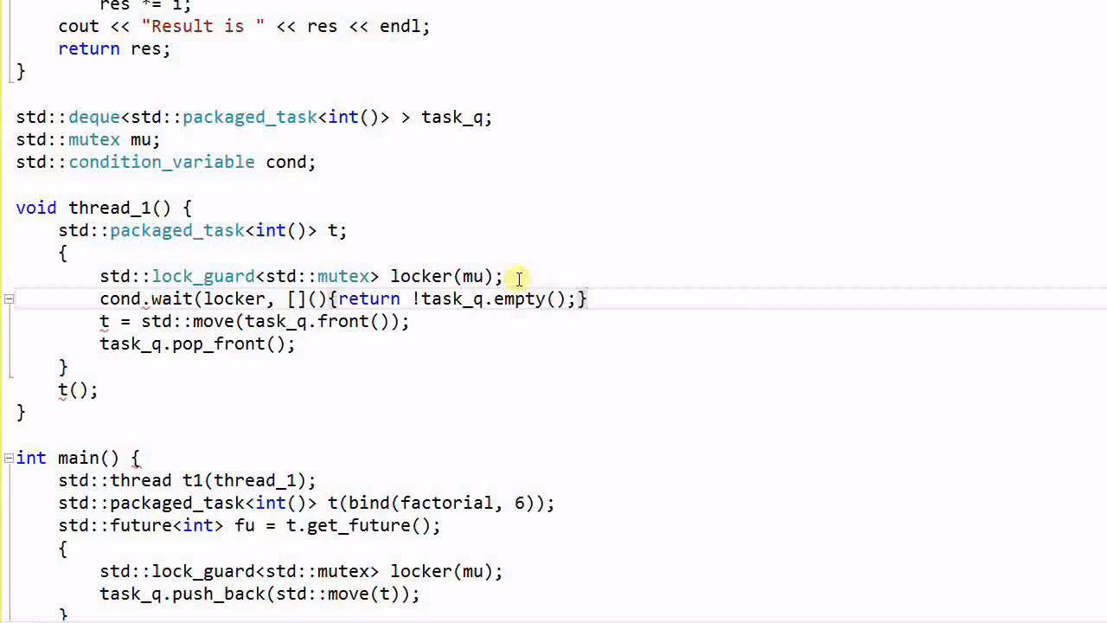
{"action": "left_click", "coordinate": [592, 298]}
{"action": "type", "text": ");"}
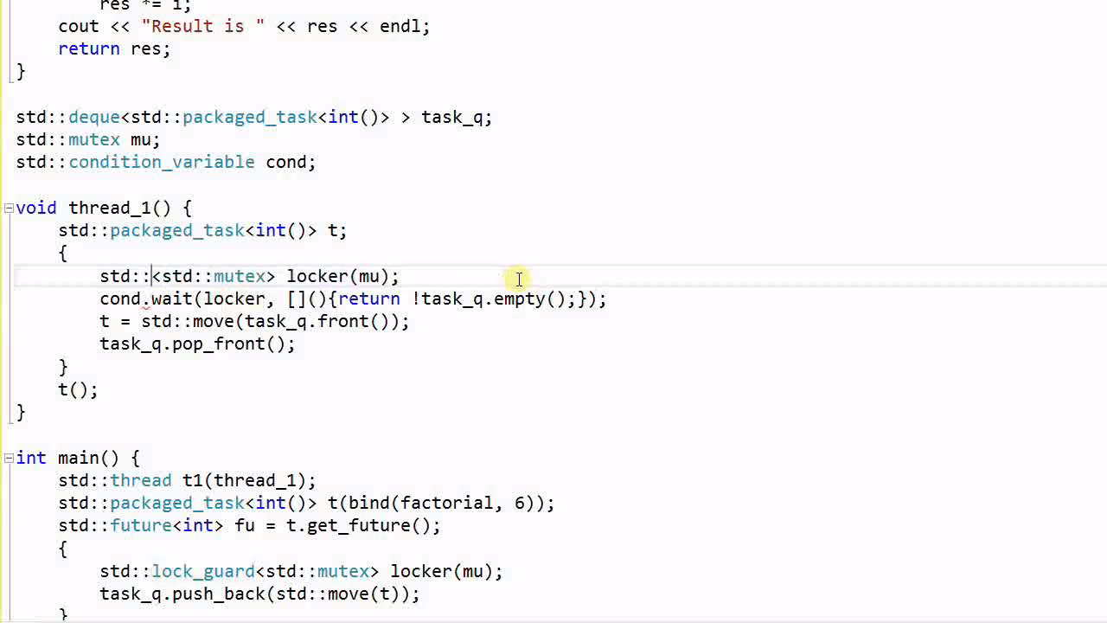
Step: Switch thread_1 to `std::unique_lock` and call `cond.notify_one();` in main after the guarded push
{"action": "type", "text": "unique_lock"}
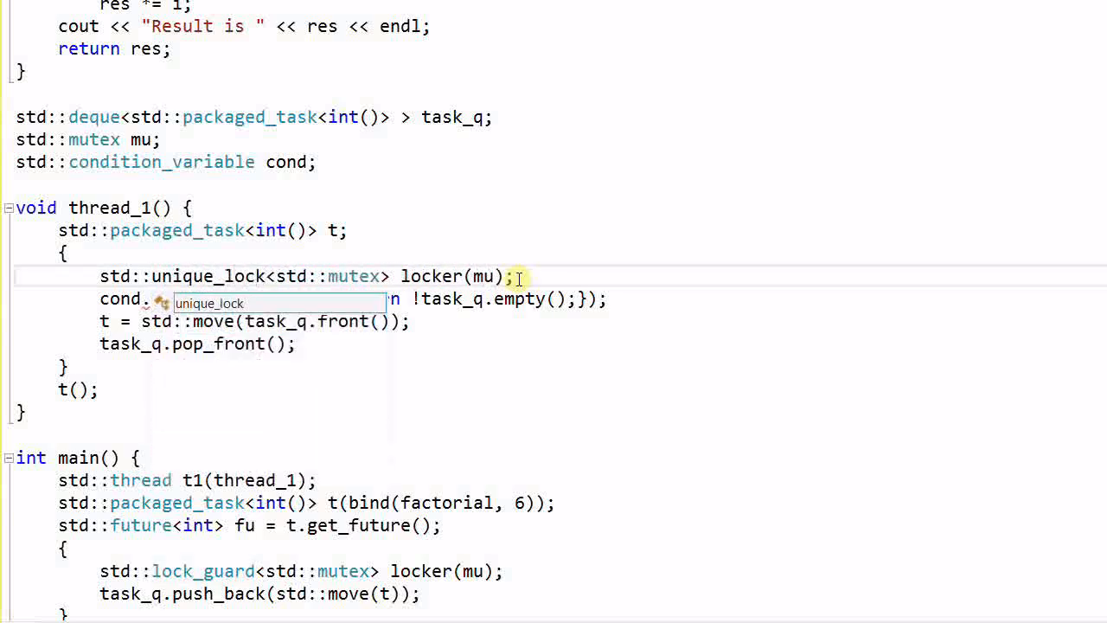
{"action": "scroll", "scroll_direction": "down", "scroll_amount": 3}
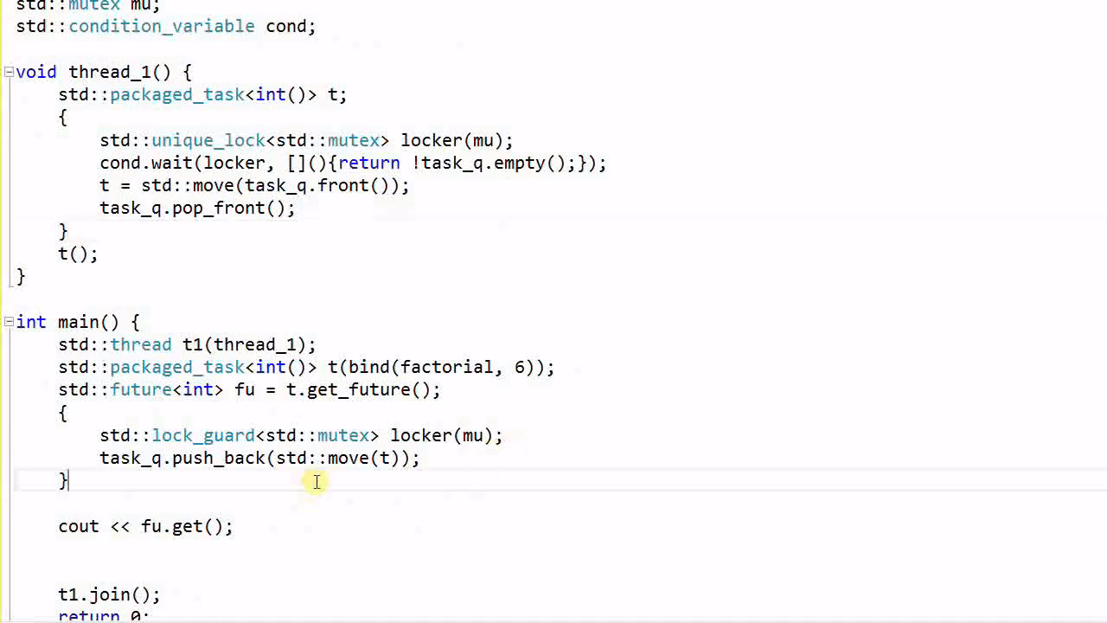
{"action": "type", "text": "cond.notify_one"}
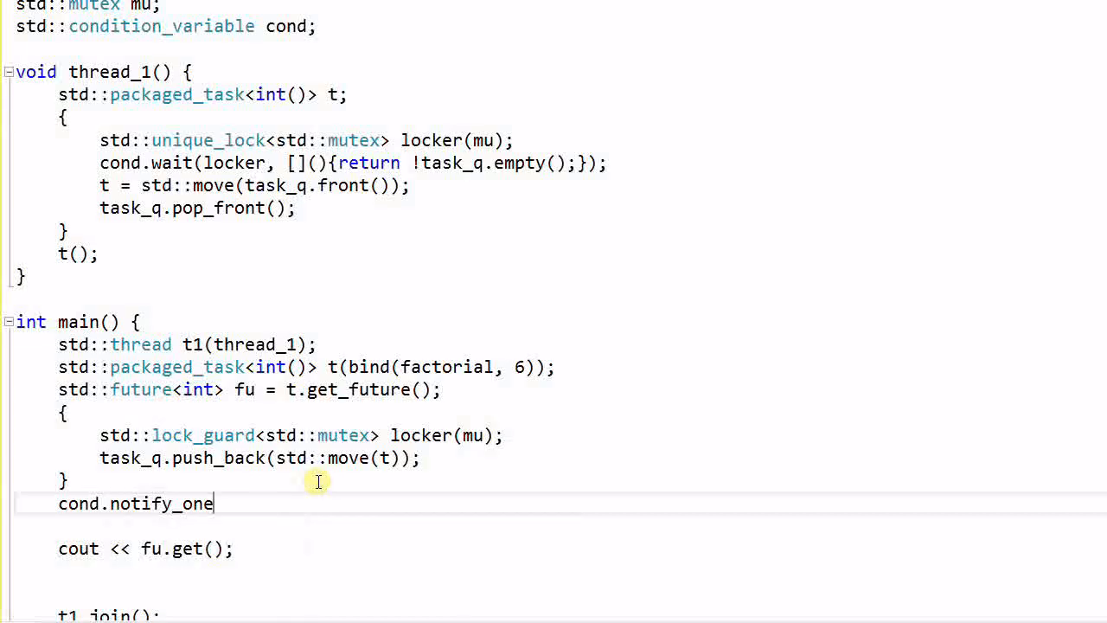
{"action": "type", "text": "();"}
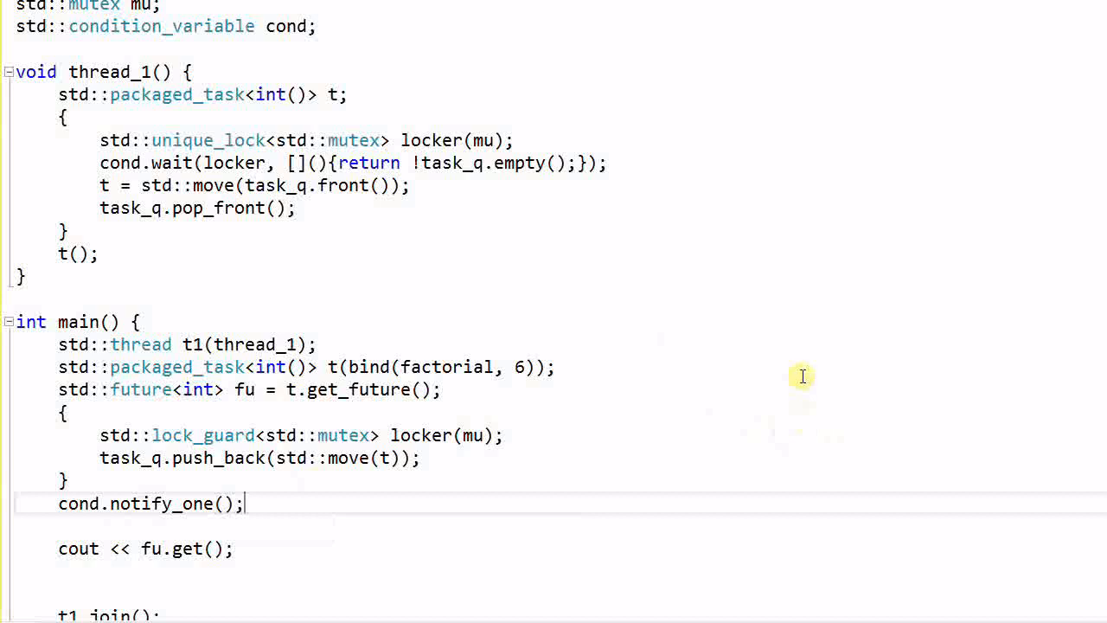
{"action": "mouse_move", "coordinate": [697, 398]}
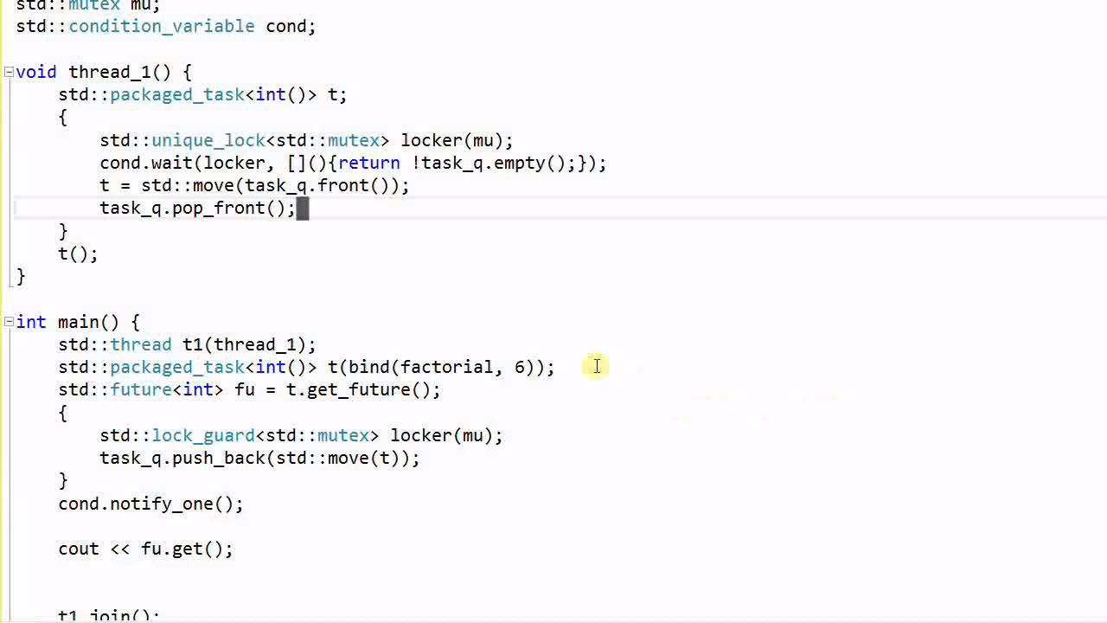
{"action": "mouse_move", "coordinate": [60, 17]}
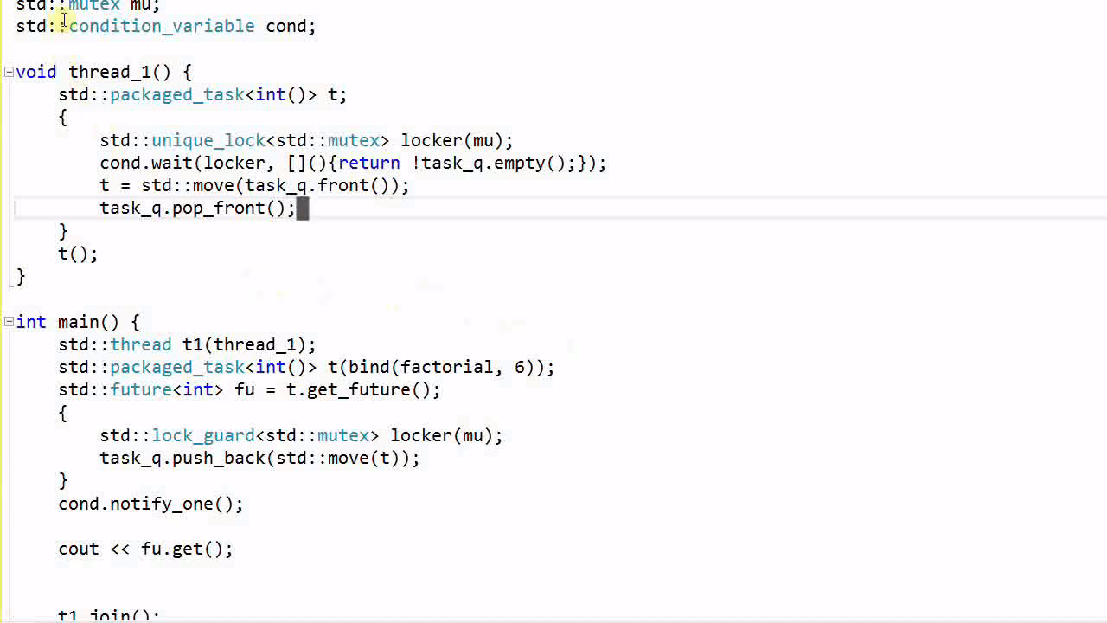
{"action": "mouse_move", "coordinate": [315, 53]}
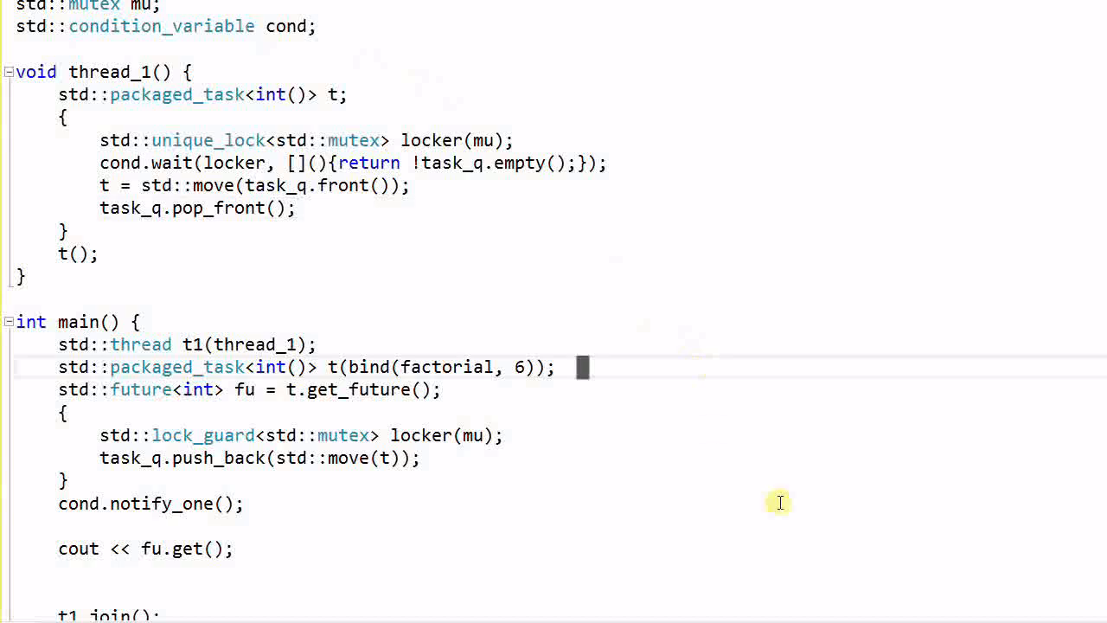
Step: Scroll to the summary comment listing promise::get_future, packaged_task::get_future and async
{"action": "scroll", "scroll_direction": "down", "scroll_amount": 3}
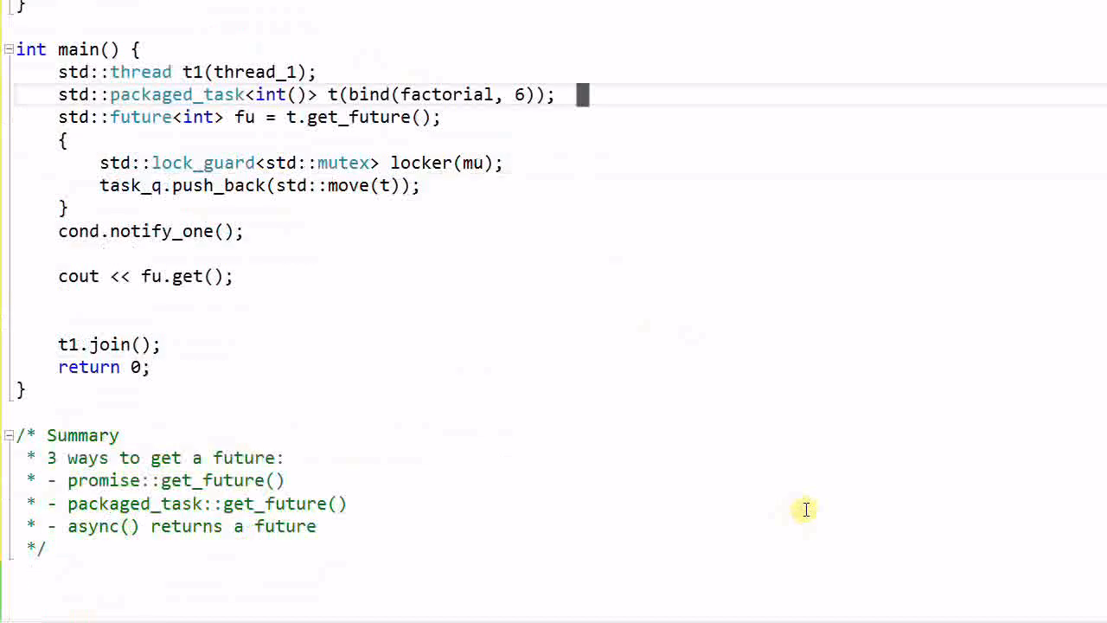
{"action": "mouse_move", "coordinate": [343, 561]}
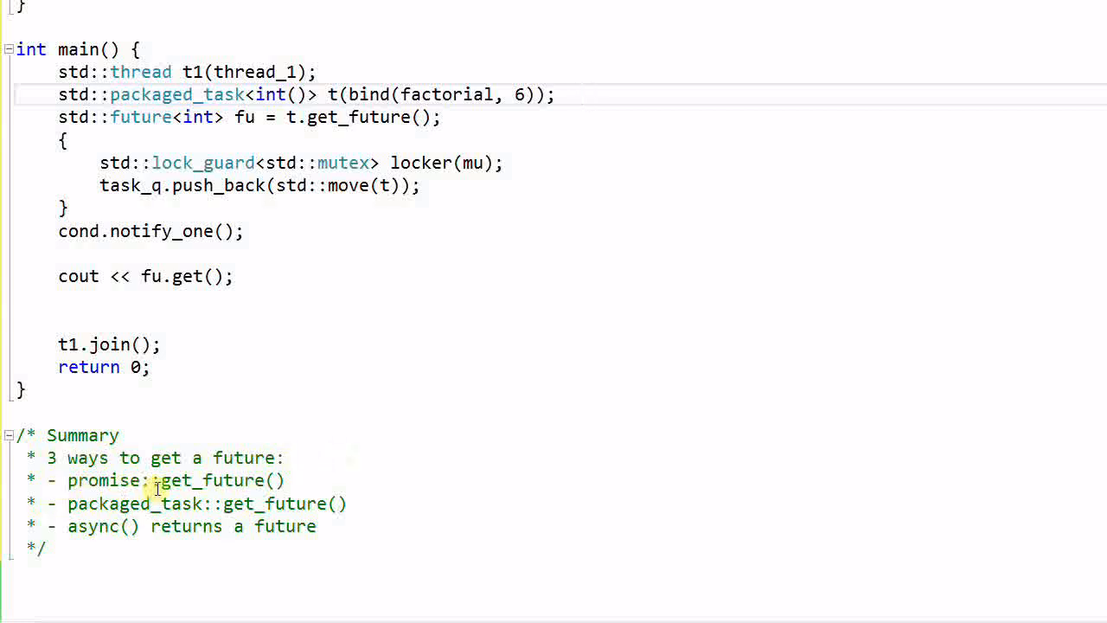
{"action": "mouse_move", "coordinate": [180, 511]}
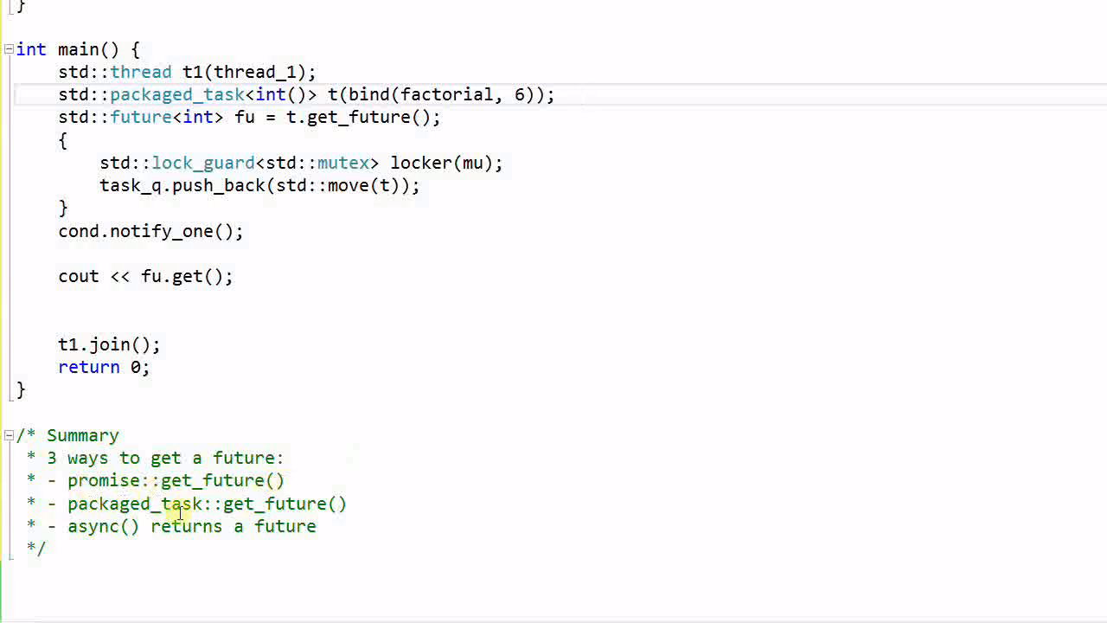
{"action": "mouse_move", "coordinate": [382, 505]}
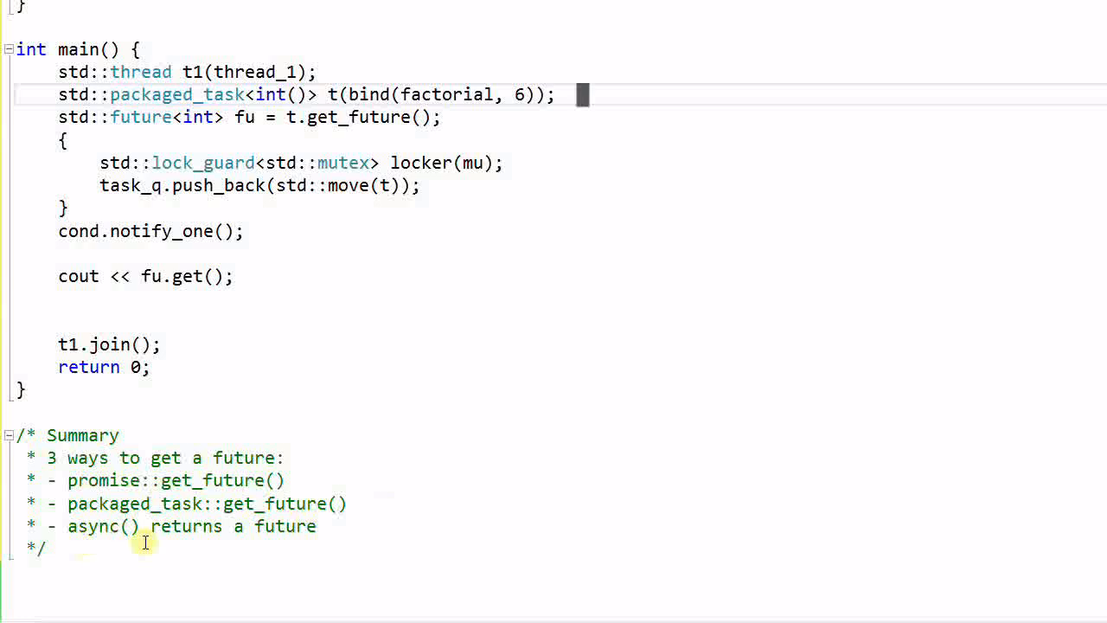
{"action": "mouse_move", "coordinate": [440, 552]}
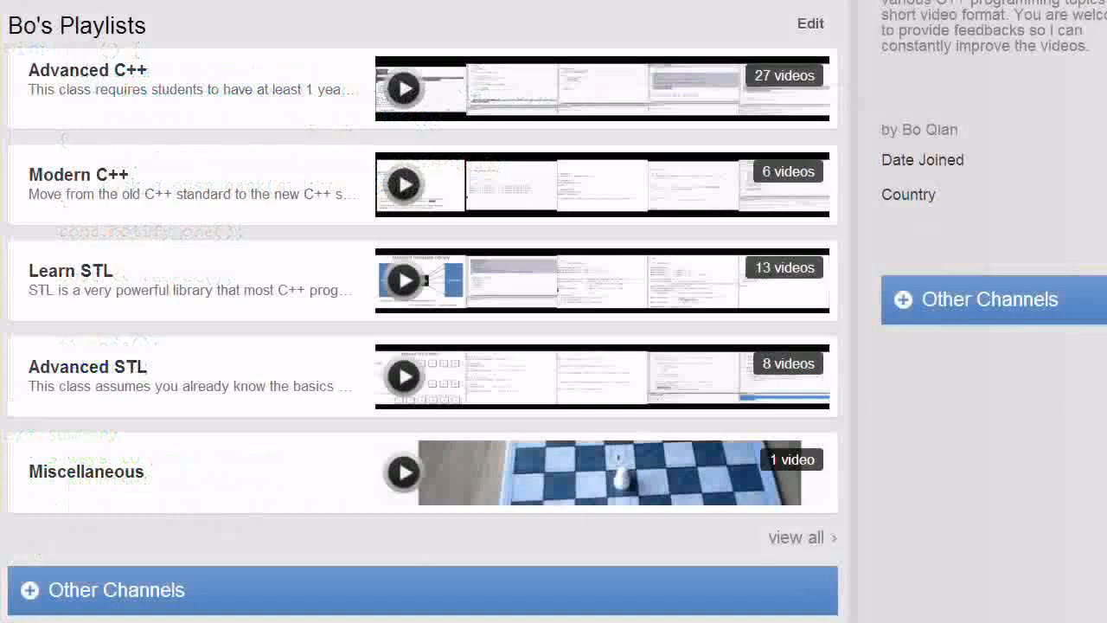
{"action": "mouse_move", "coordinate": [995, 500]}
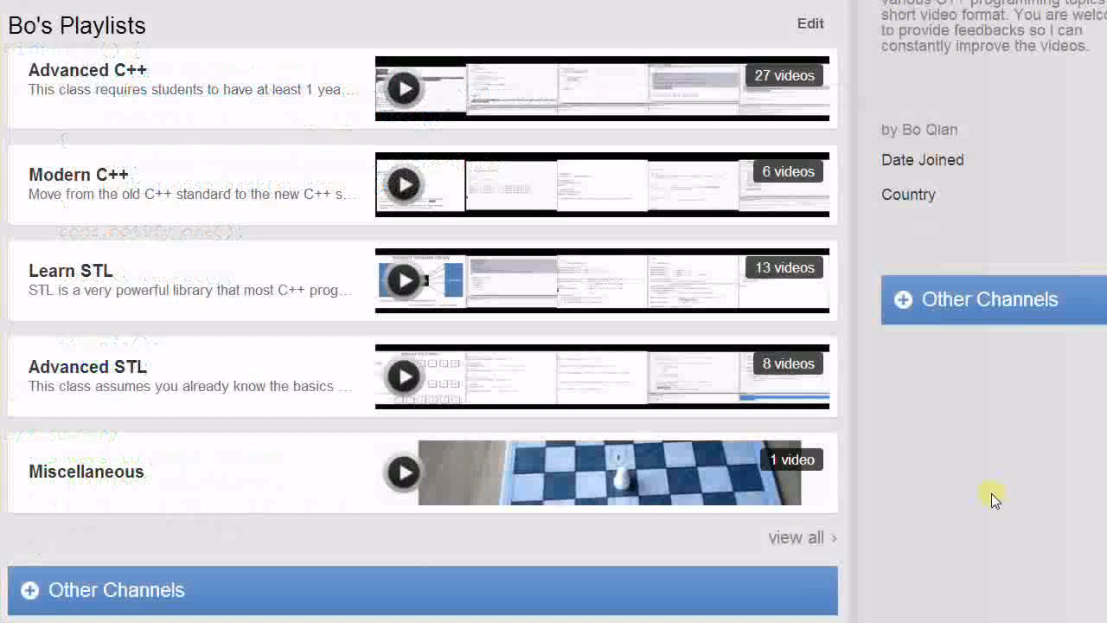